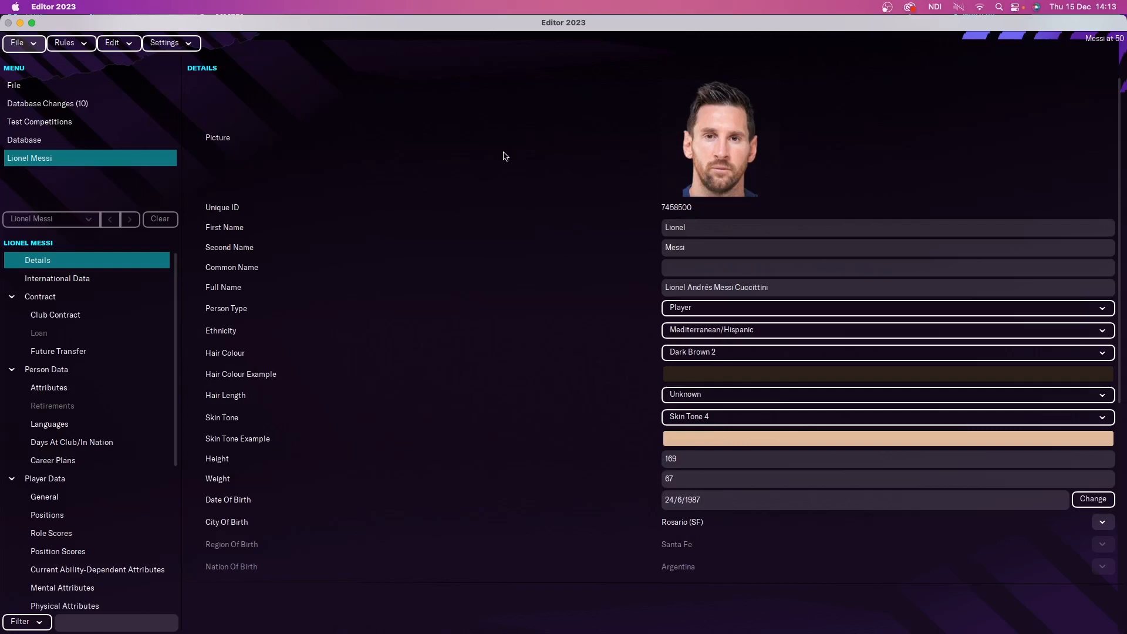
- View Messi's LA Galaxy club contract at £50,000 weekly until 30/6/2037
click(55, 315)
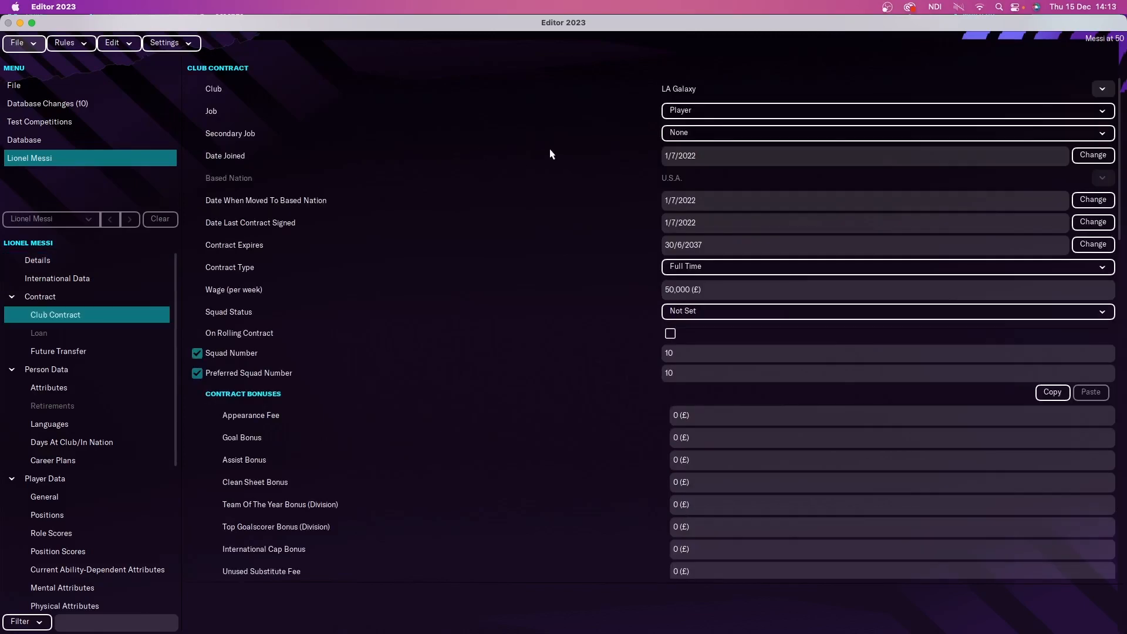
mouse_move(653, 89)
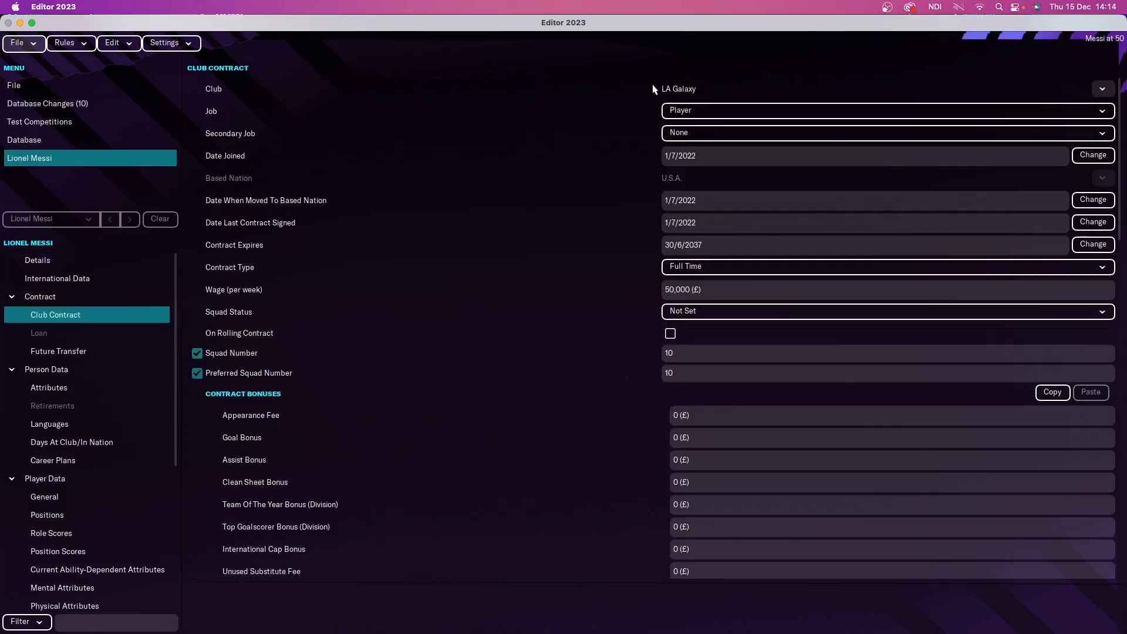
mouse_move(625, 91)
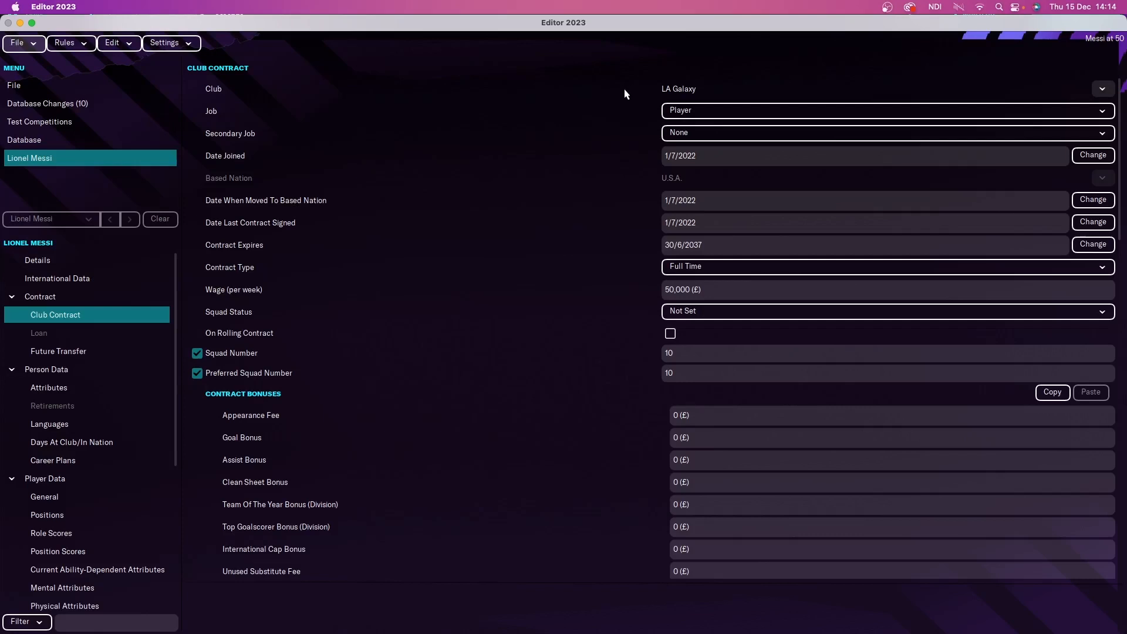
mouse_move(562, 109)
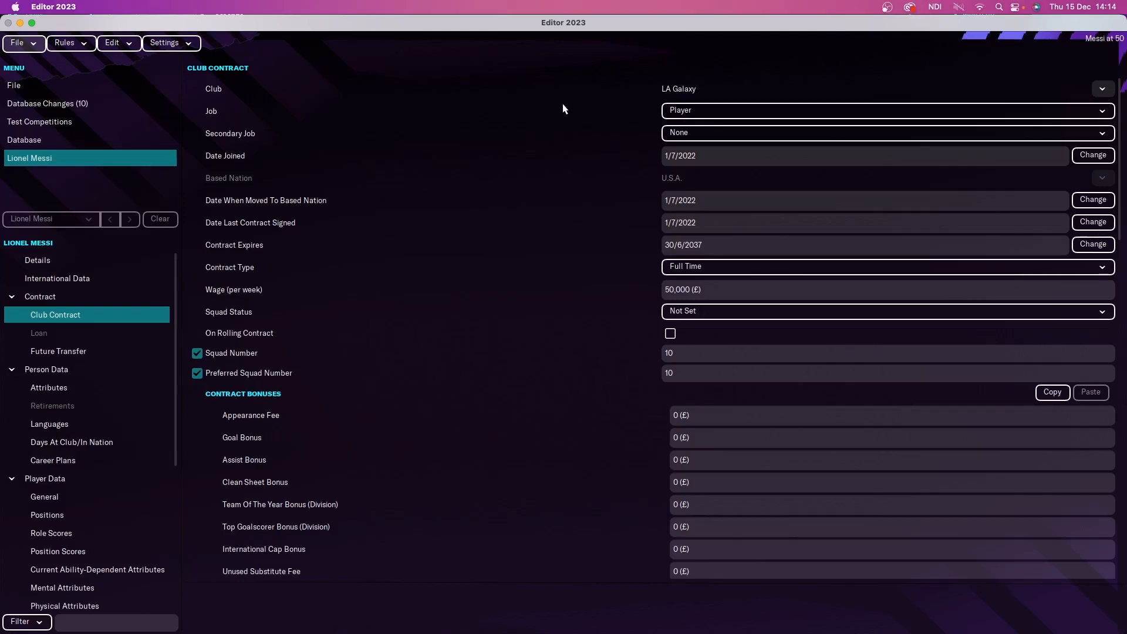
mouse_move(651, 93)
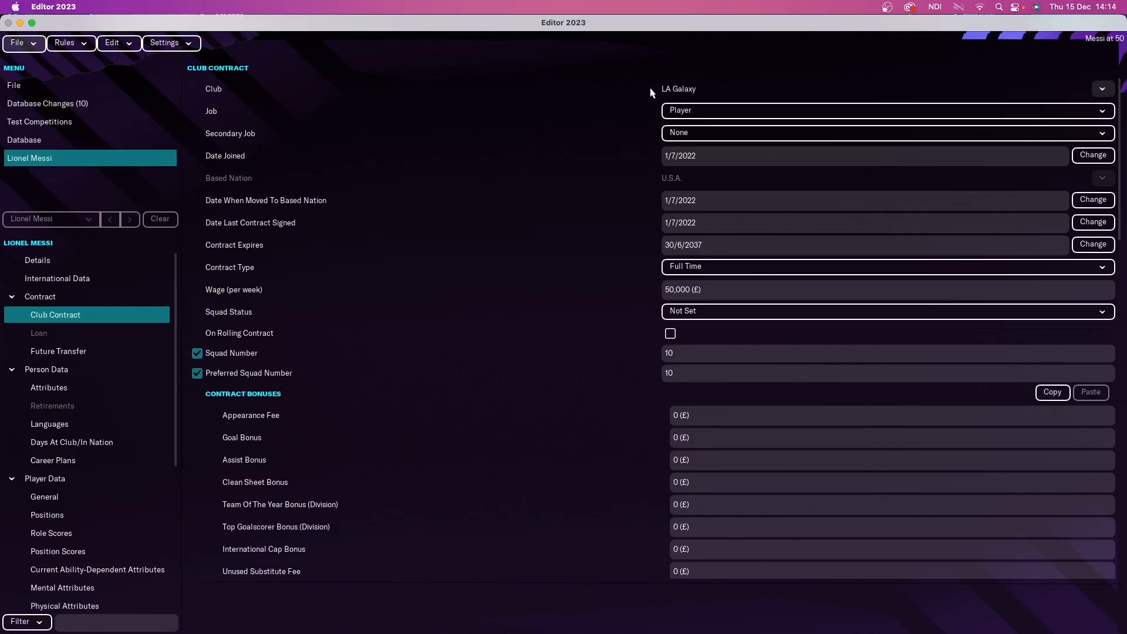
mouse_move(651, 92)
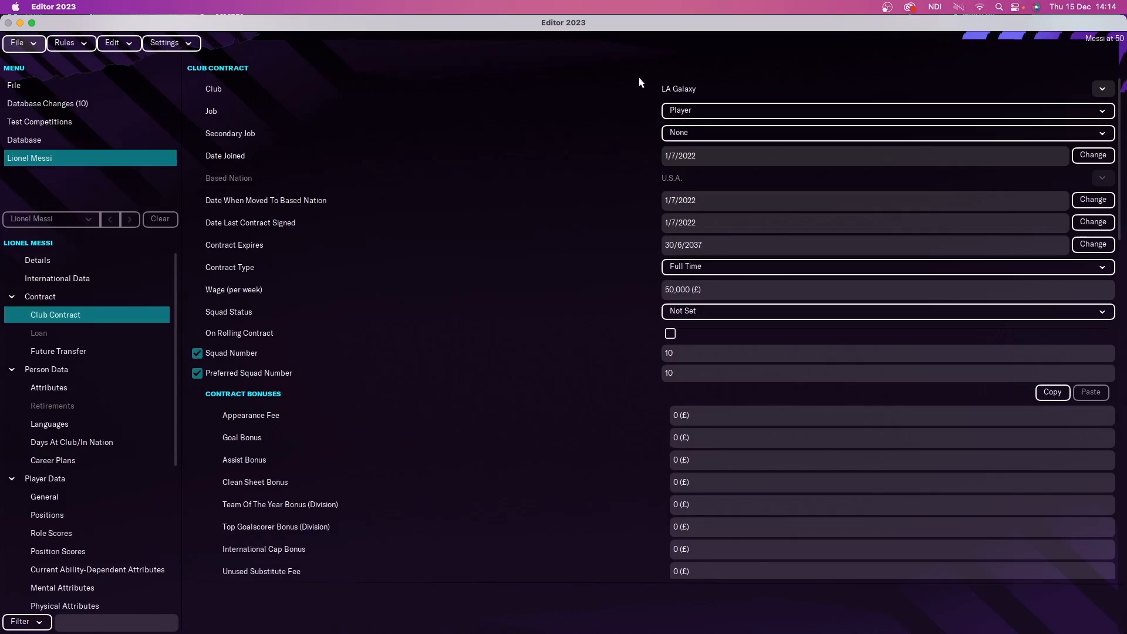
mouse_move(635, 252)
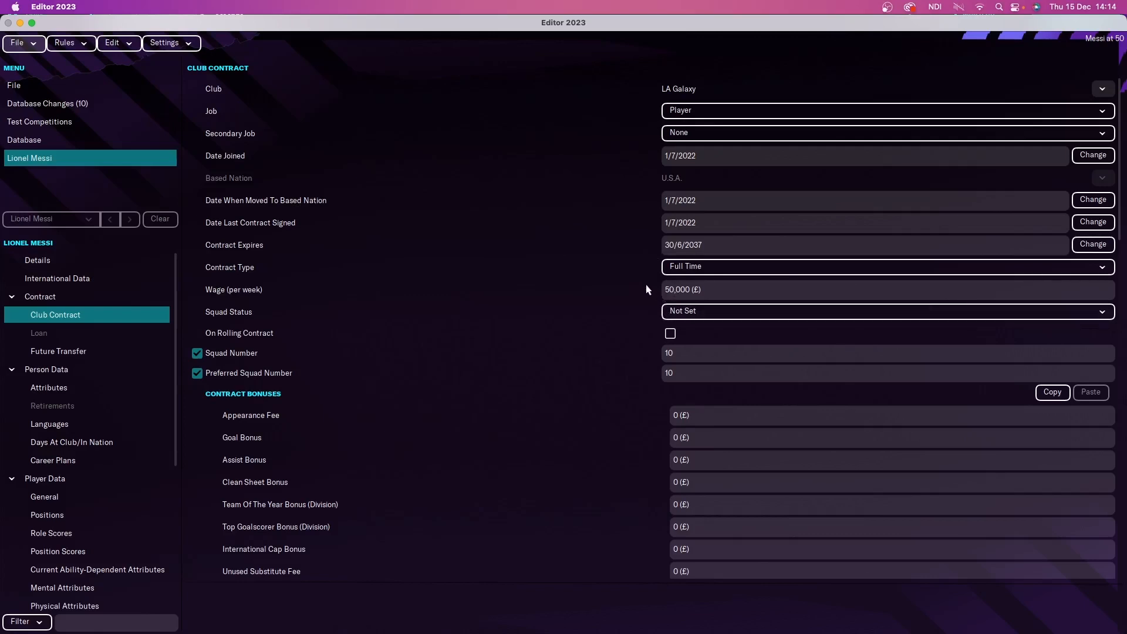
mouse_move(628, 289)
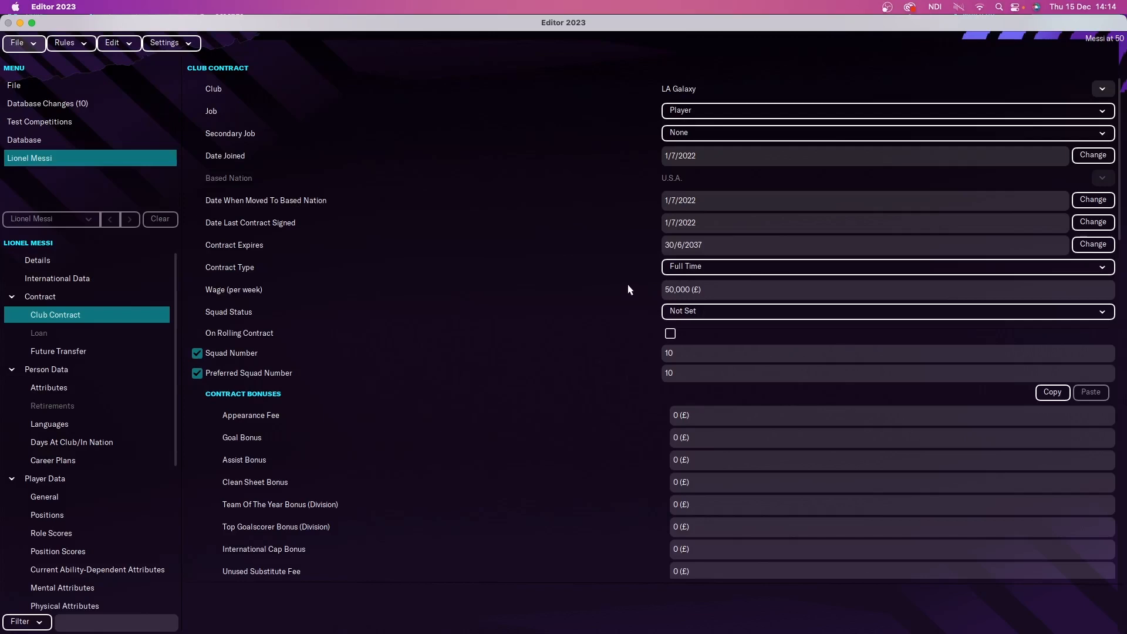
- View Messi's future transfer to Barcelona on 30/6/2037 as Player/Chairperson
click(58, 351)
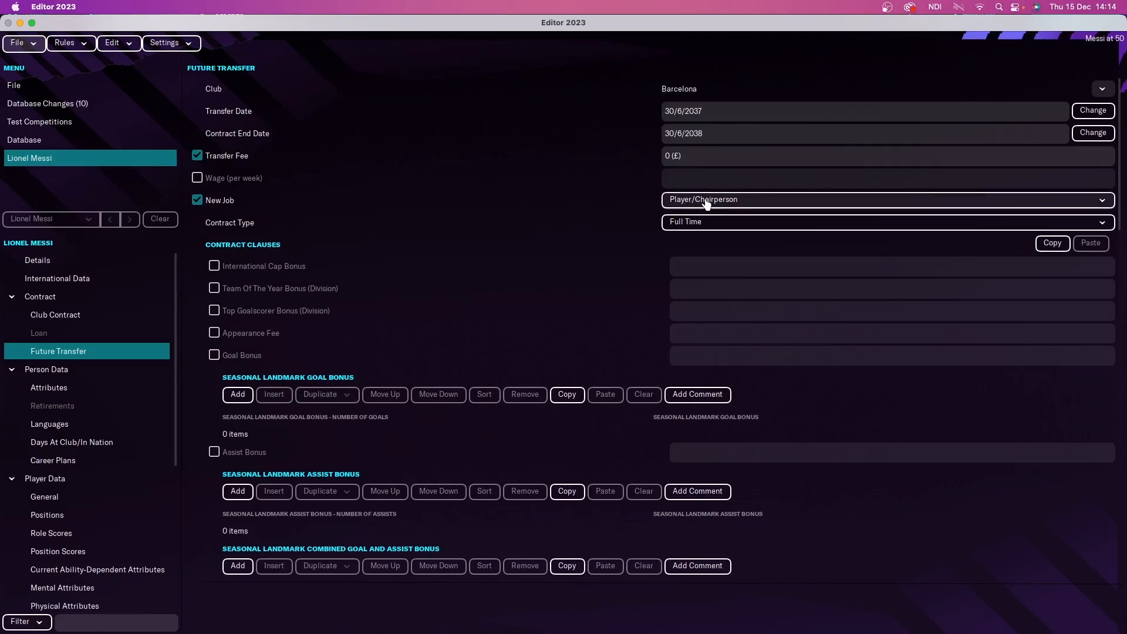
mouse_move(621, 209)
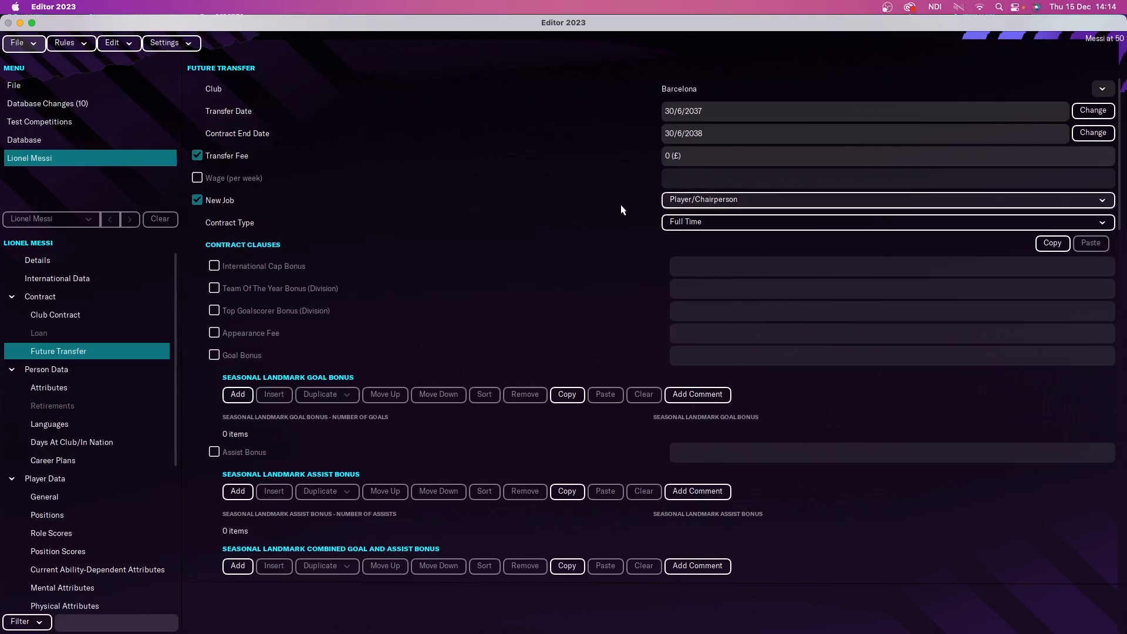
mouse_move(695, 205)
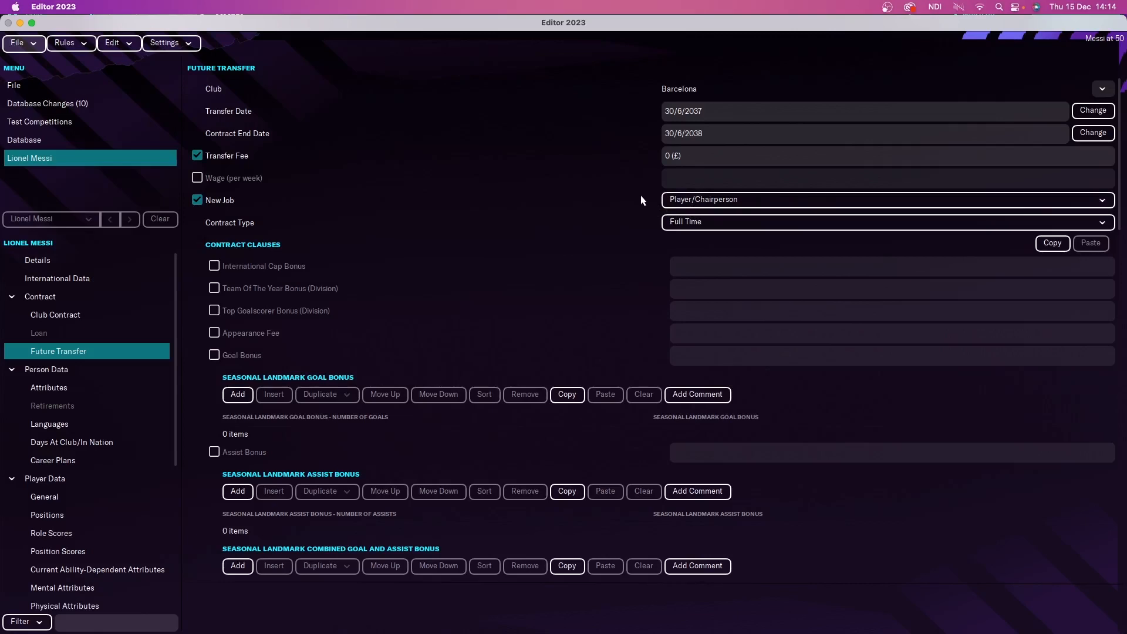
mouse_move(590, 203)
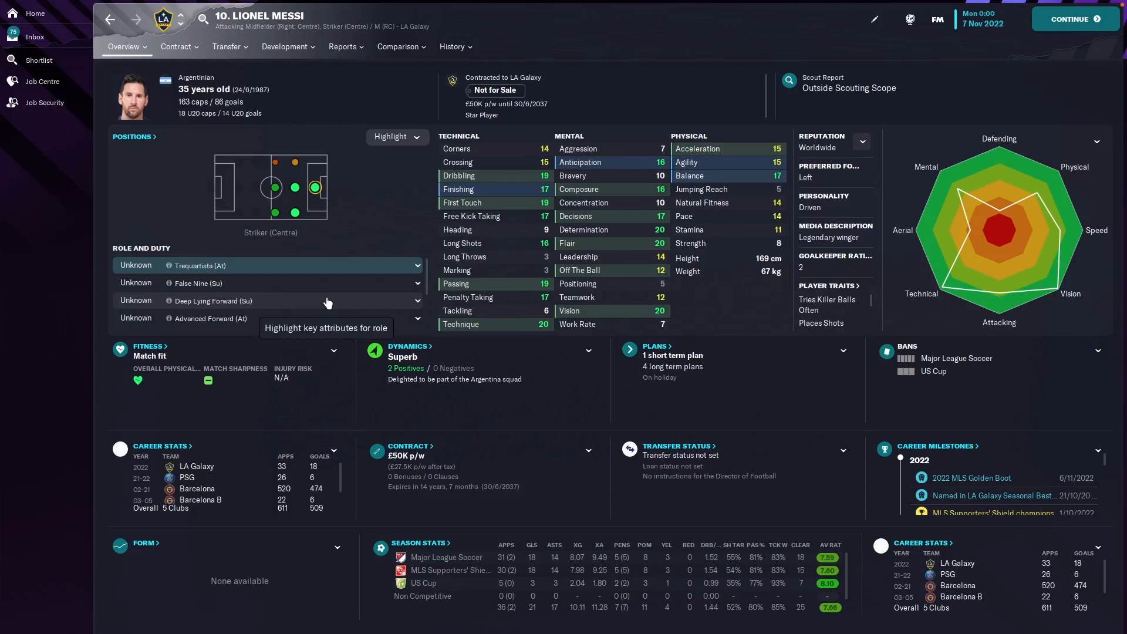
mouse_move(525, 413)
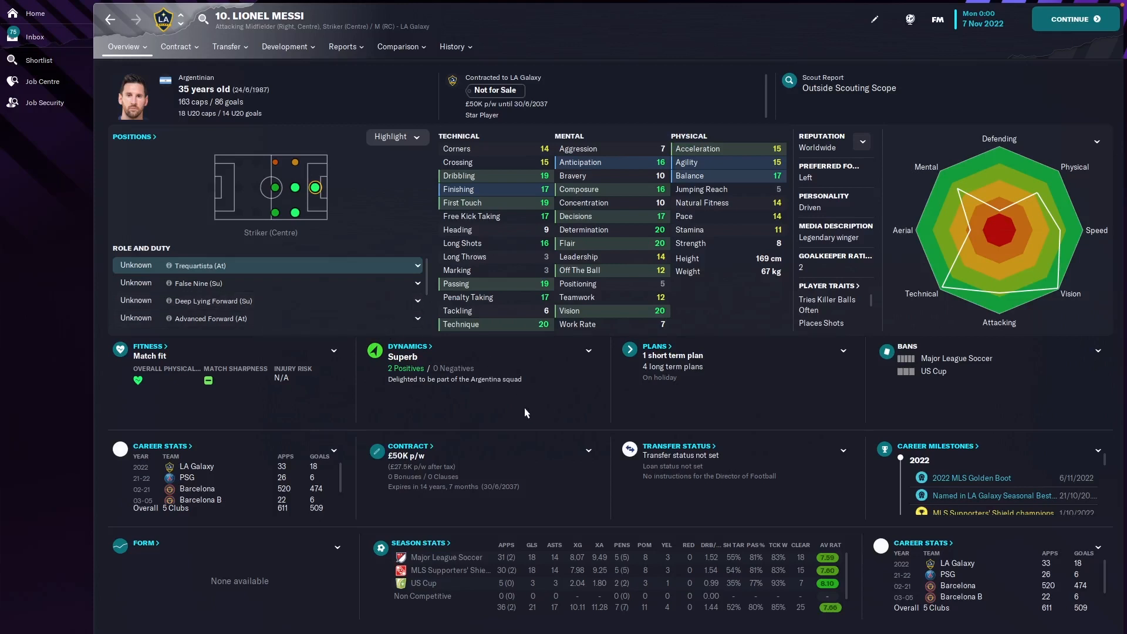
mouse_move(503, 416)
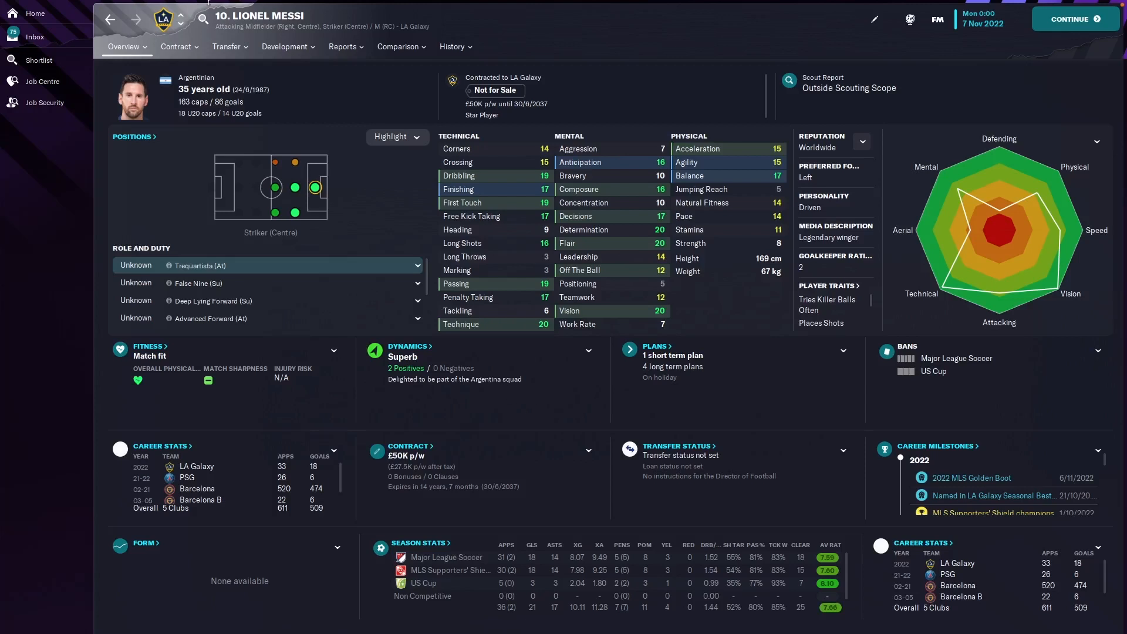
mouse_move(342, 95)
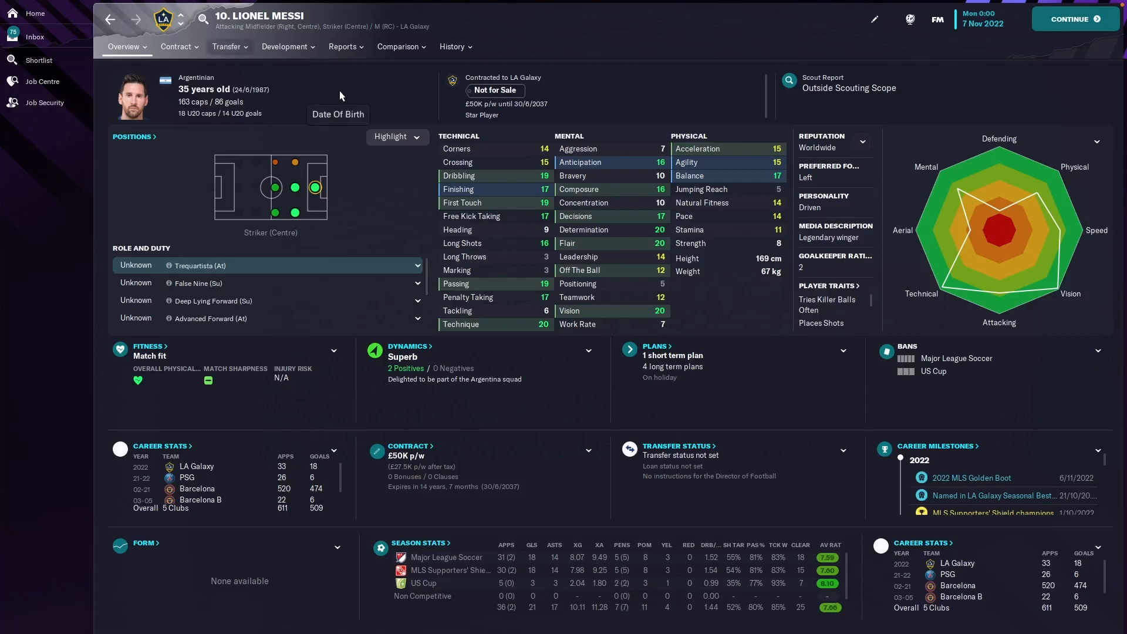
mouse_move(515, 196)
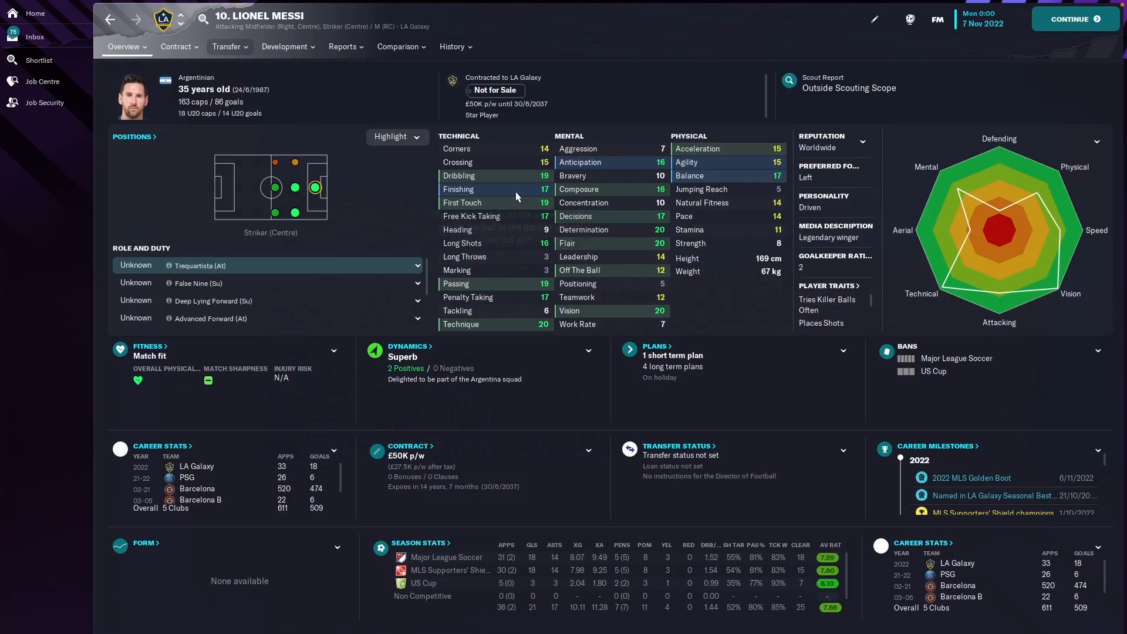
mouse_move(684, 155)
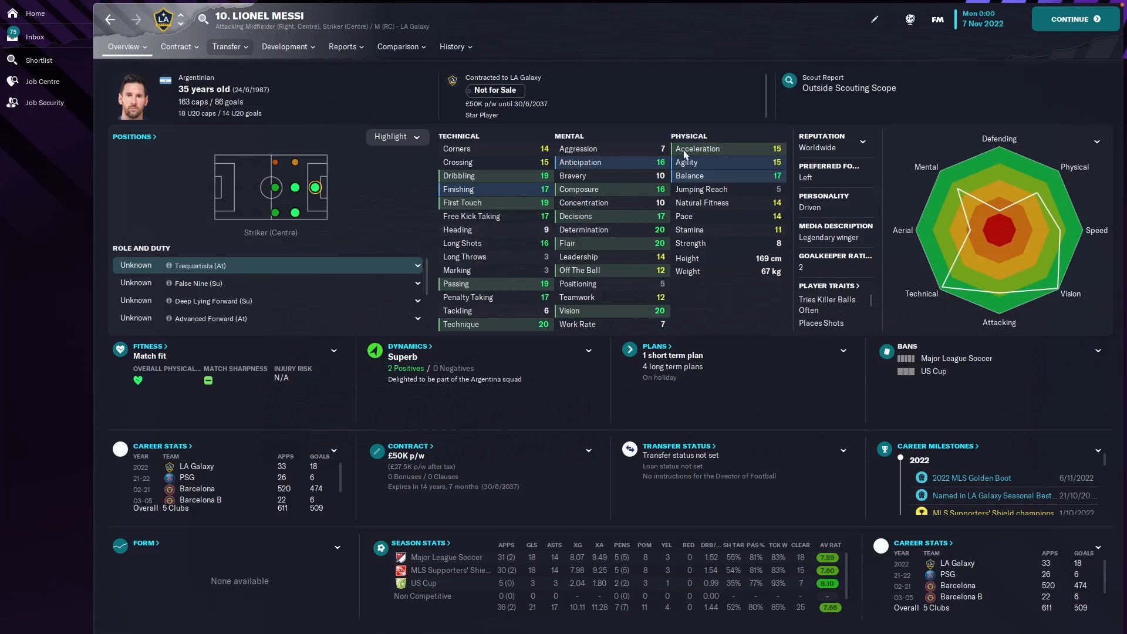
mouse_move(780, 223)
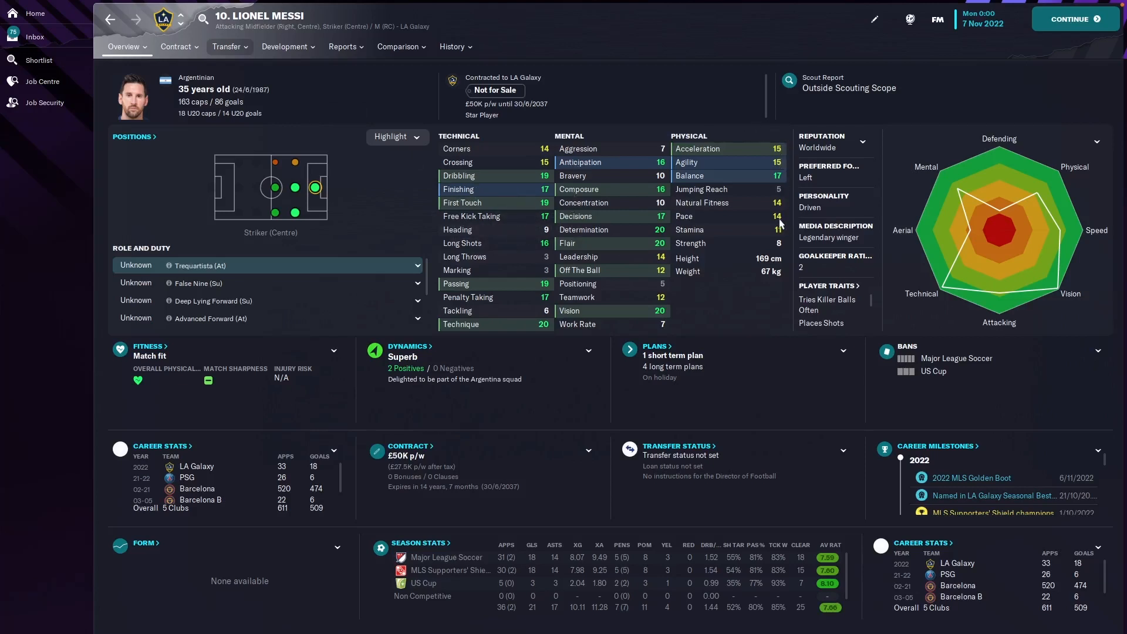
mouse_move(690, 119)
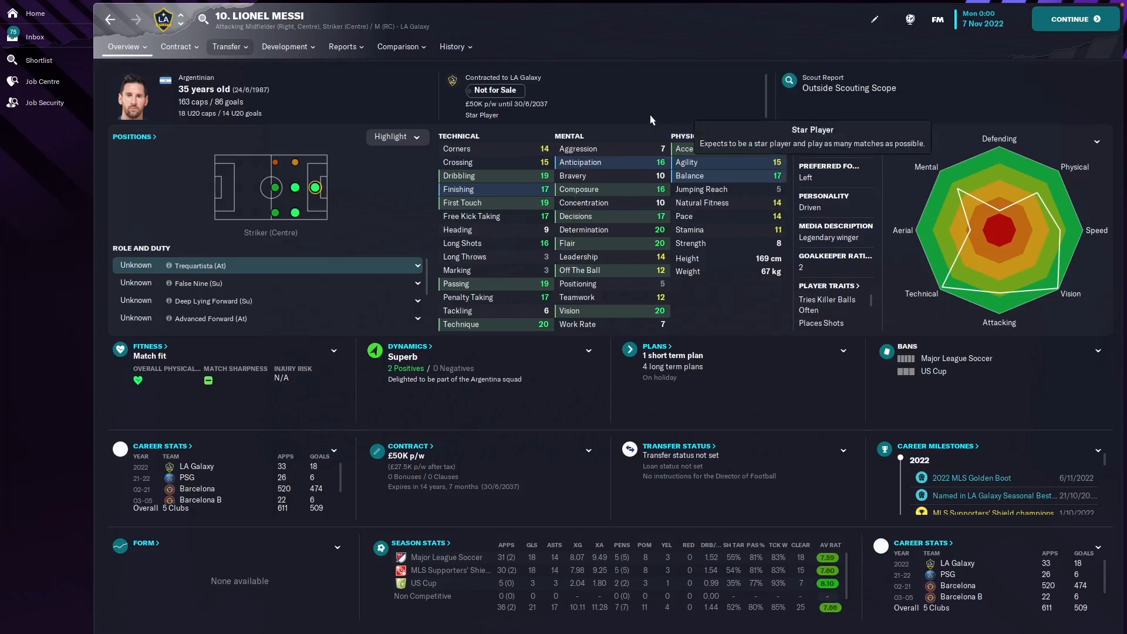
- Show Messi's season-by-season career stats with the 2022 LA Galaxy breakdown
click(451, 45)
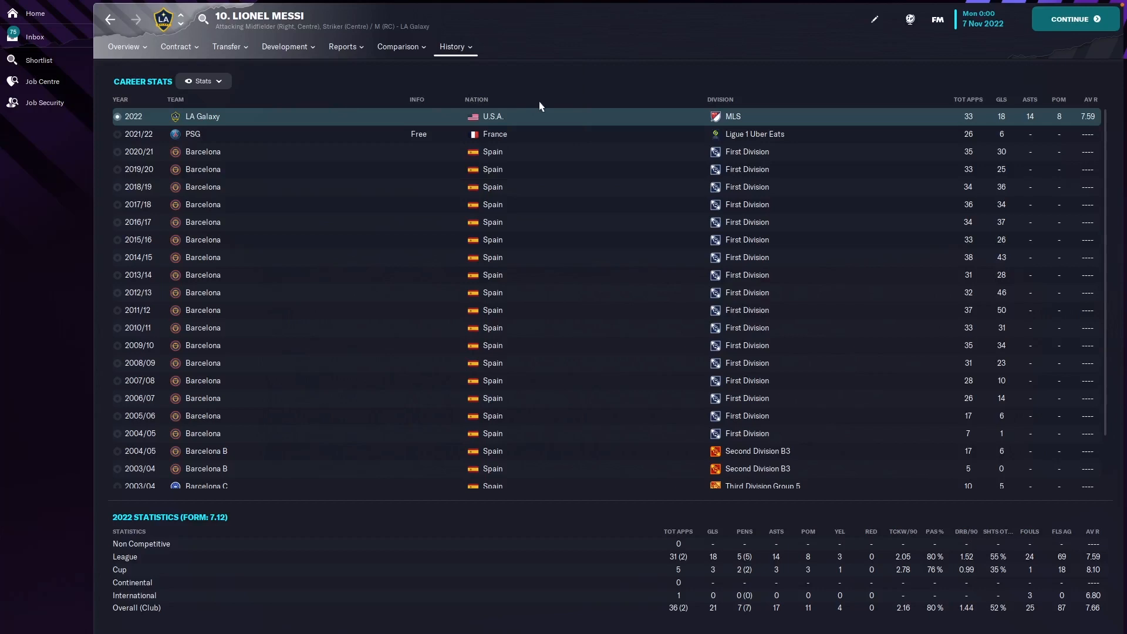
mouse_move(589, 87)
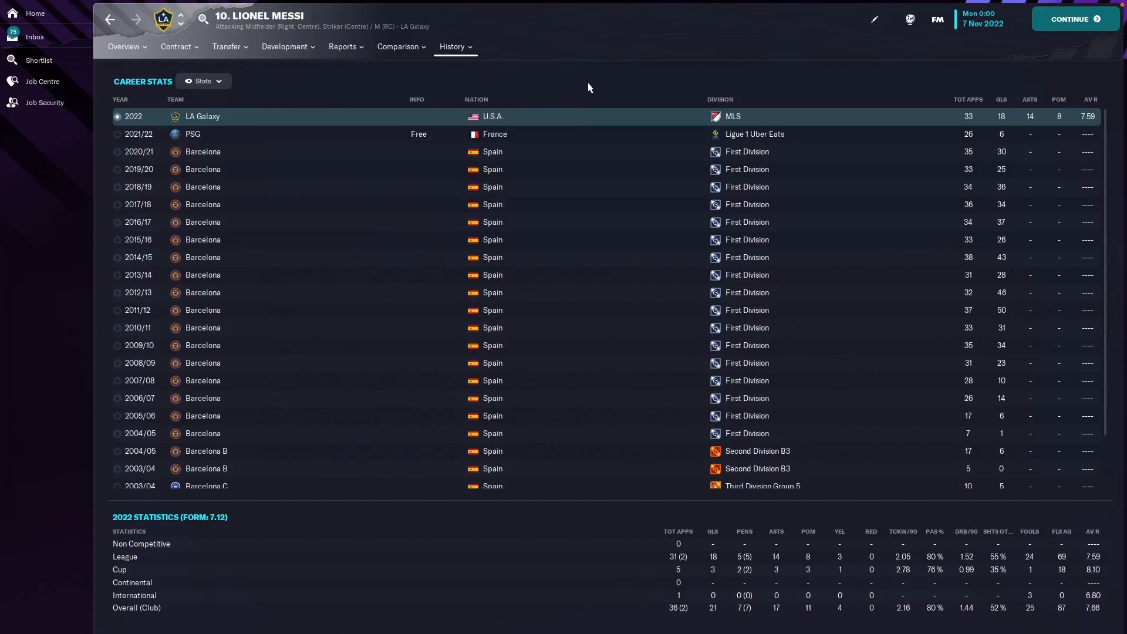
mouse_move(908, 96)
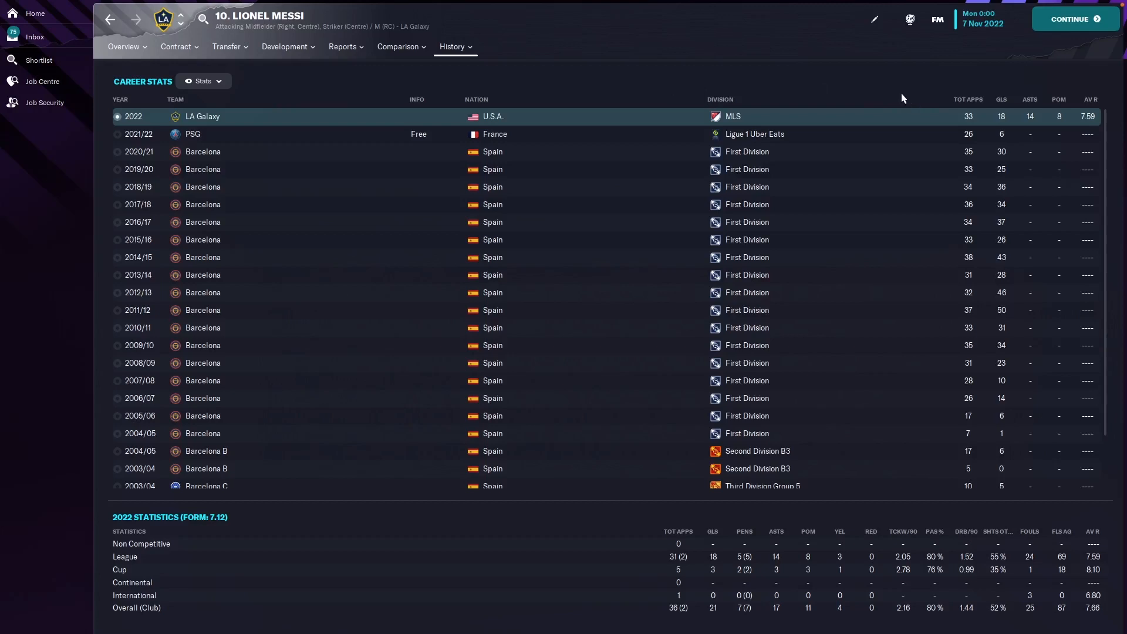
mouse_move(881, 85)
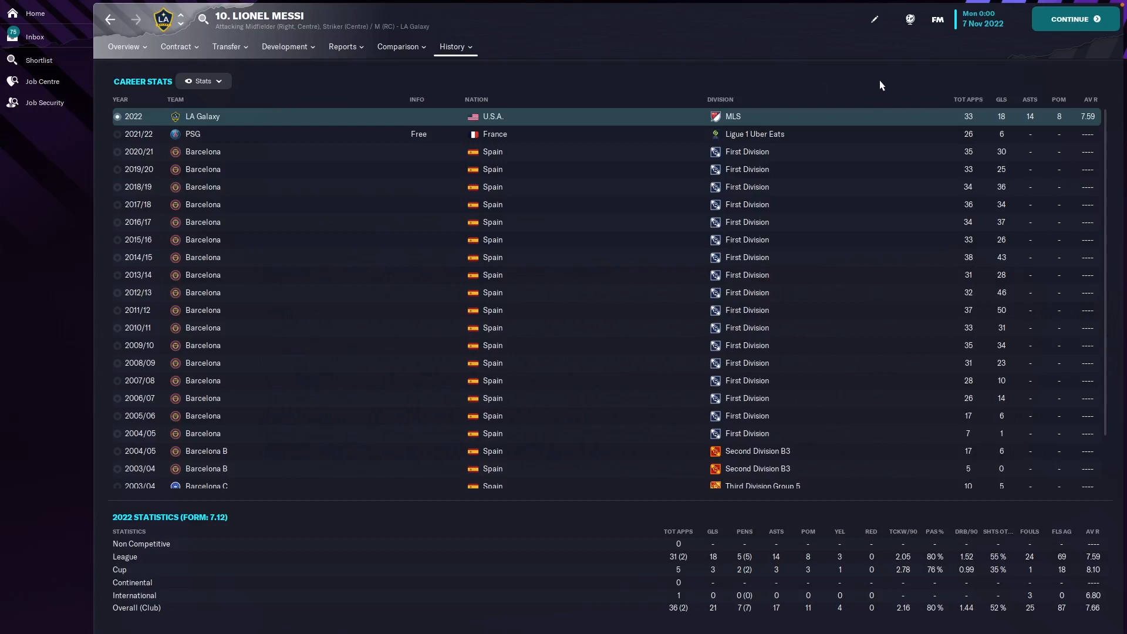
mouse_move(873, 90)
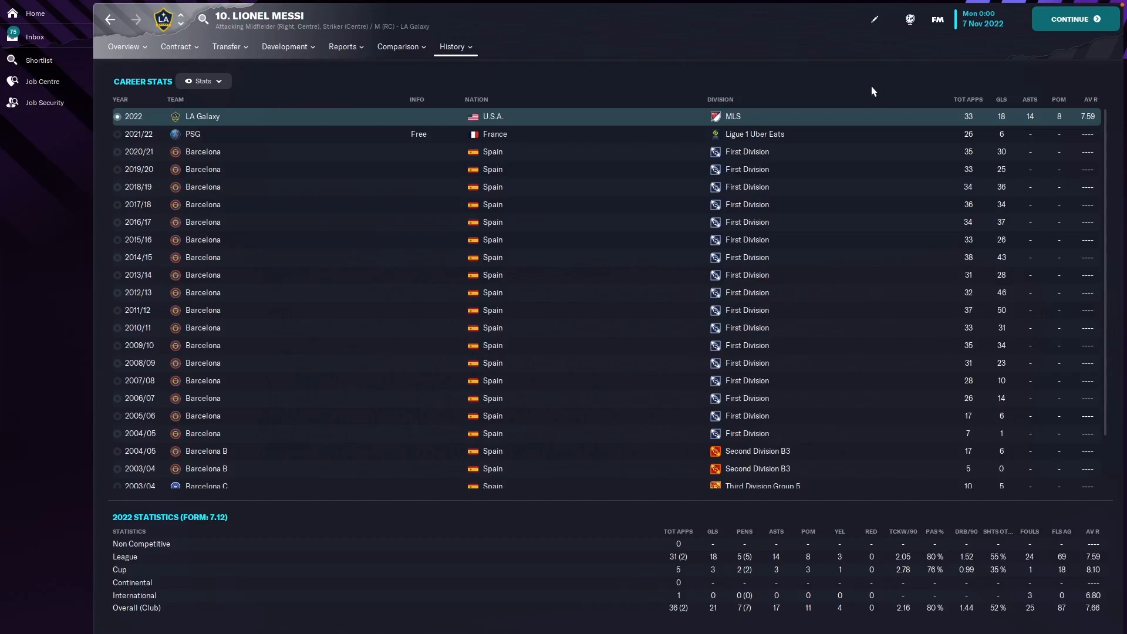
mouse_move(1000, 76)
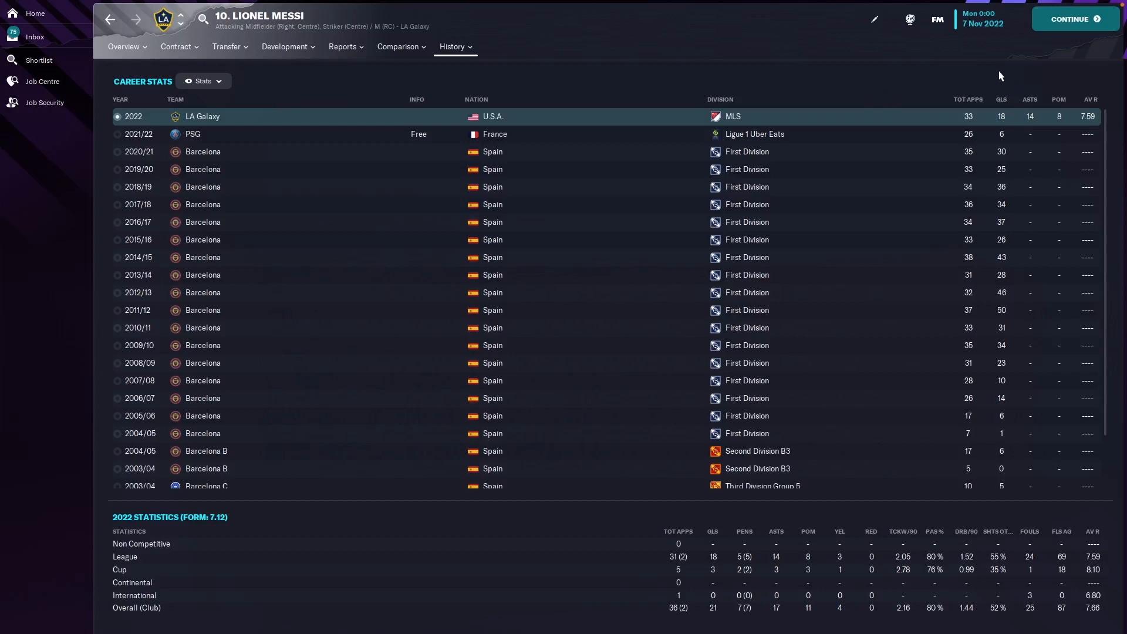
mouse_move(860, 77)
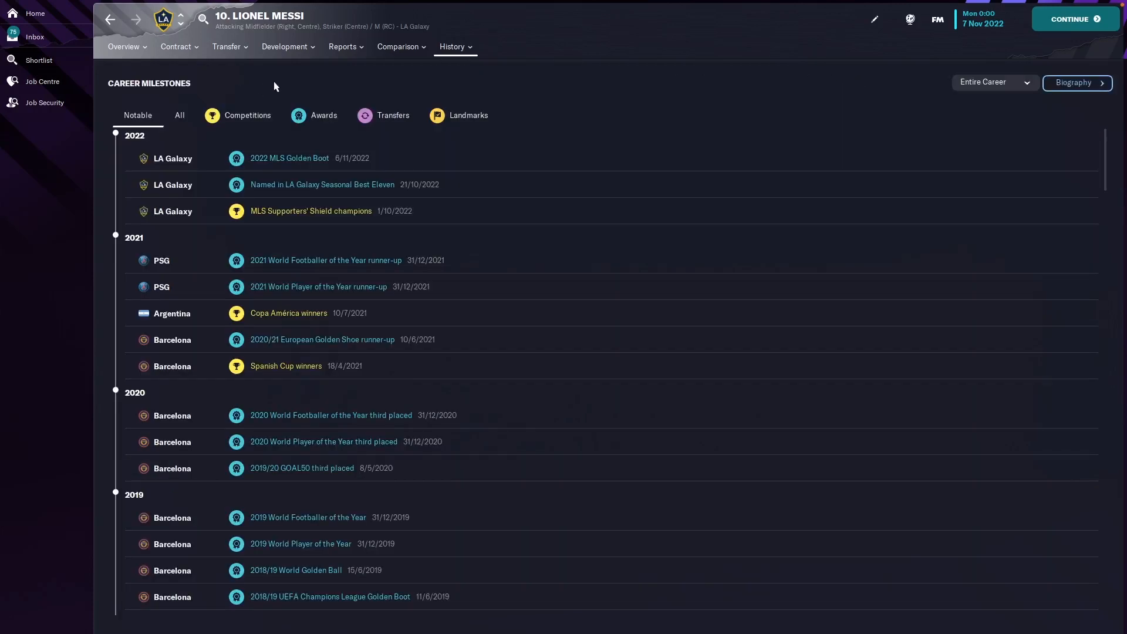
mouse_move(279, 90)
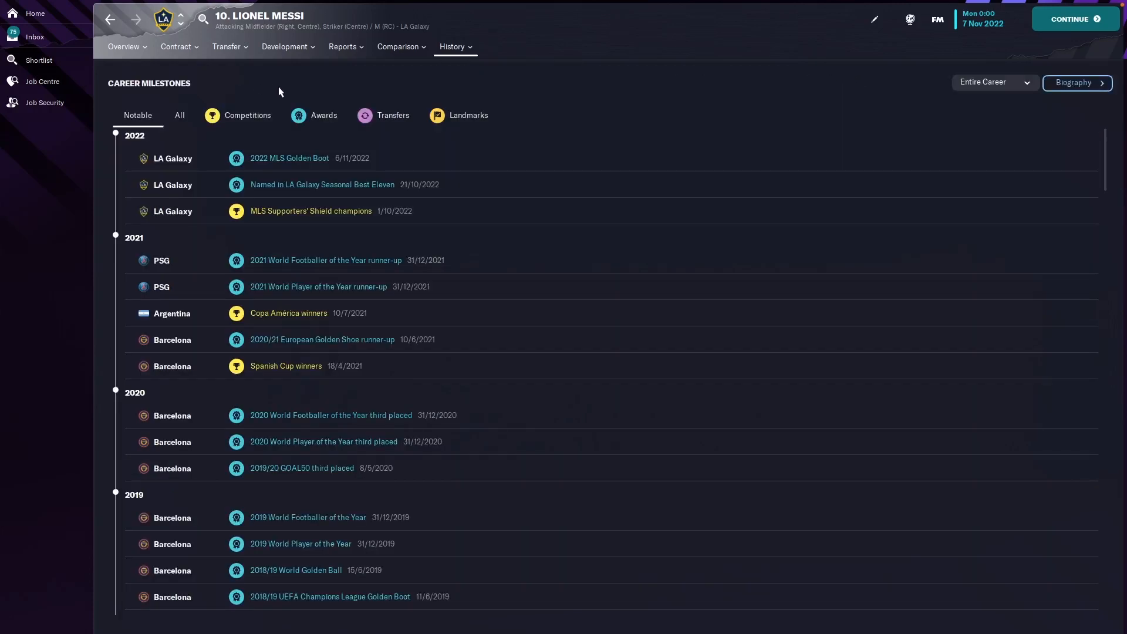
mouse_move(313, 180)
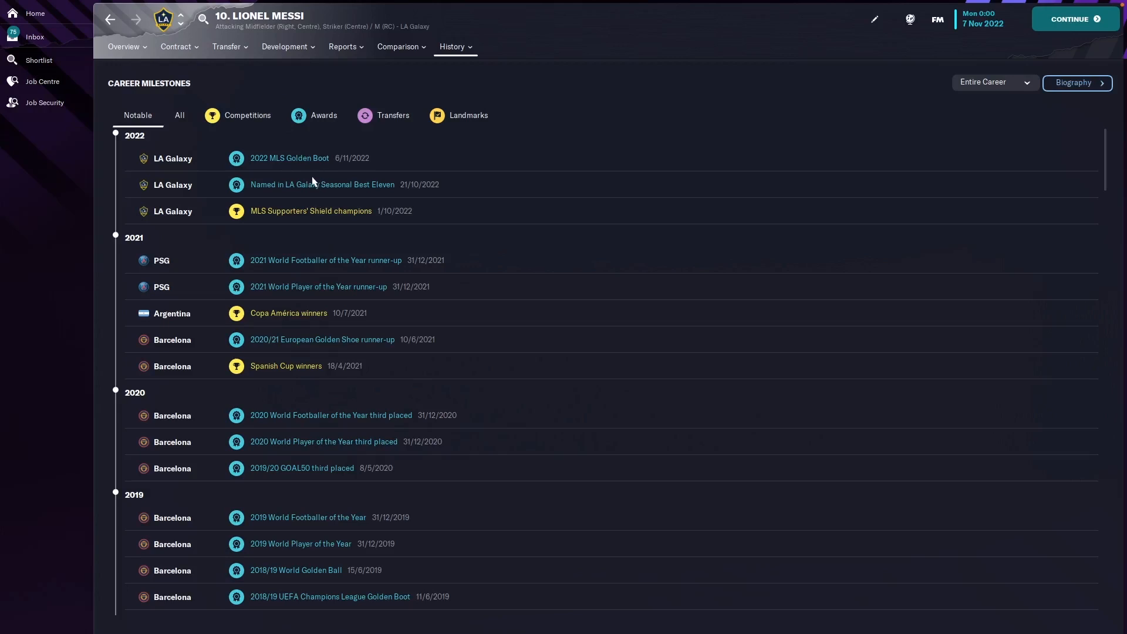
mouse_move(454, 170)
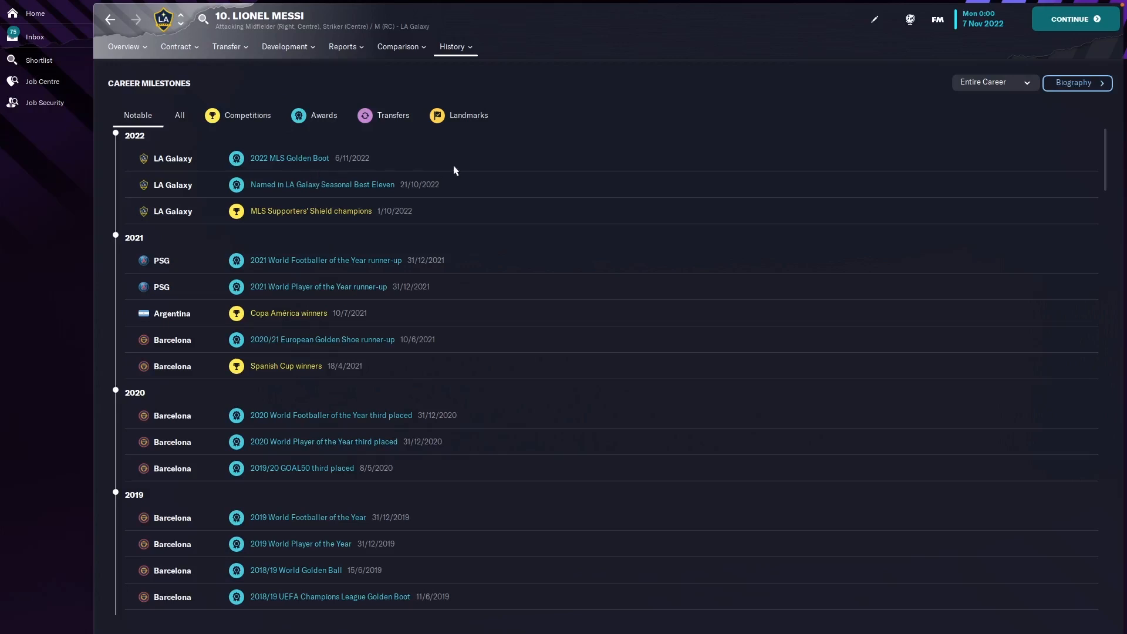
mouse_move(386, 189)
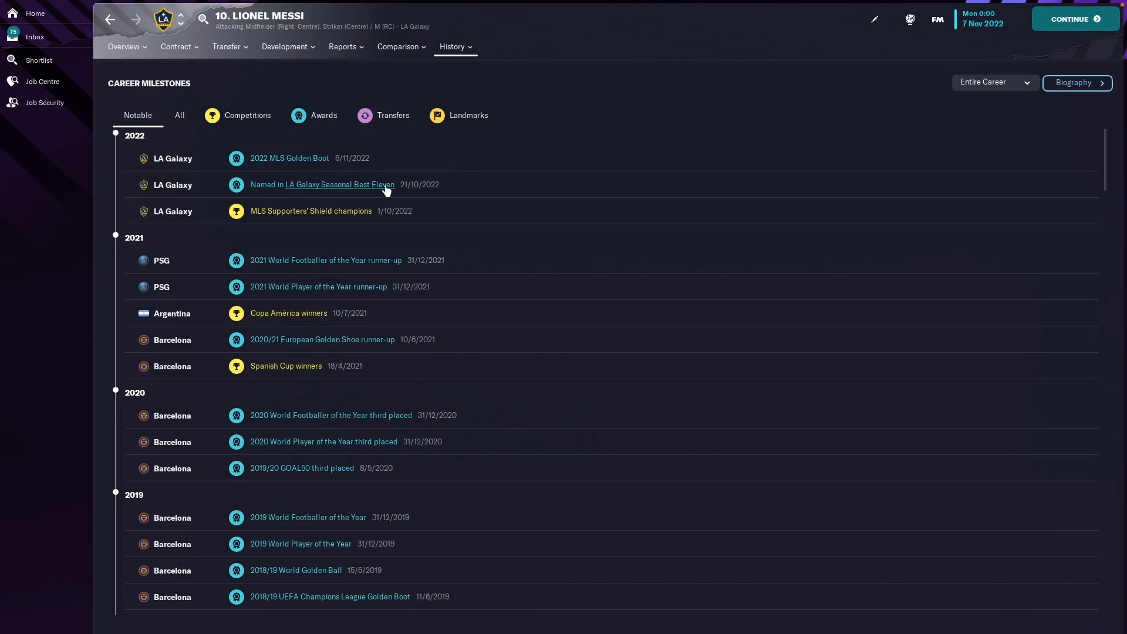
mouse_move(523, 166)
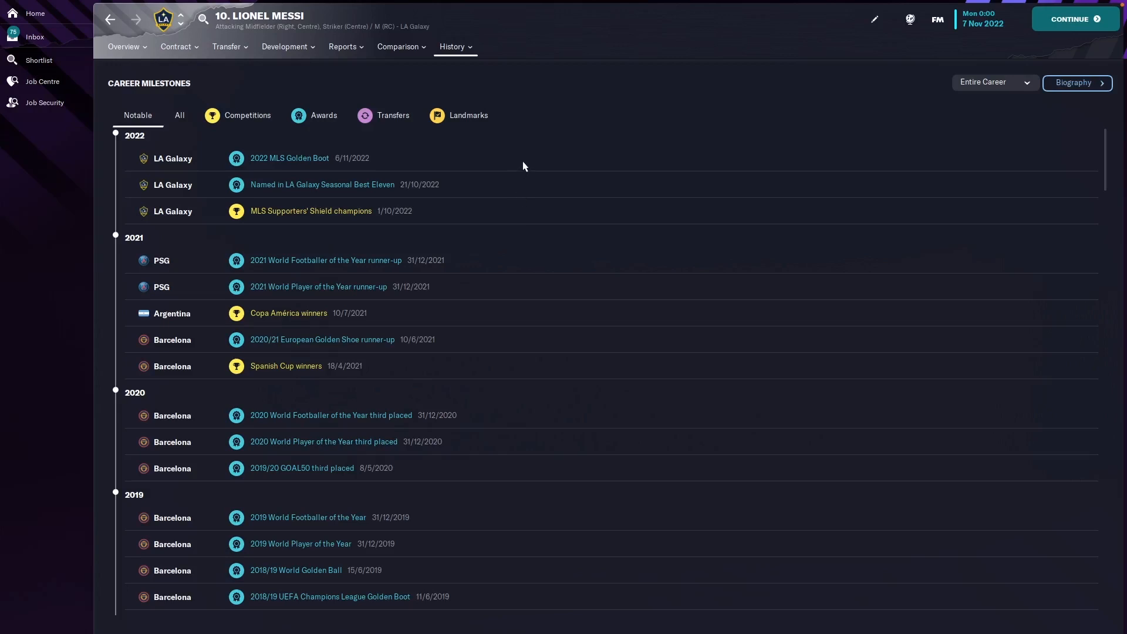
mouse_move(359, 247)
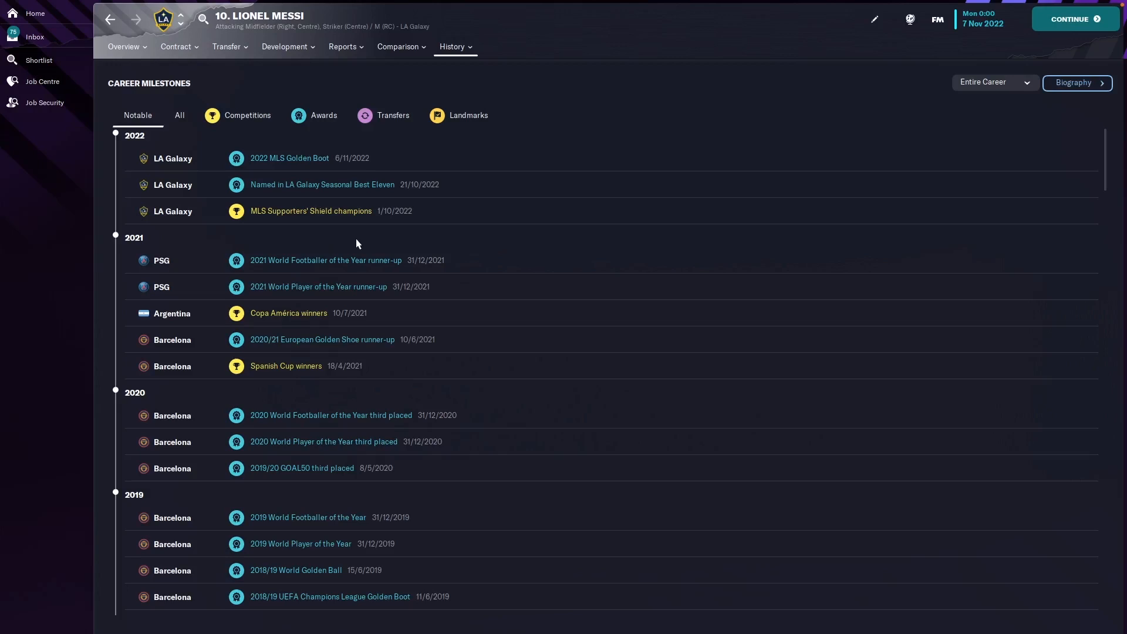
mouse_move(347, 236)
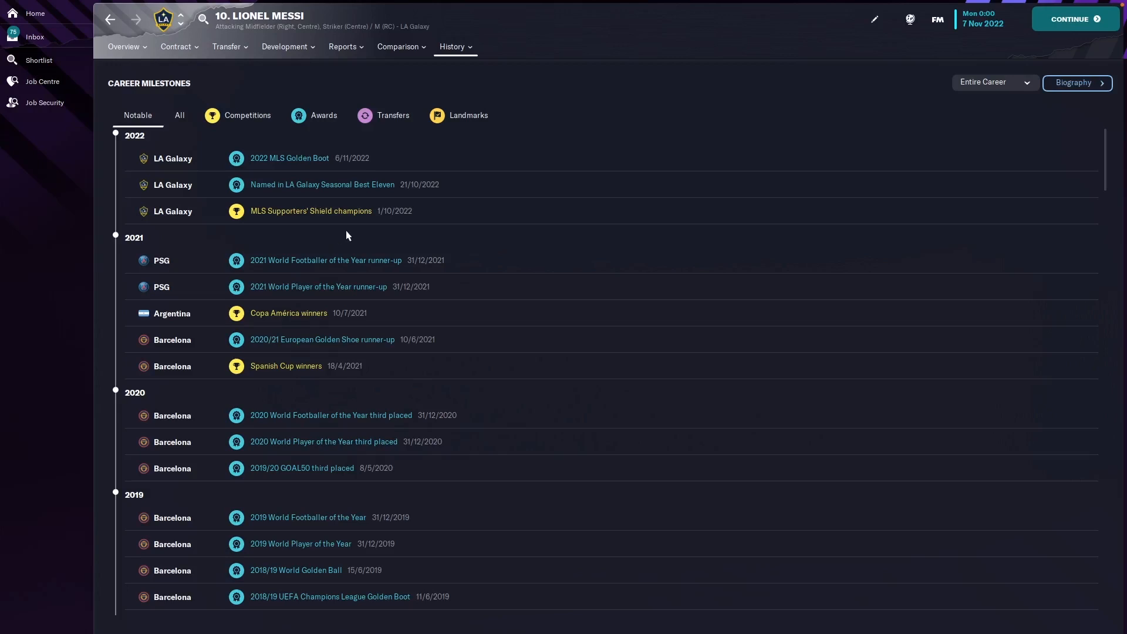
- Filter Messi's career milestones to landmarks, then to awards only
click(468, 115)
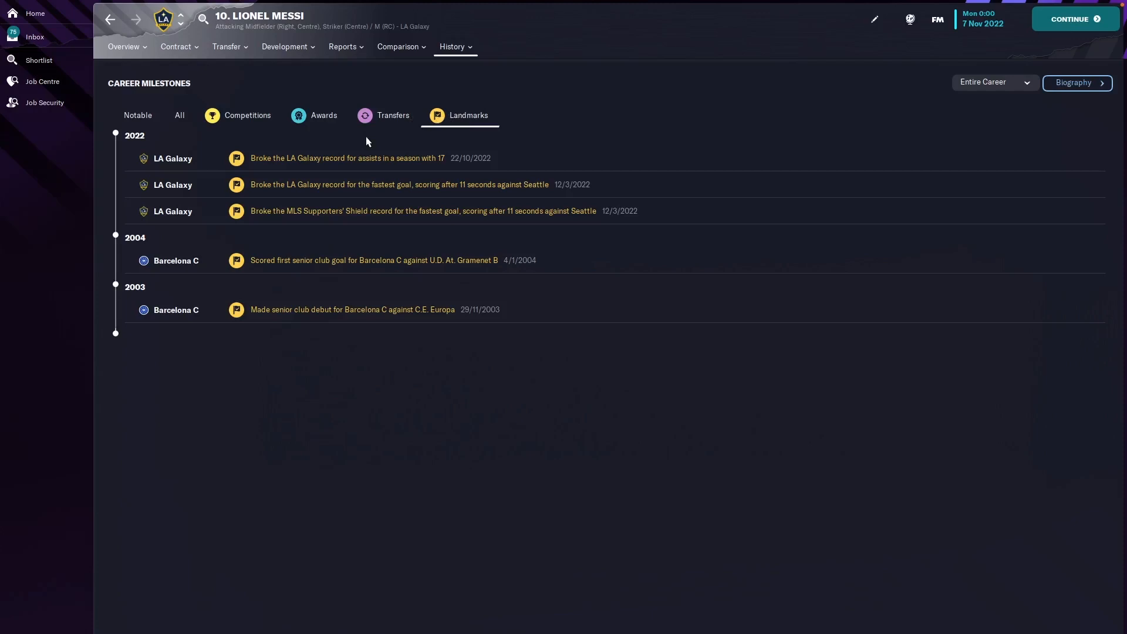
mouse_move(357, 234)
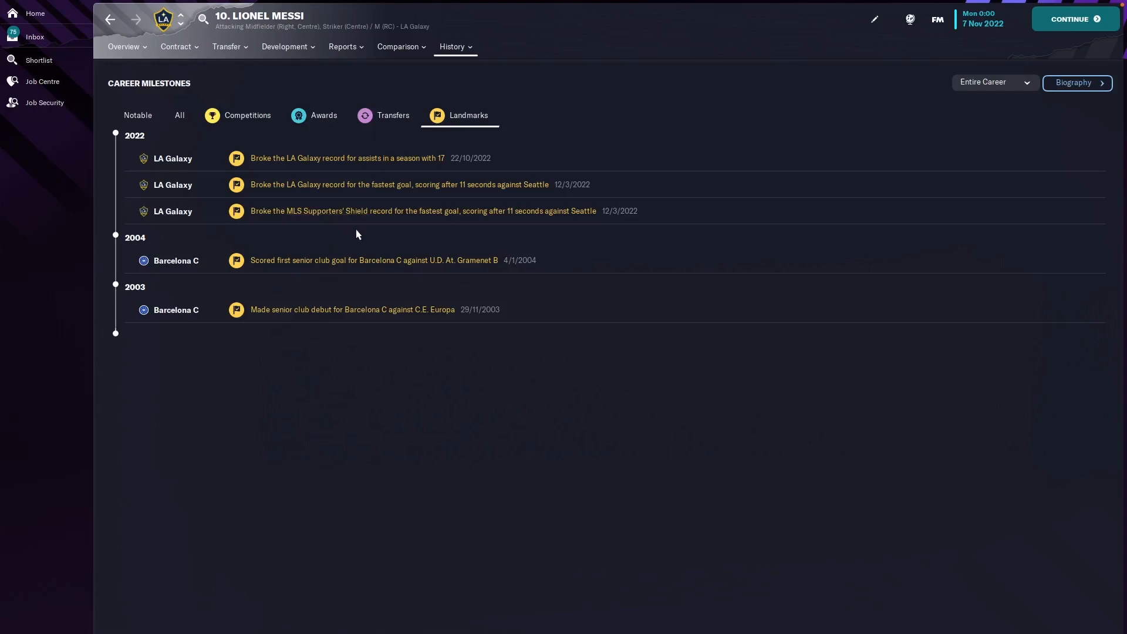
mouse_move(388, 228)
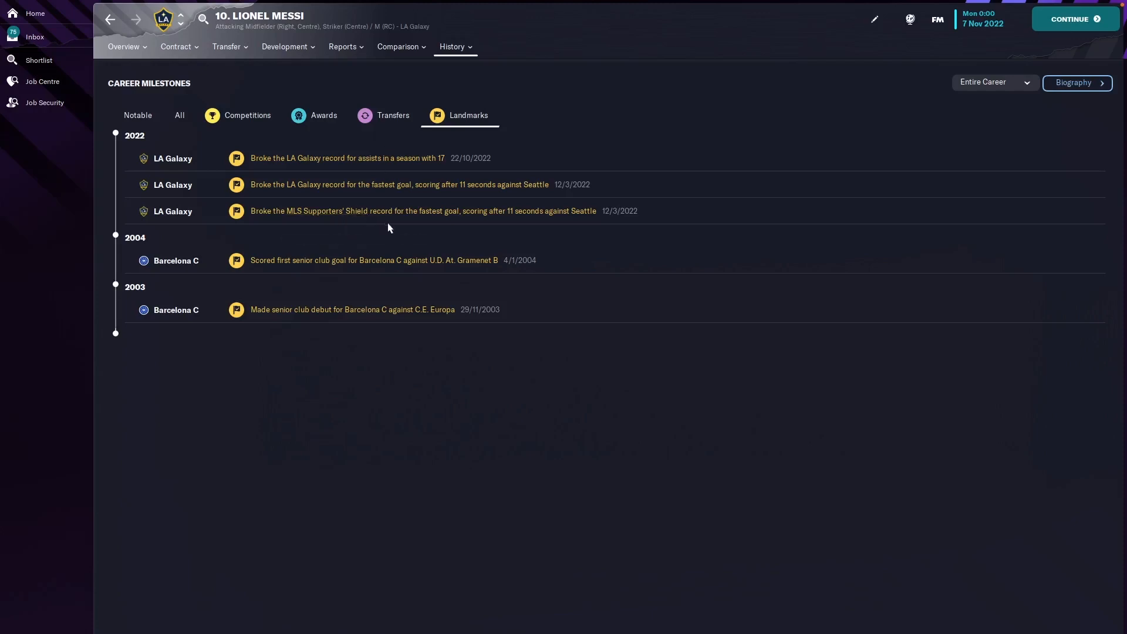
mouse_move(551, 251)
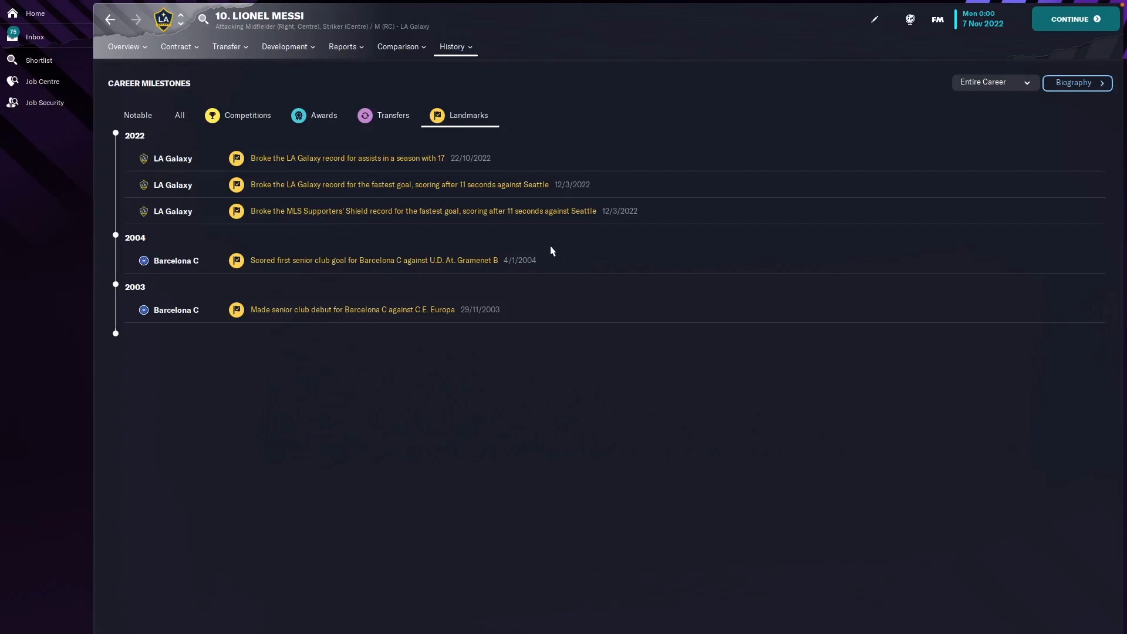
click(323, 115)
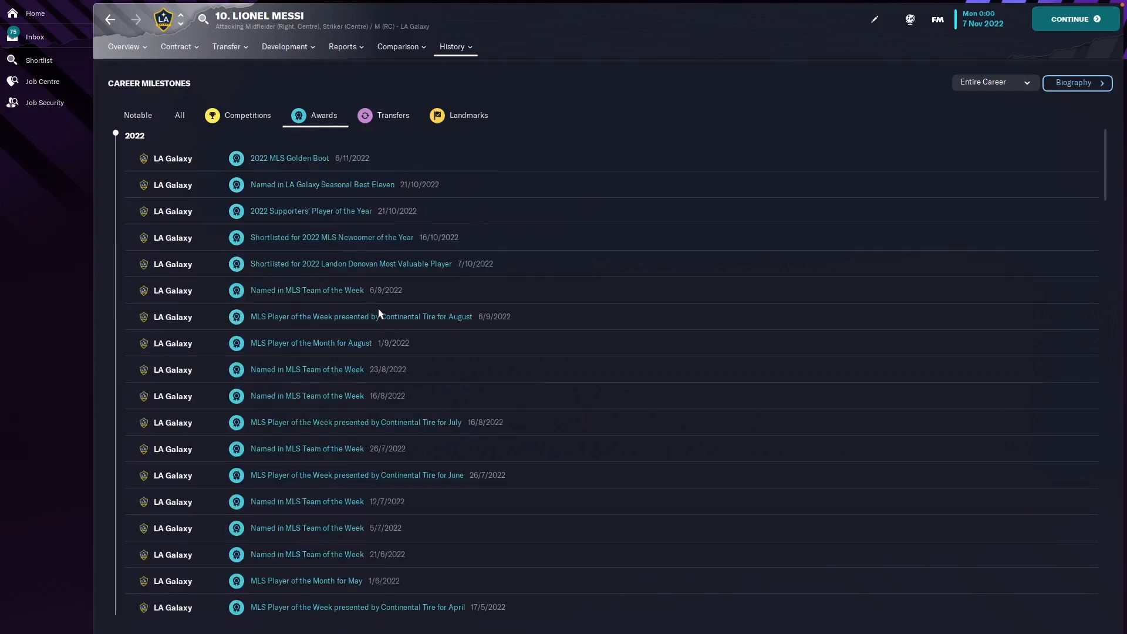
mouse_move(474, 394)
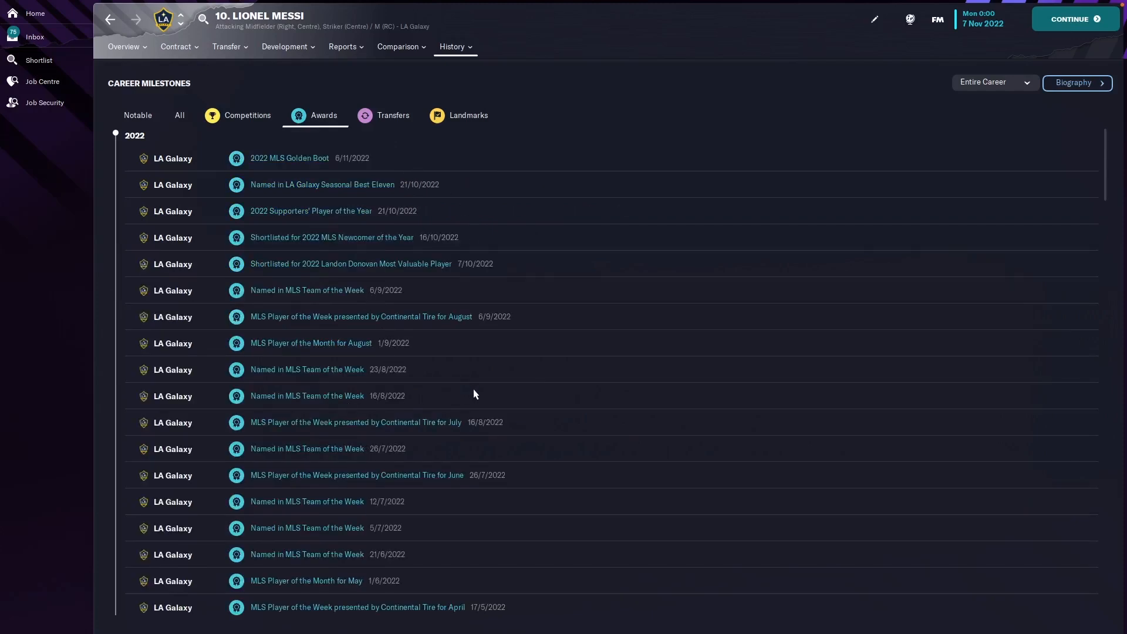
mouse_move(567, 257)
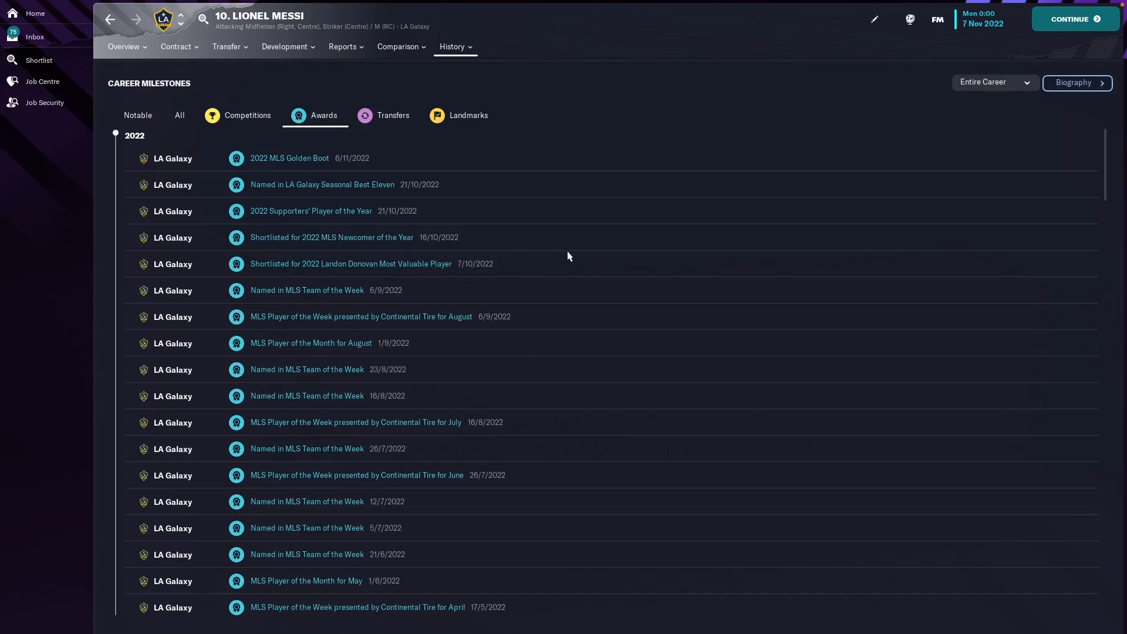
mouse_move(547, 257)
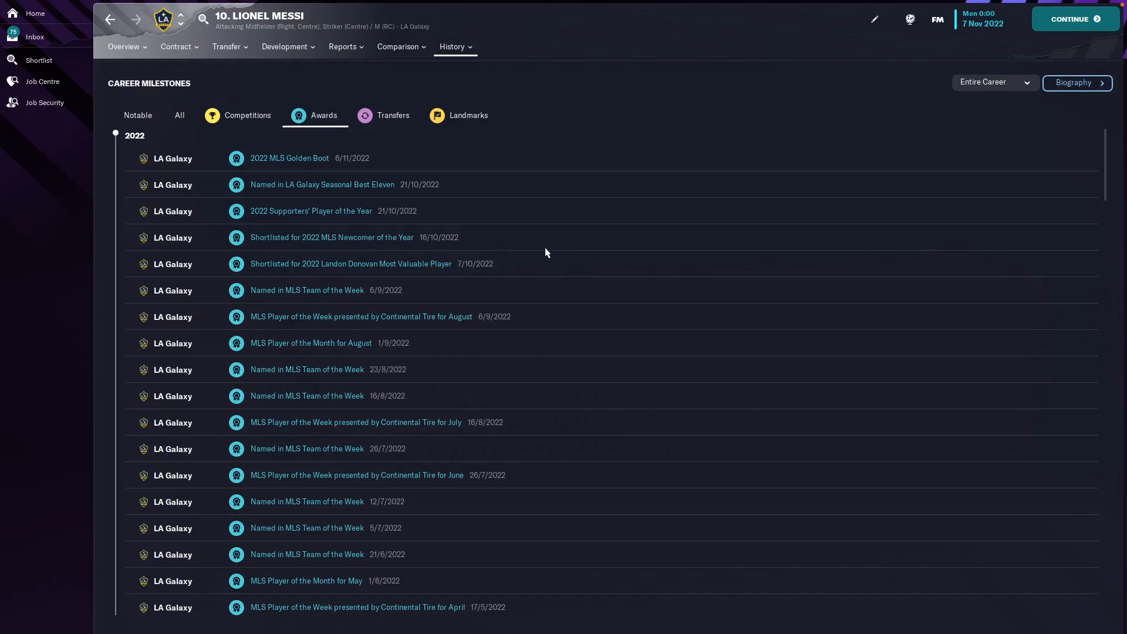
mouse_move(282, 219)
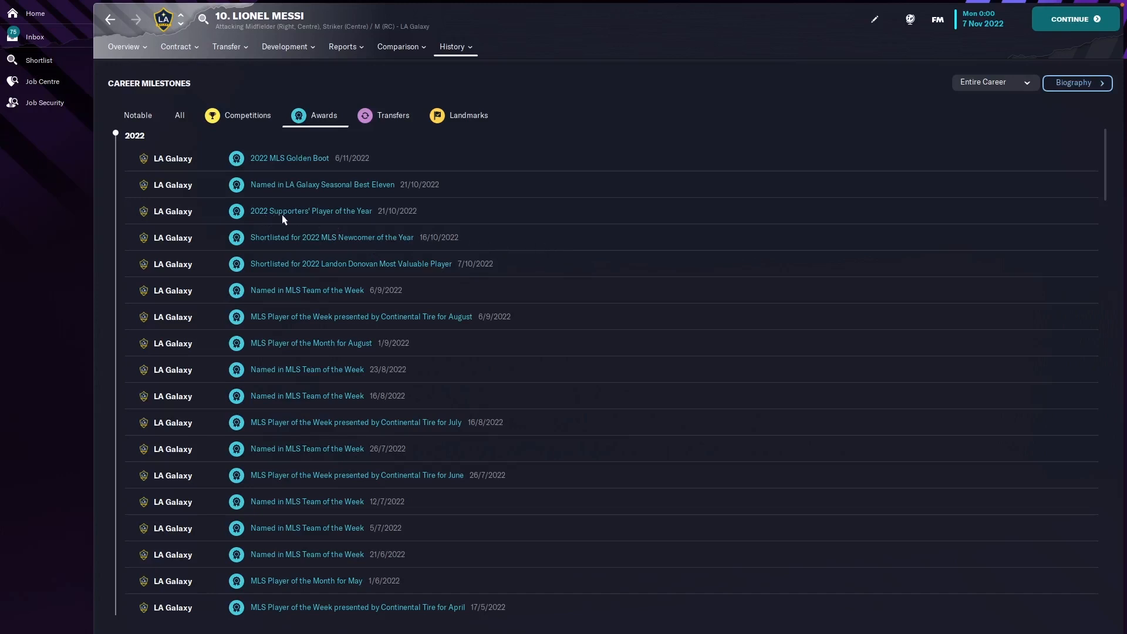
mouse_move(537, 217)
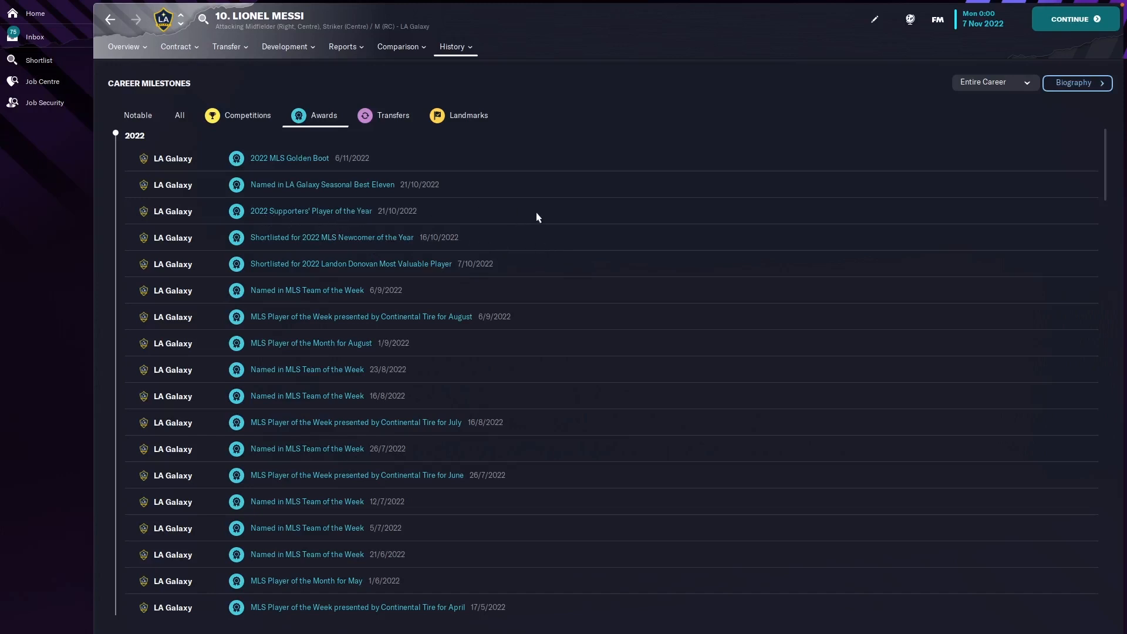
mouse_move(563, 252)
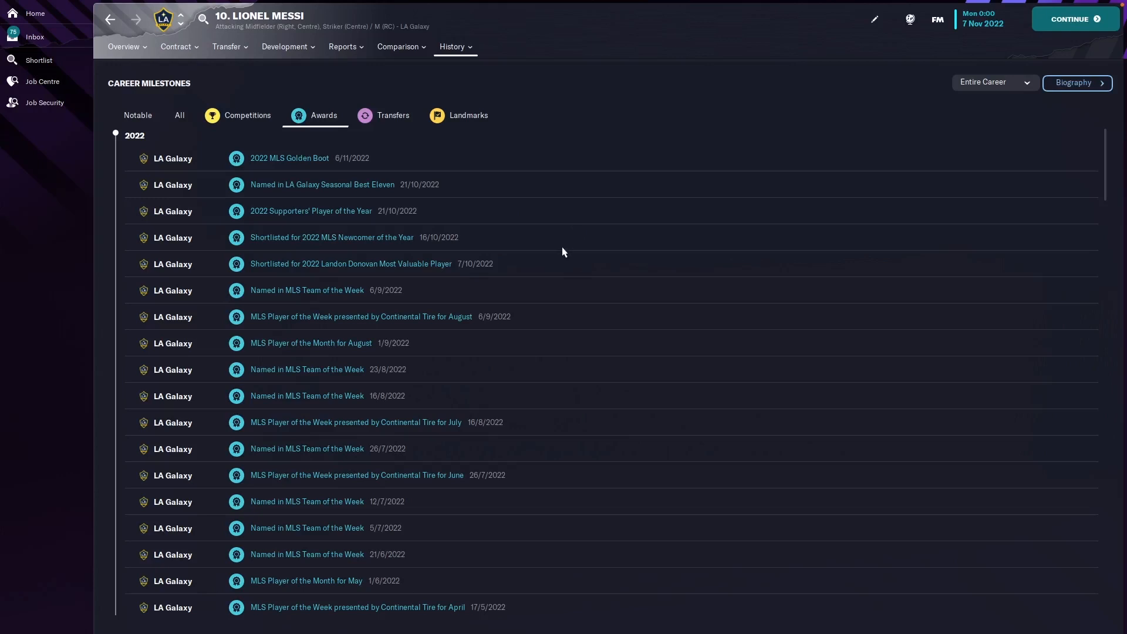
mouse_move(394, 115)
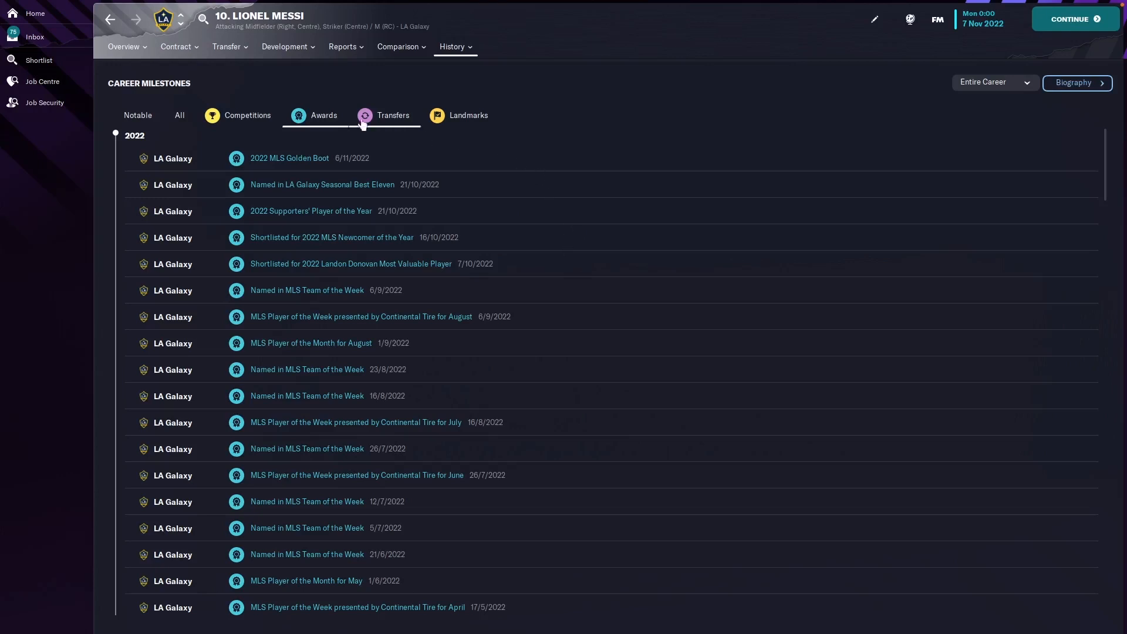
- Show Messi's positional abilities with natural AM (R), foot strengths and traits
click(284, 47)
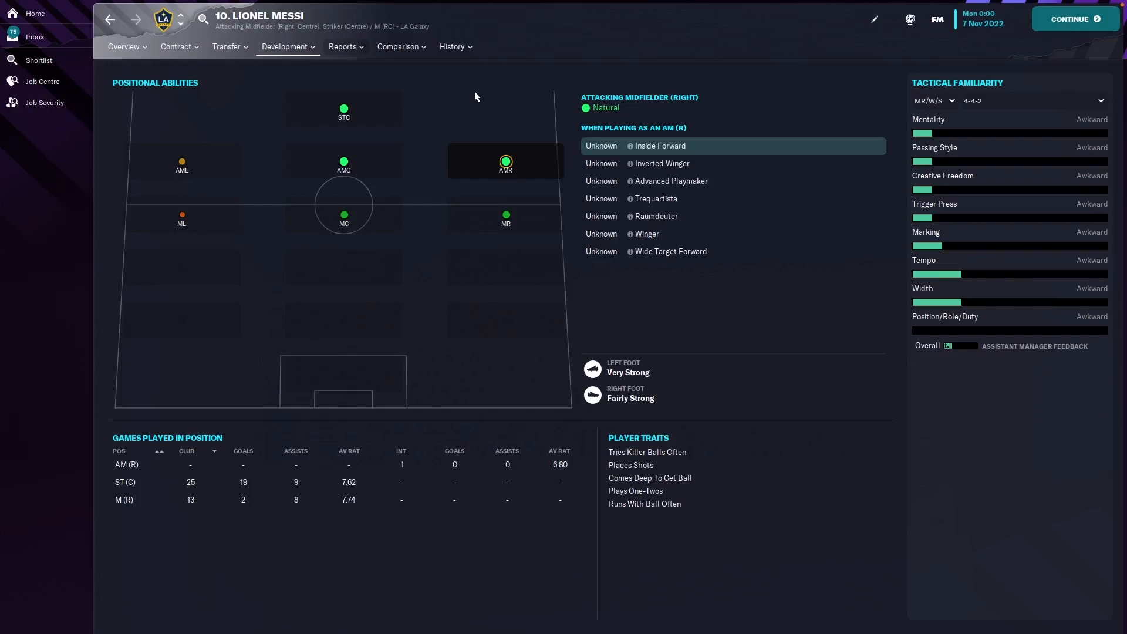
mouse_move(464, 103)
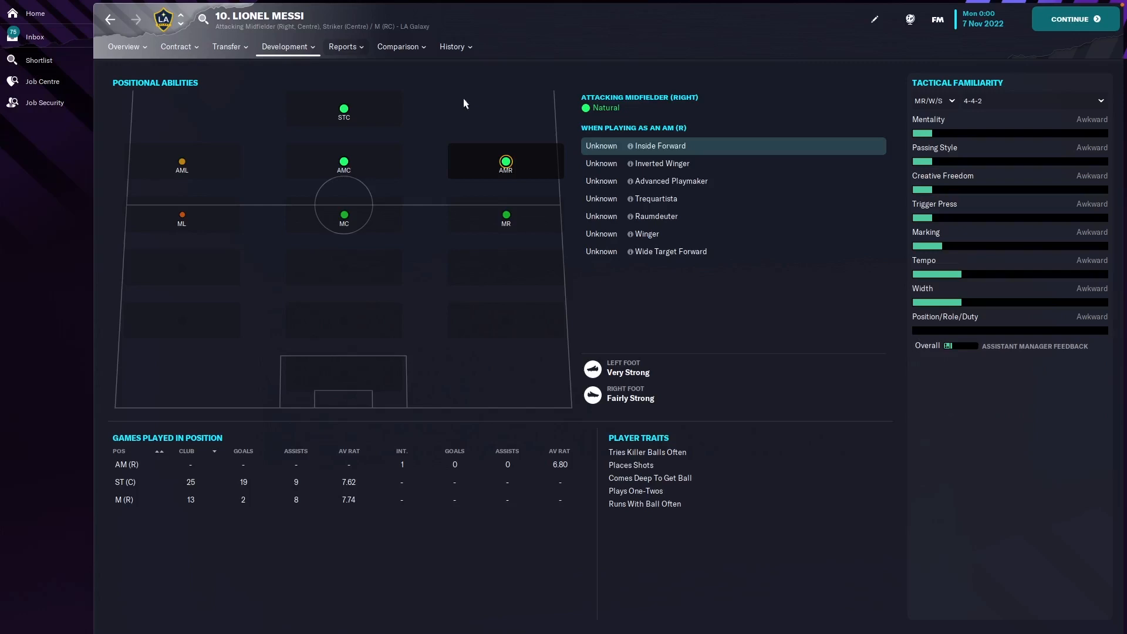
mouse_move(170, 536)
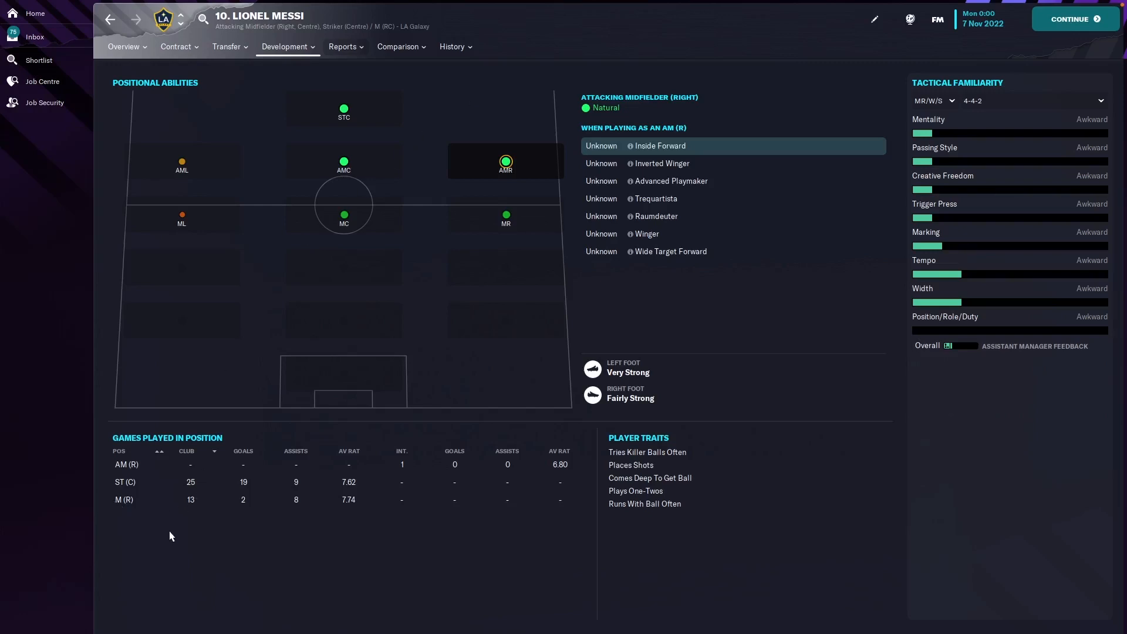
mouse_move(198, 528)
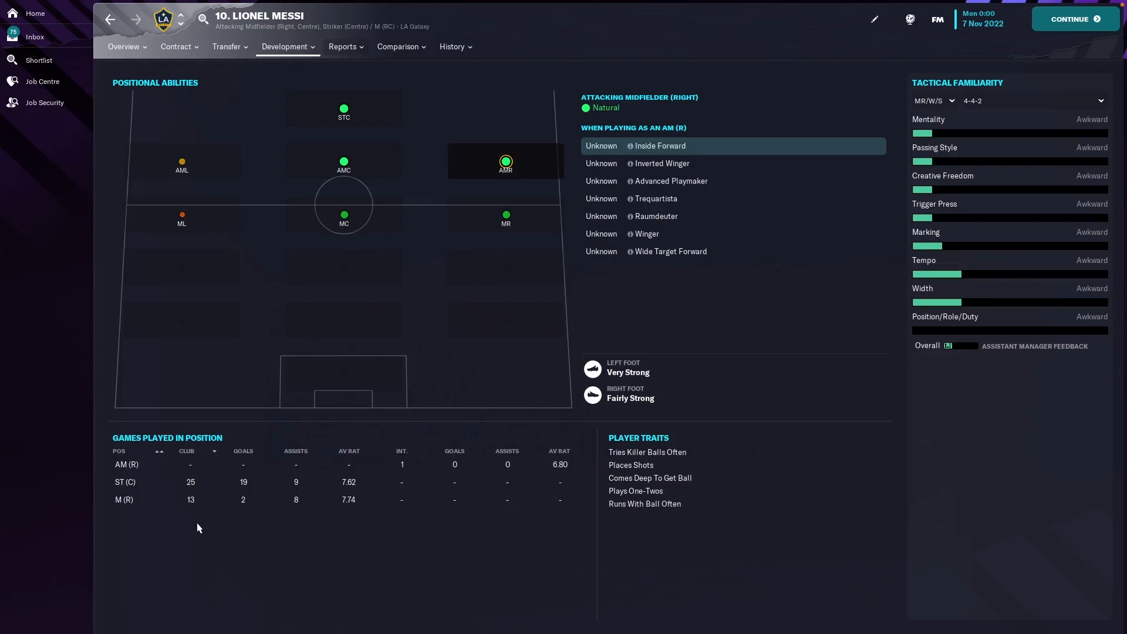
mouse_move(292, 527)
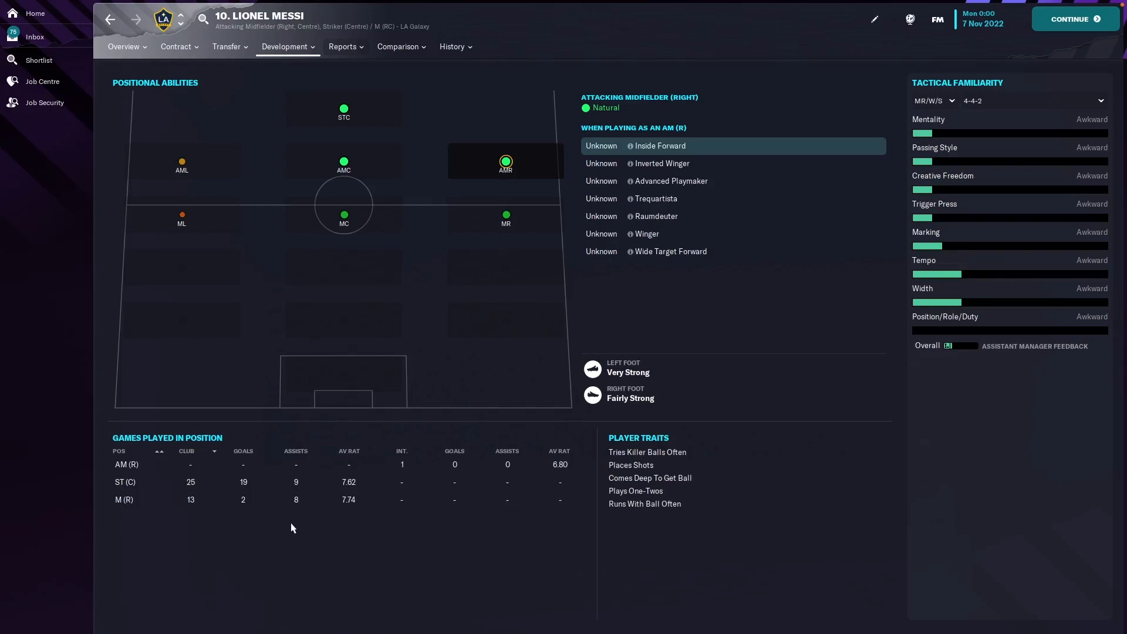
mouse_move(355, 538)
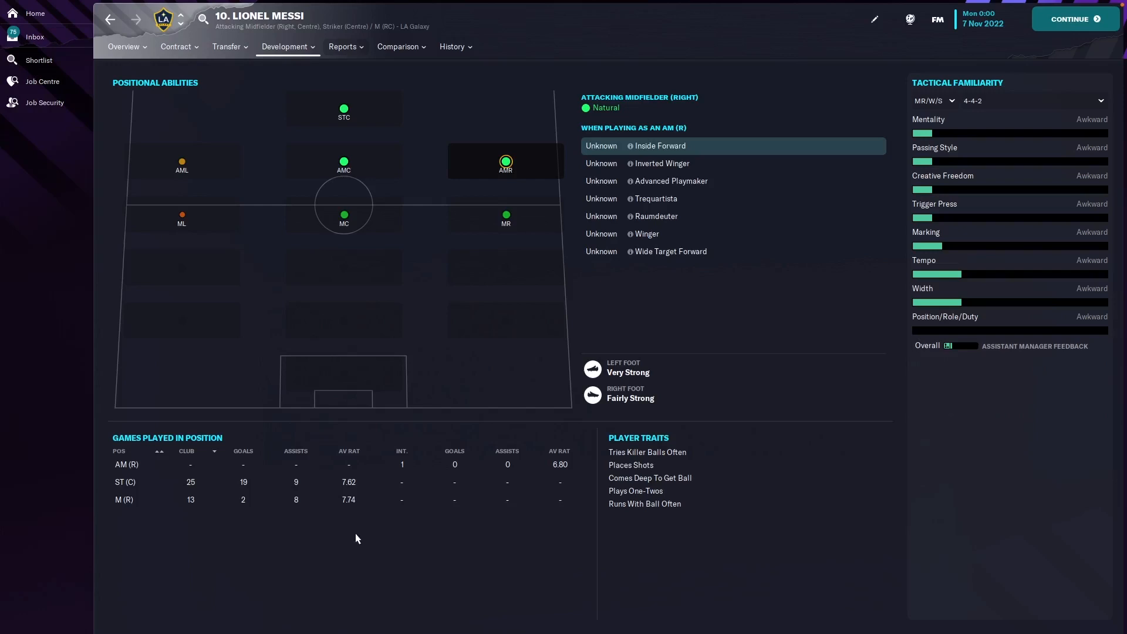
mouse_move(413, 357)
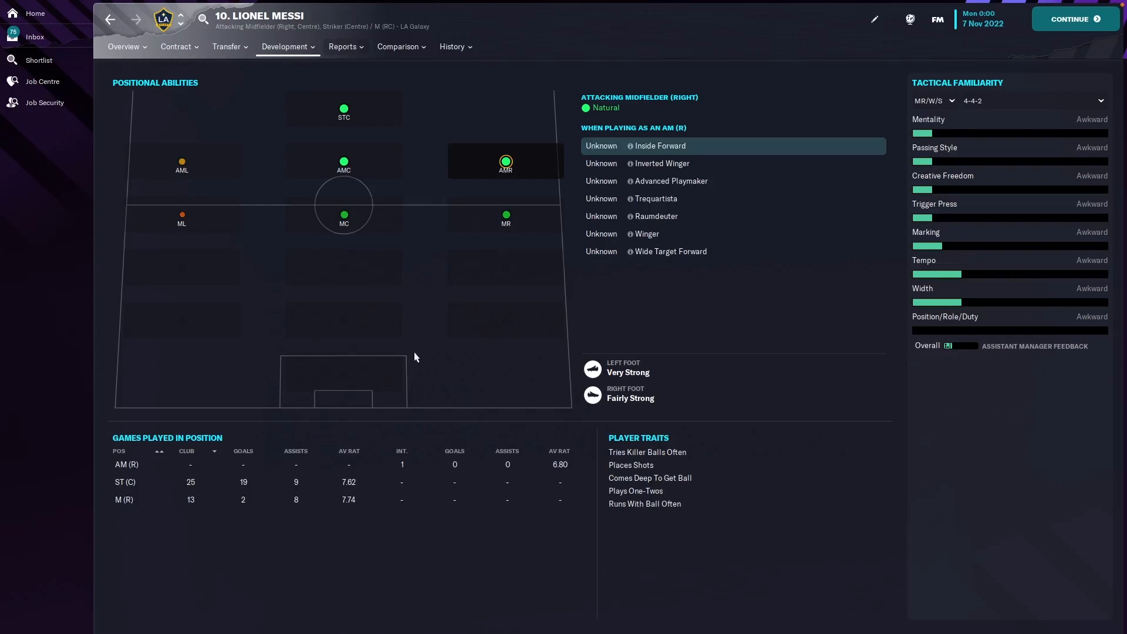
- Review Messi's 2027 coaching overview as a 40-year-old unemployed coach, then list his history pages
click(123, 46)
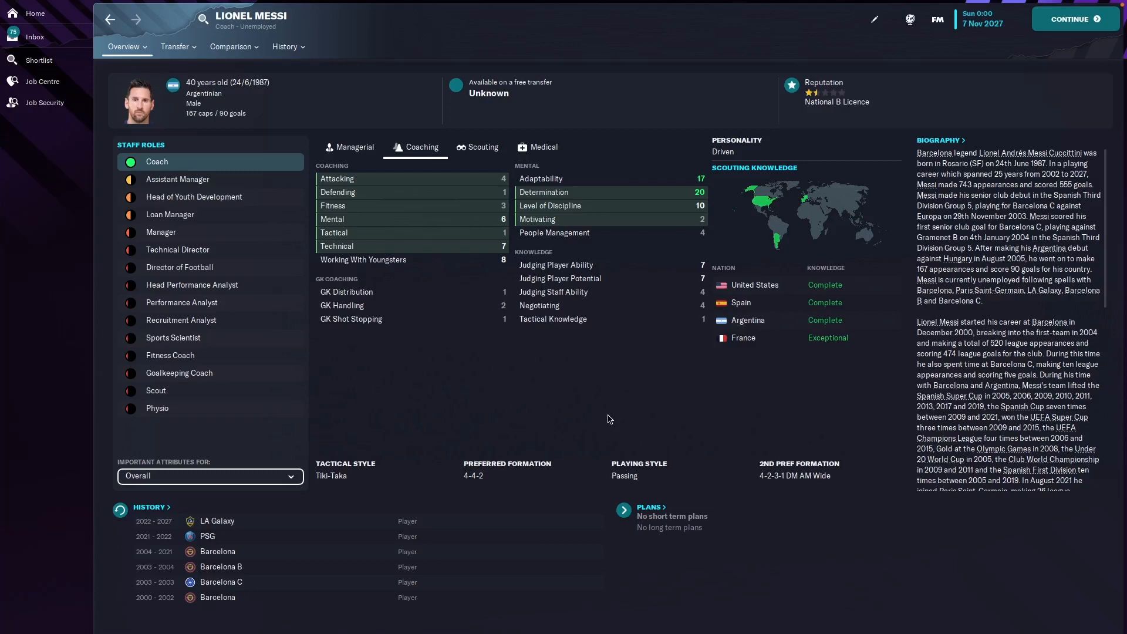
mouse_move(567, 409)
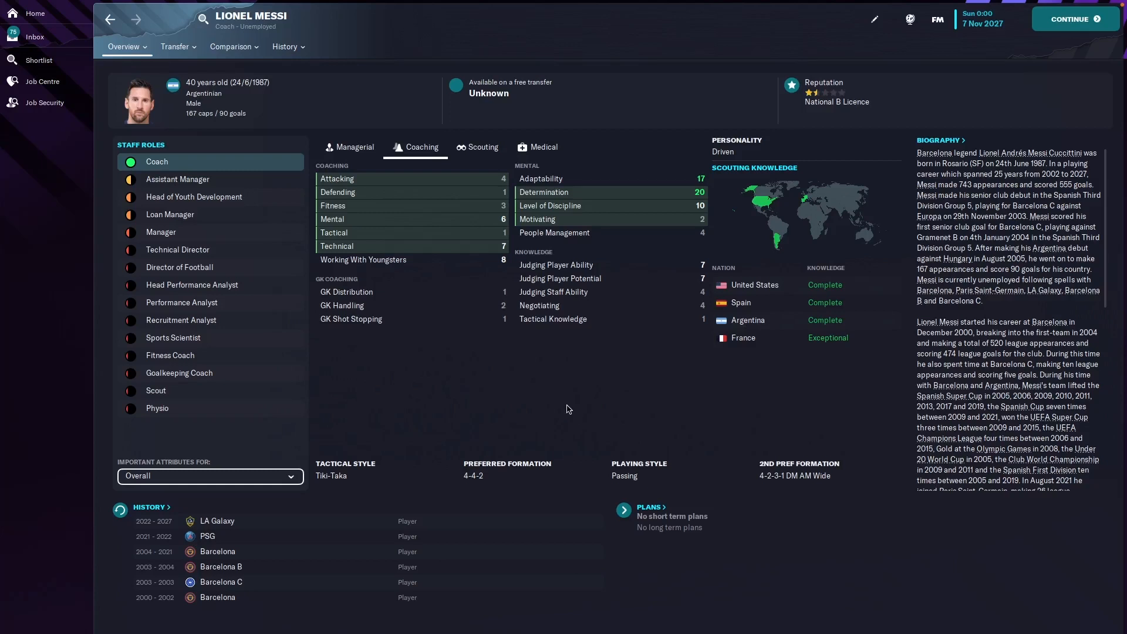
mouse_move(548, 383)
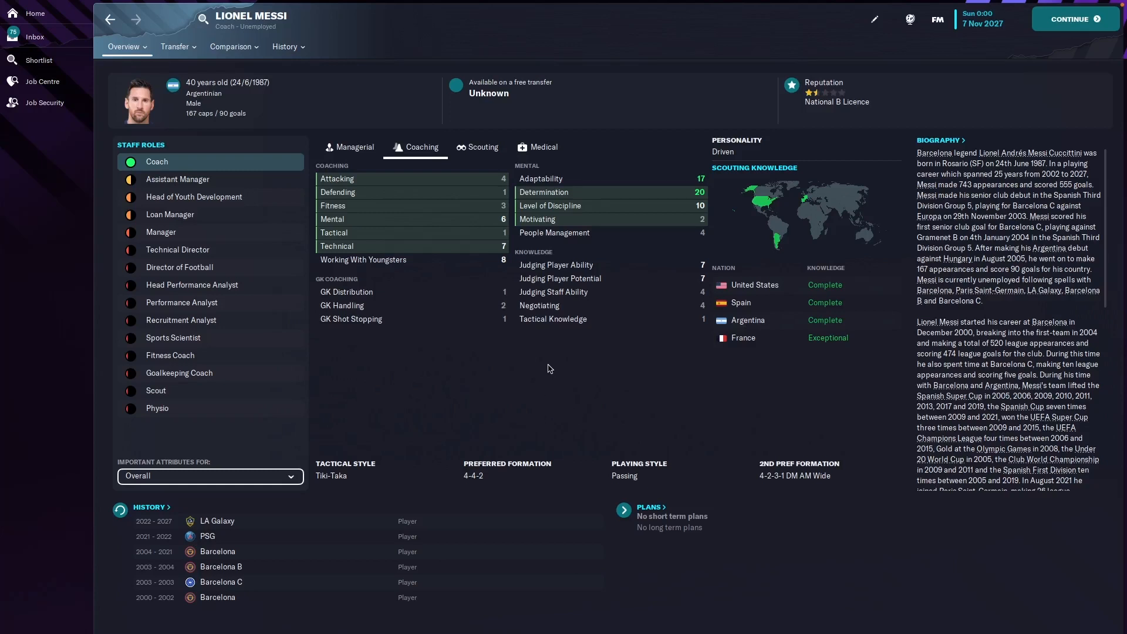
mouse_move(491, 356)
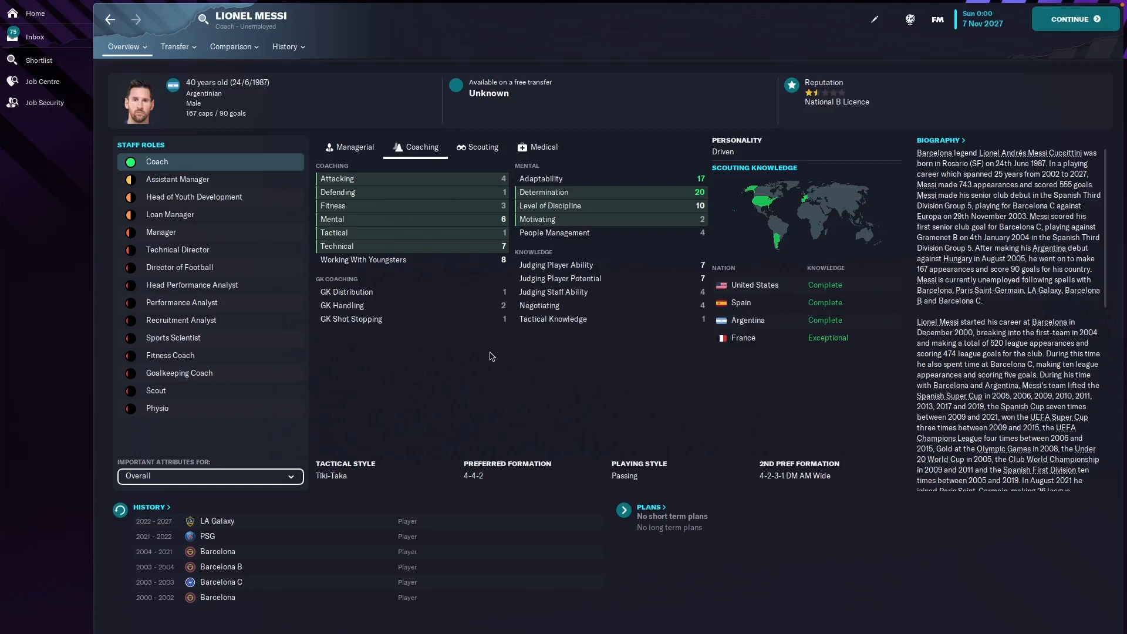
mouse_move(477, 368)
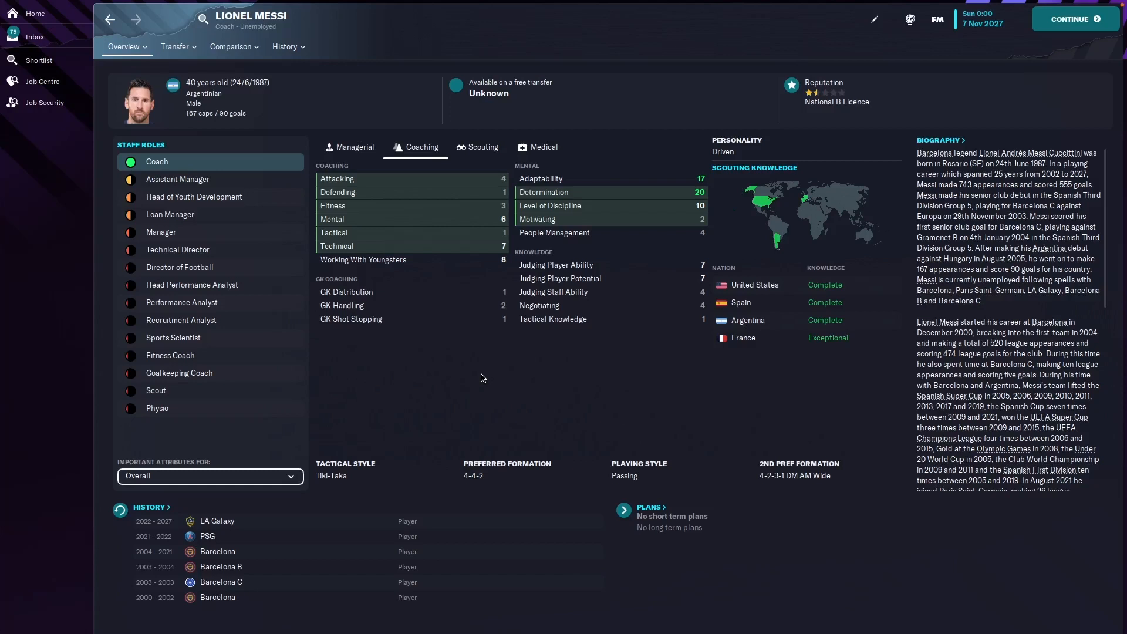
click(286, 46)
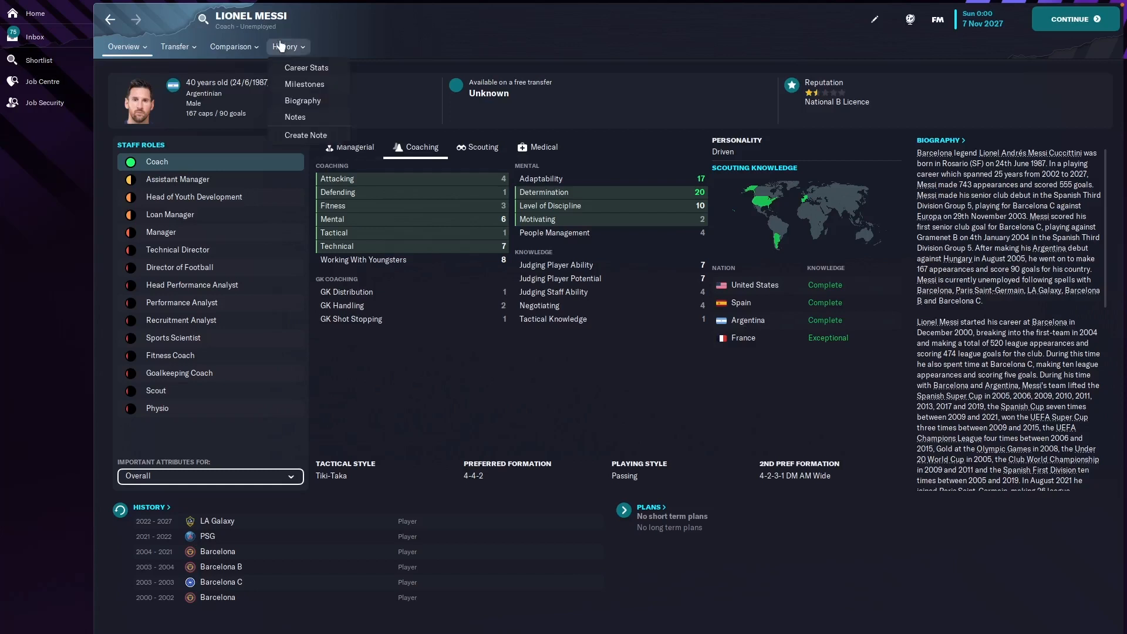
- Show Messi's LA Galaxy career stats and the 2024 and 2026 season breakdowns
click(306, 67)
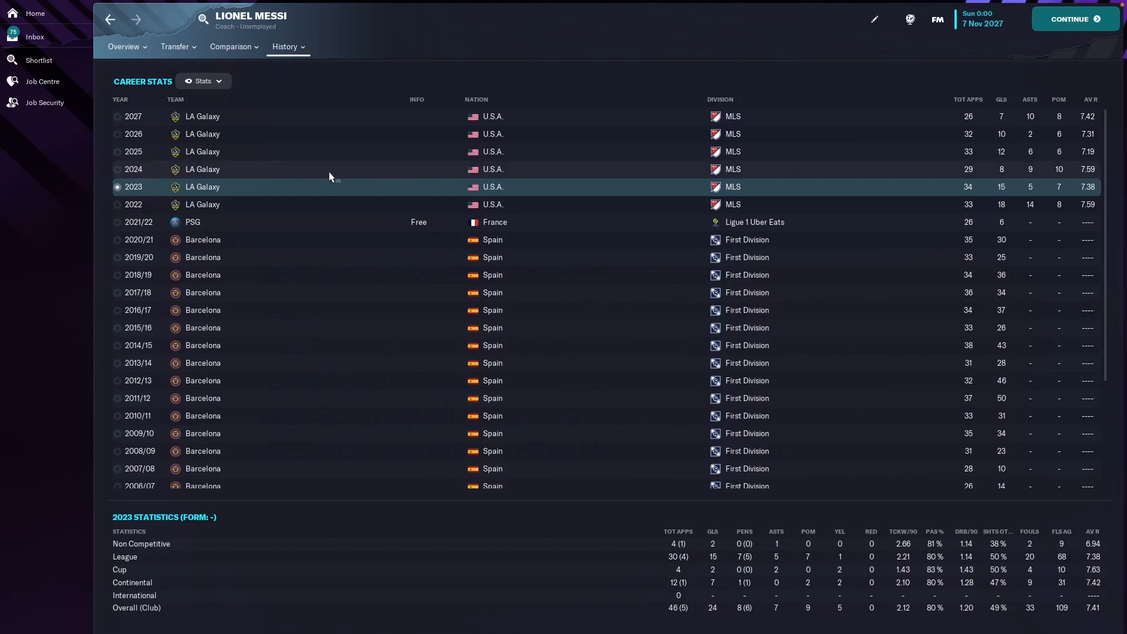
click(132, 169)
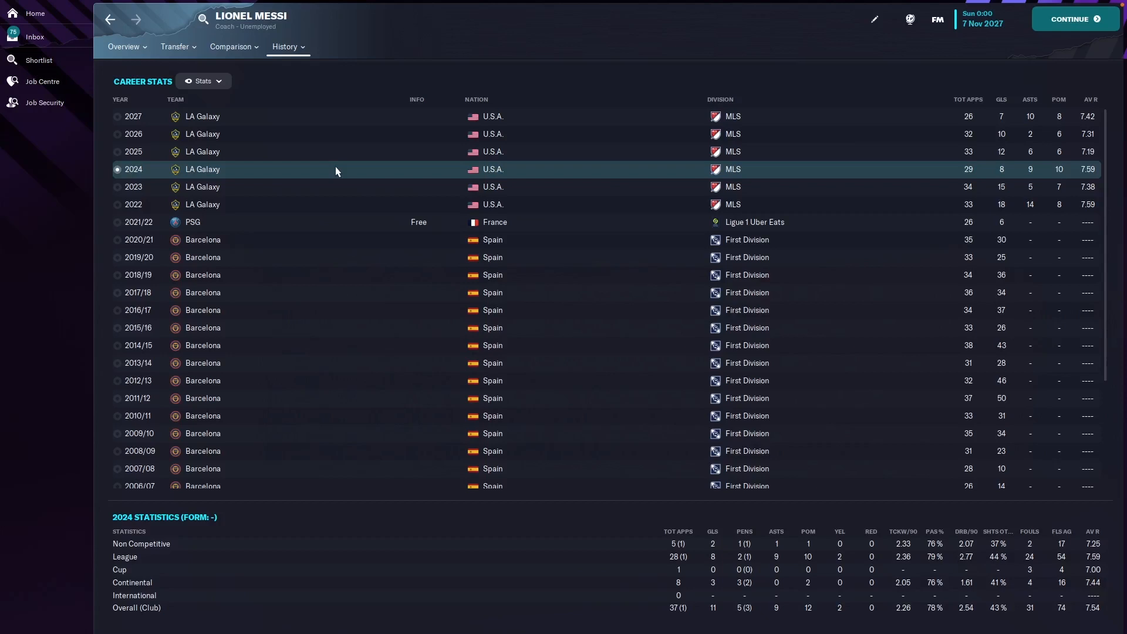
mouse_move(667, 157)
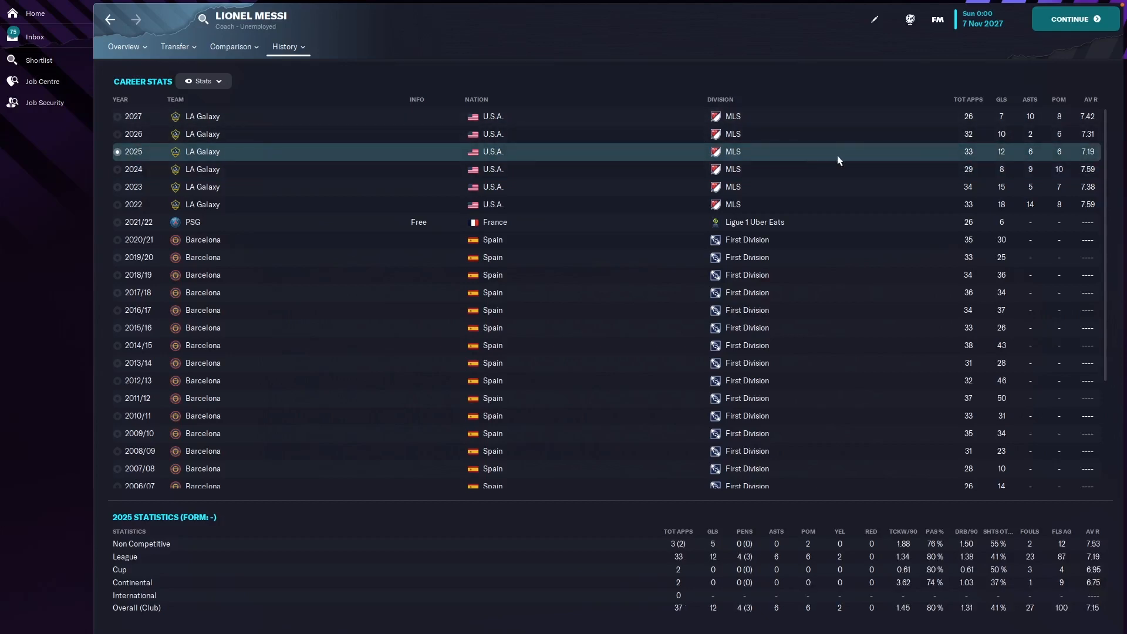
mouse_move(846, 157)
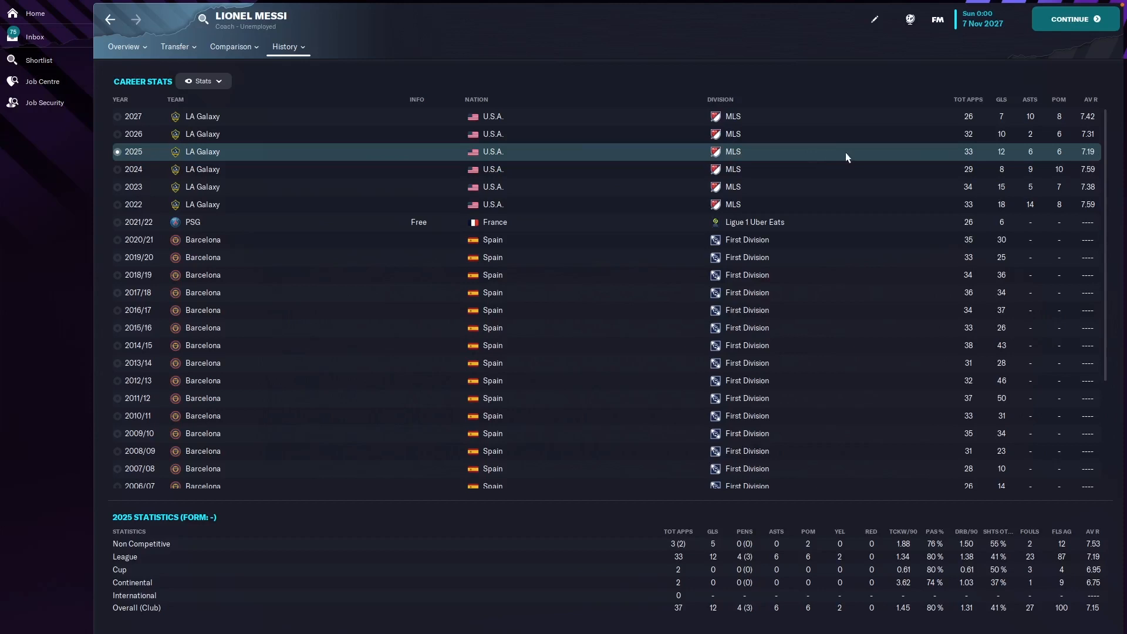
mouse_move(890, 152)
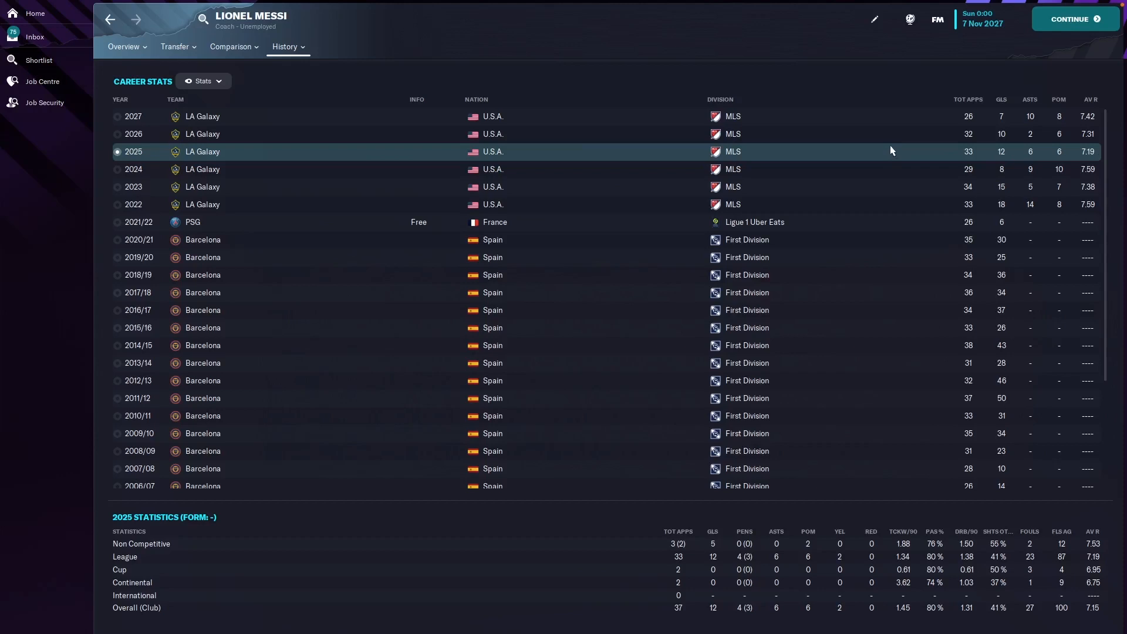
click(133, 134)
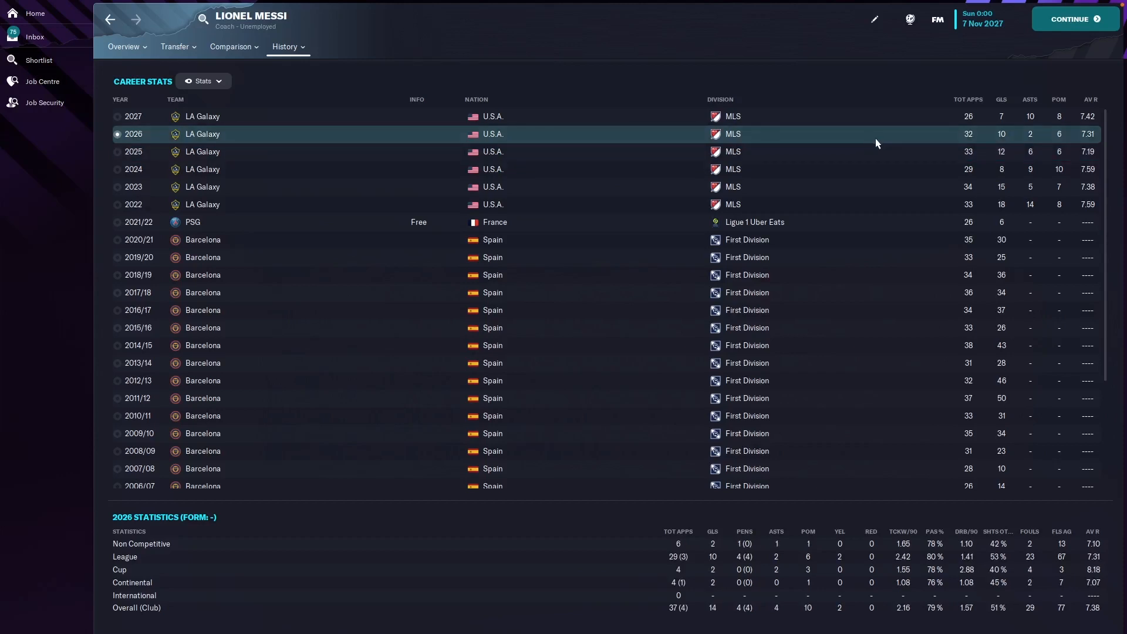
mouse_move(888, 140)
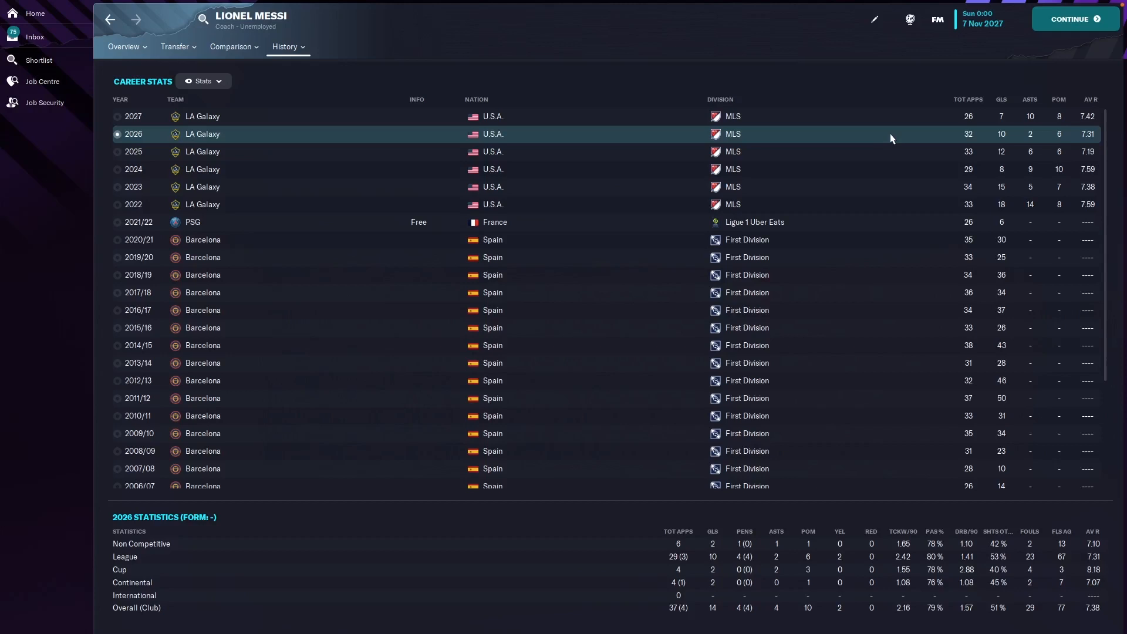
mouse_move(903, 133)
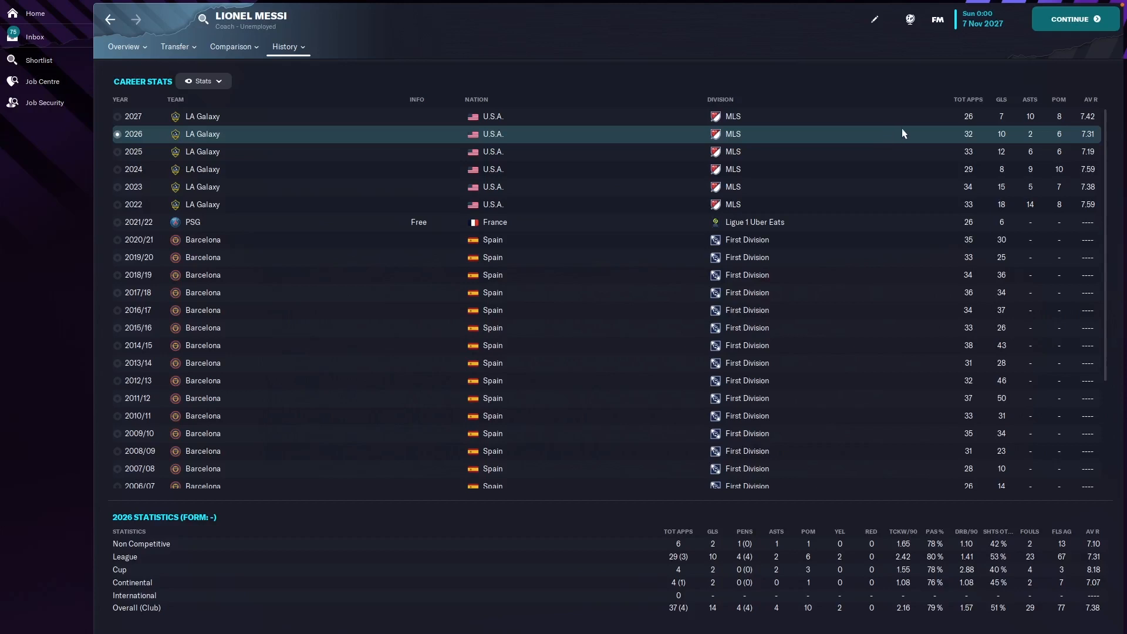
mouse_move(928, 134)
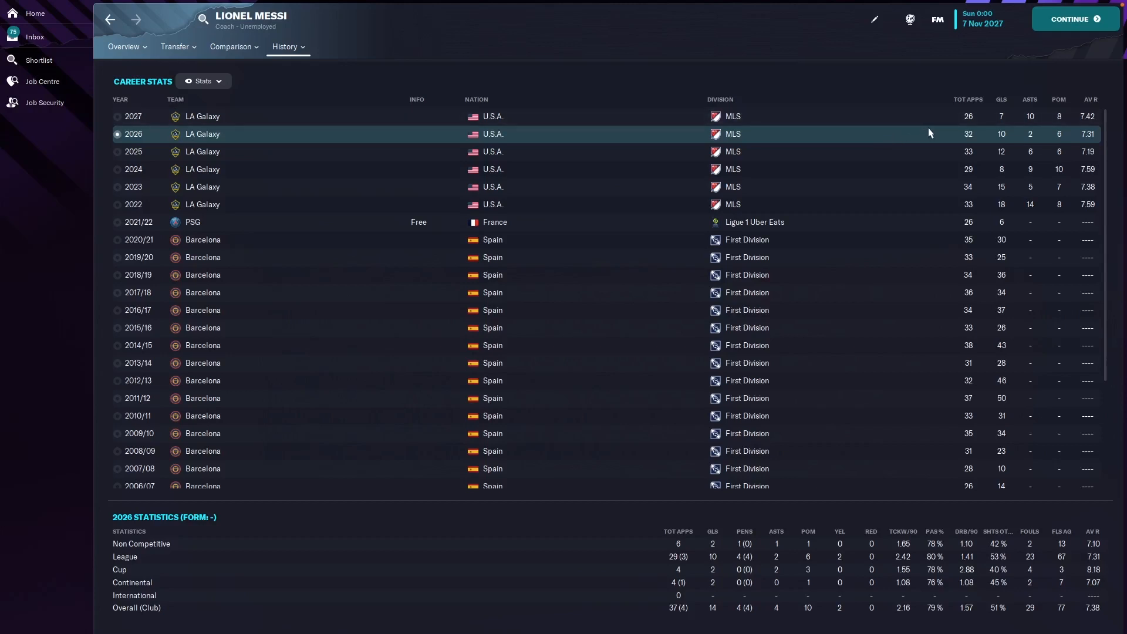
mouse_move(891, 127)
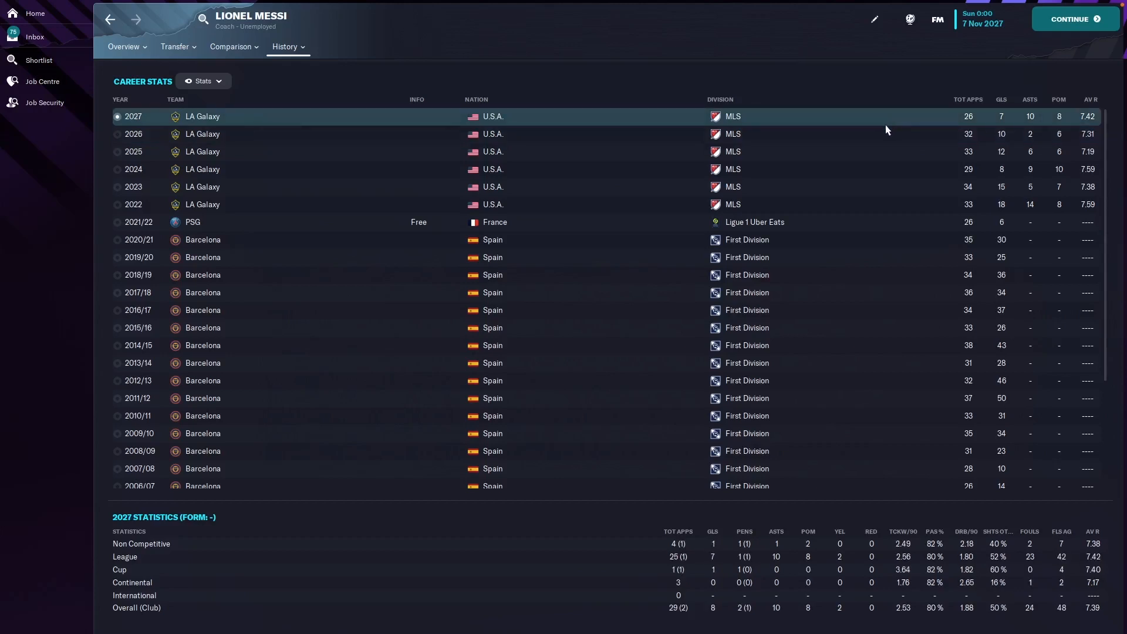
mouse_move(904, 125)
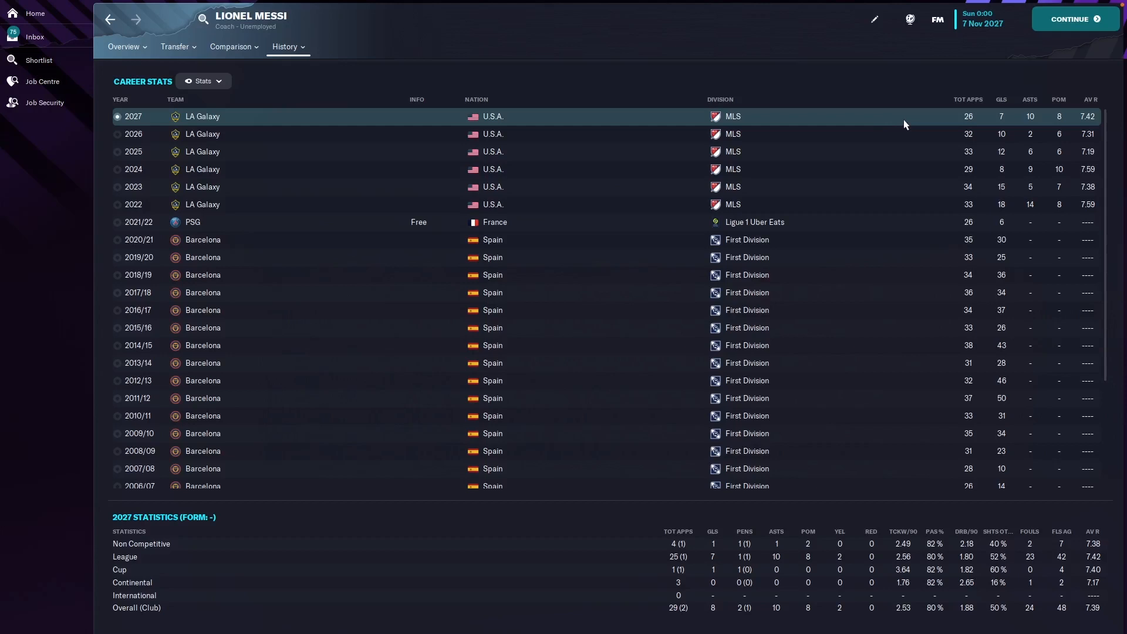
mouse_move(937, 121)
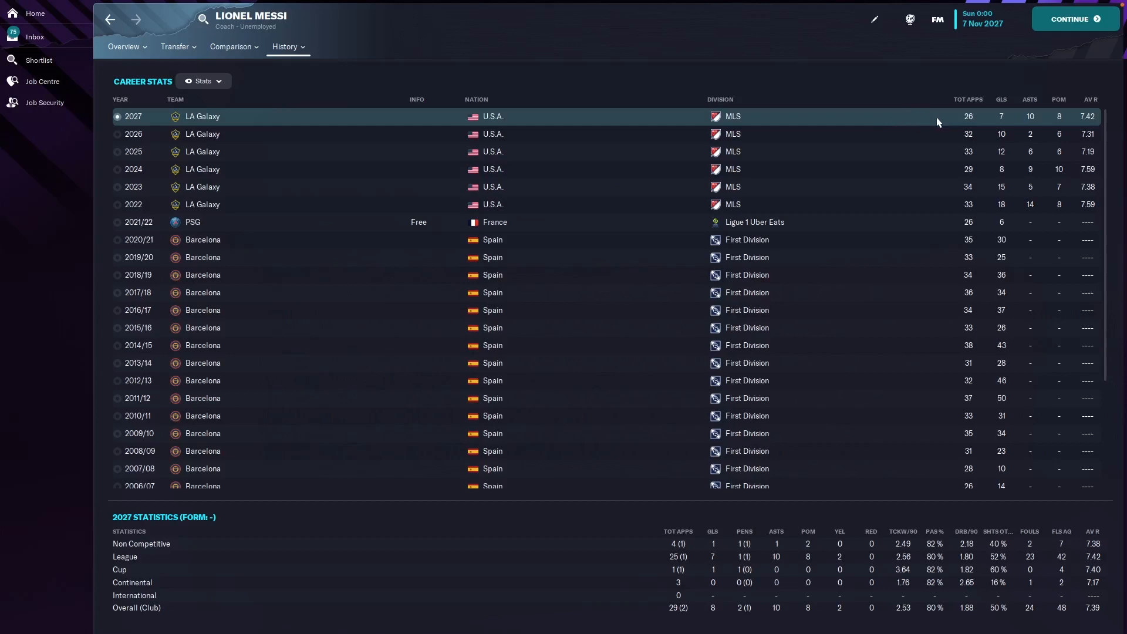
mouse_move(973, 117)
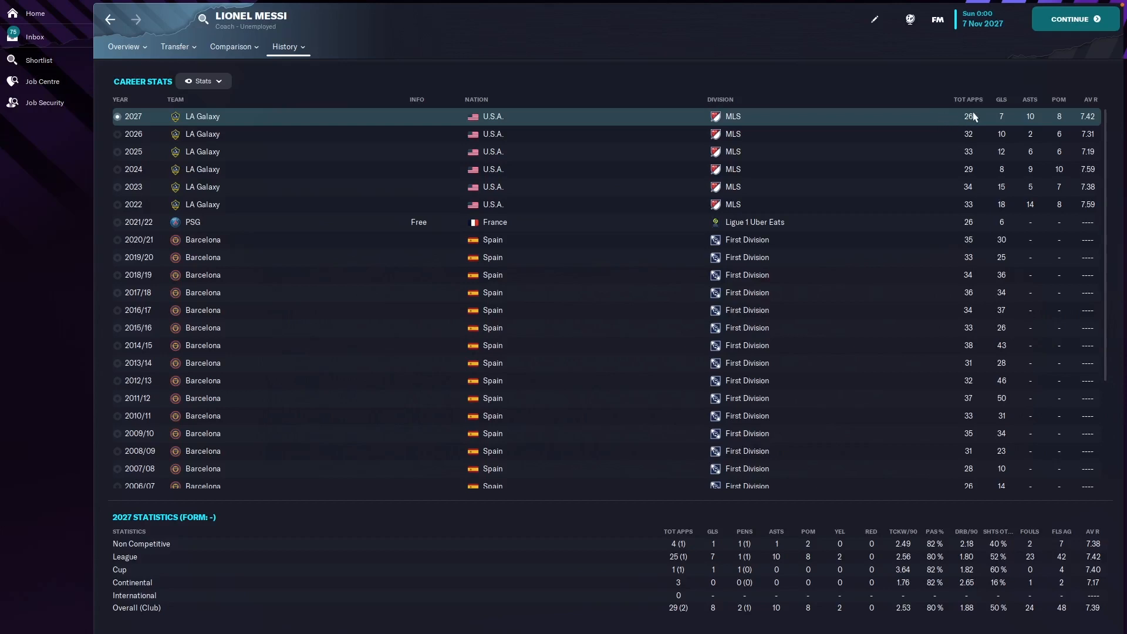
mouse_move(973, 116)
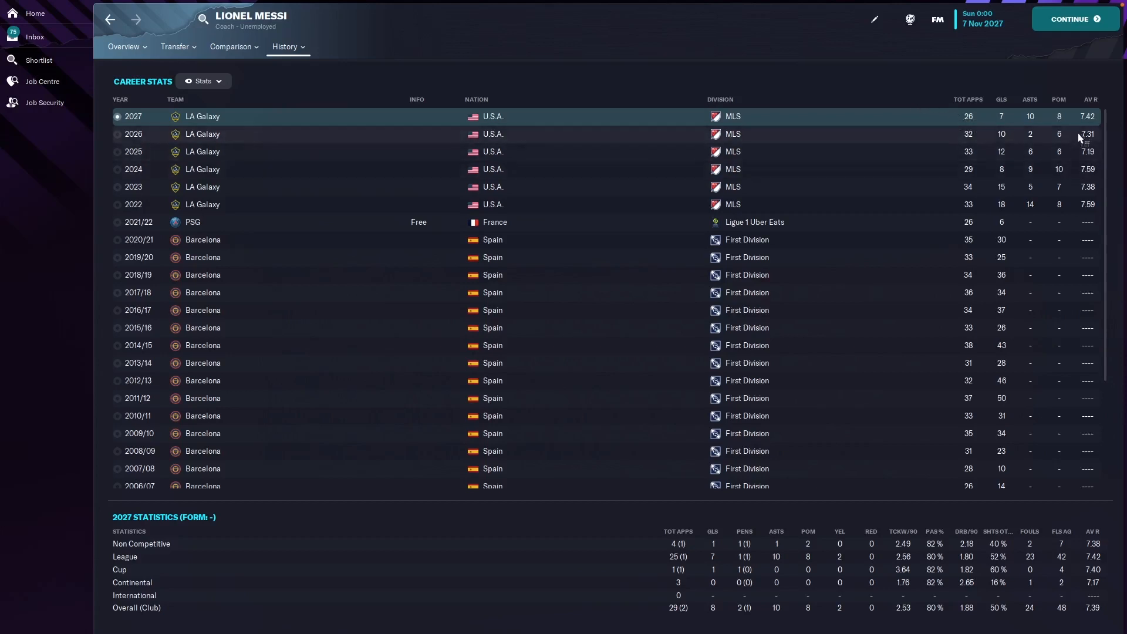
mouse_move(843, 94)
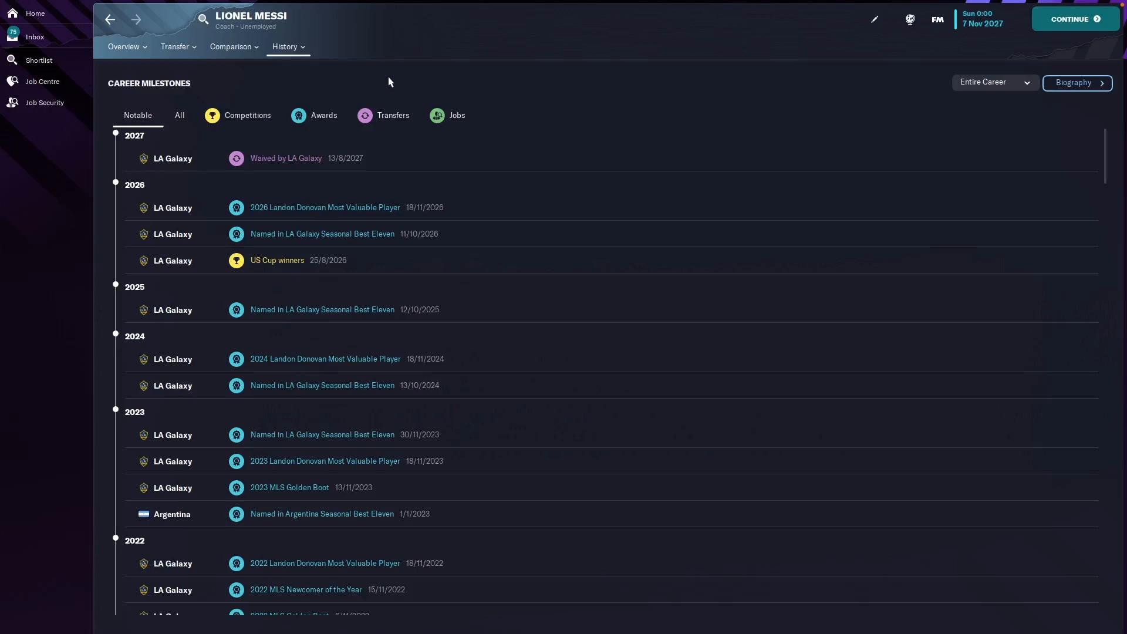
mouse_move(402, 80)
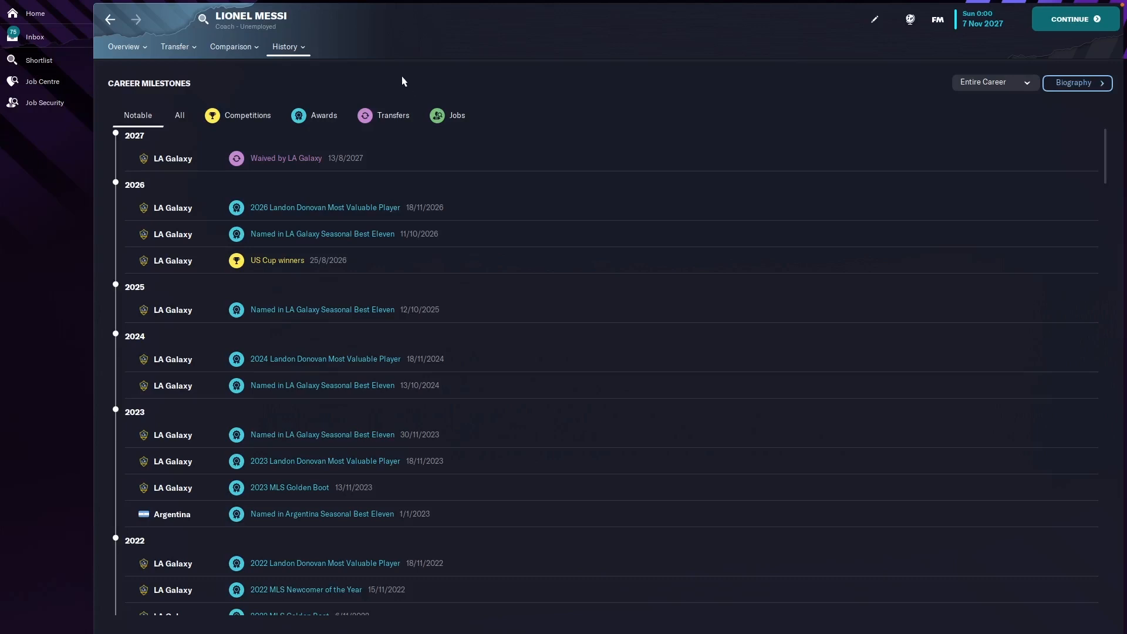
mouse_move(393, 83)
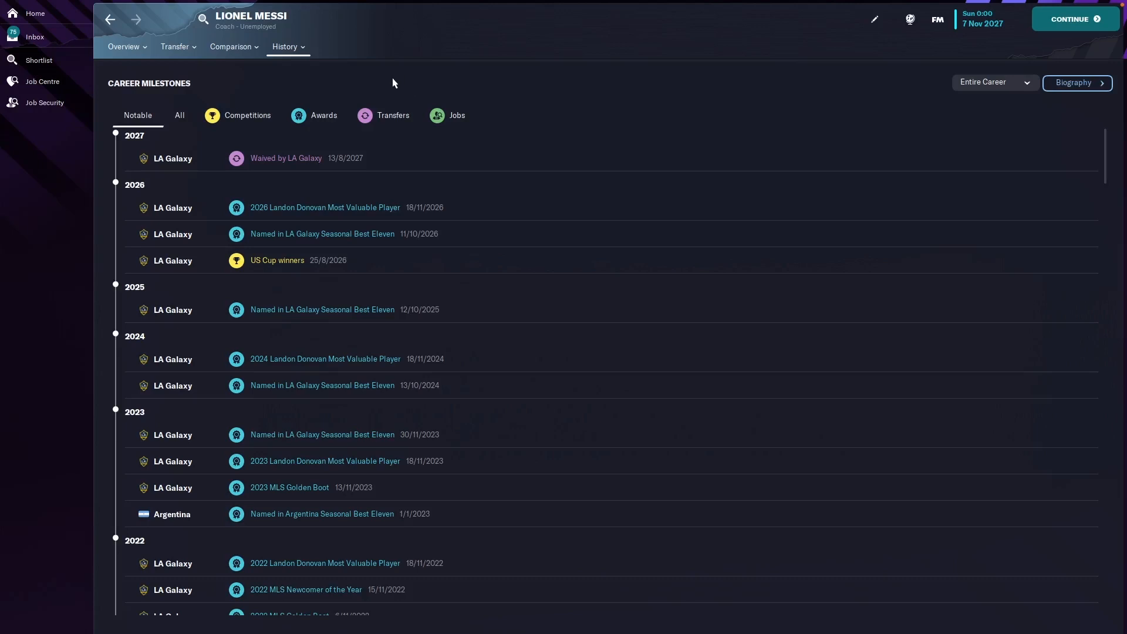
mouse_move(387, 84)
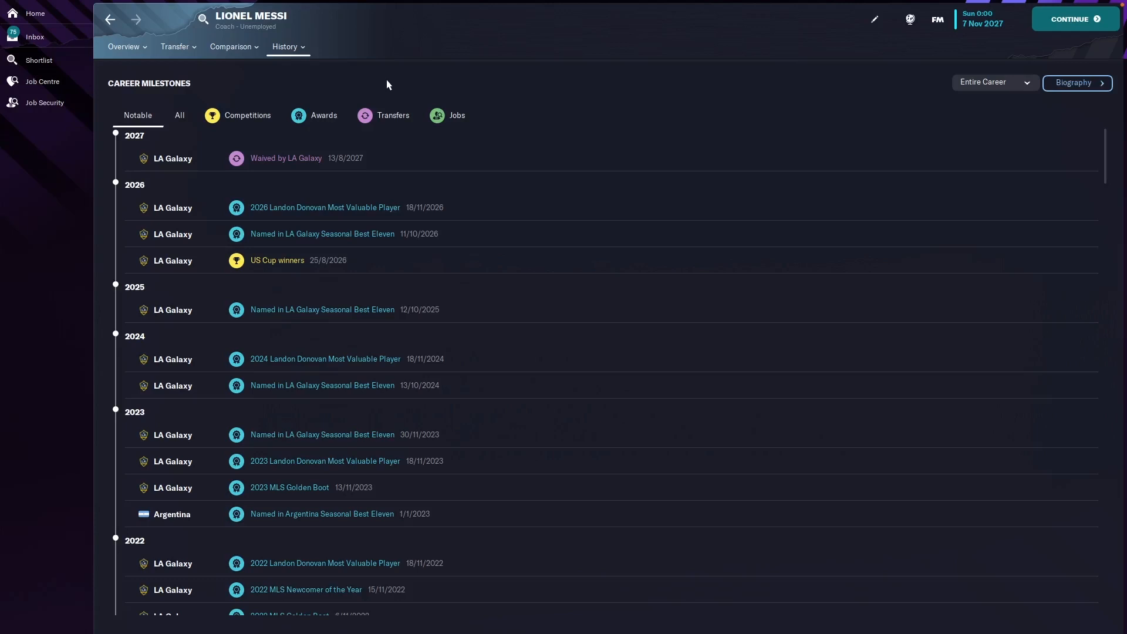
mouse_move(319, 77)
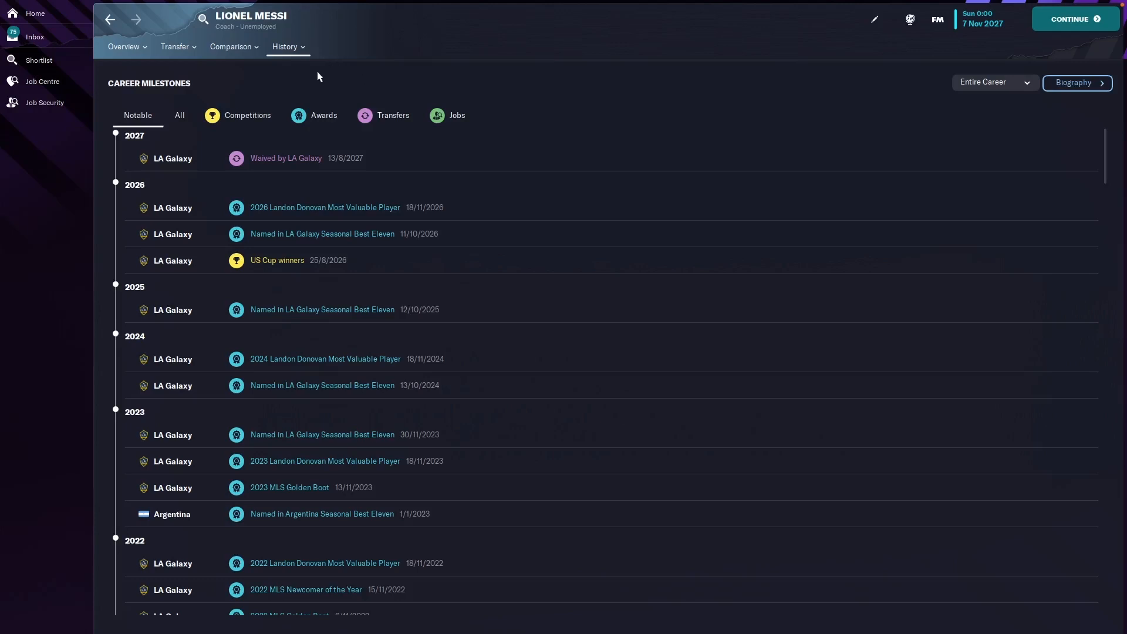
mouse_move(266, 298)
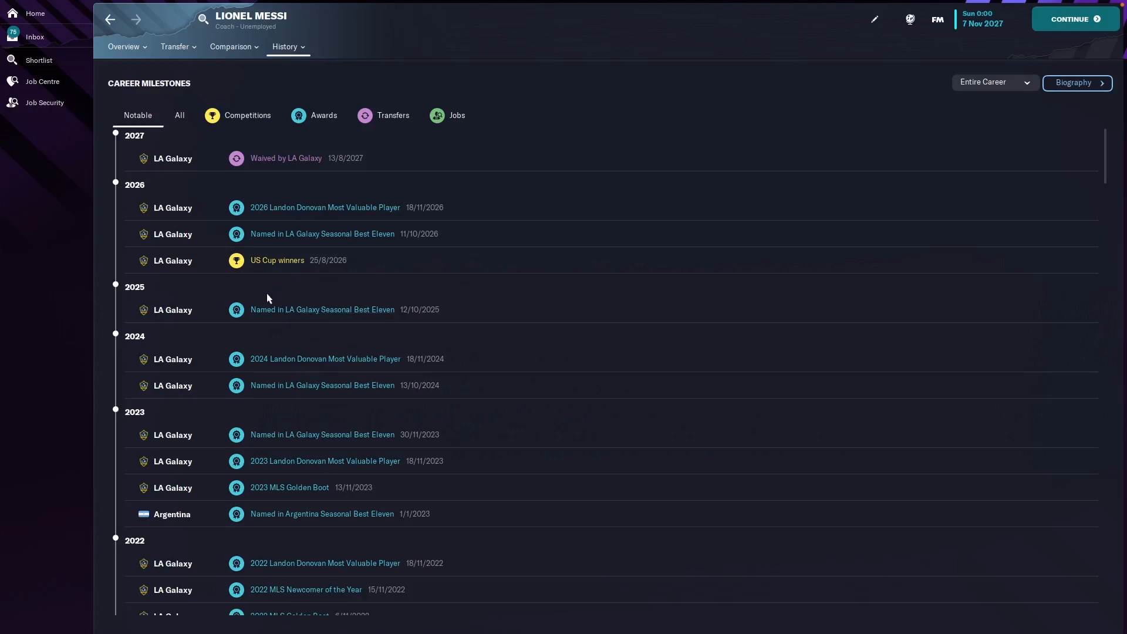
mouse_move(293, 276)
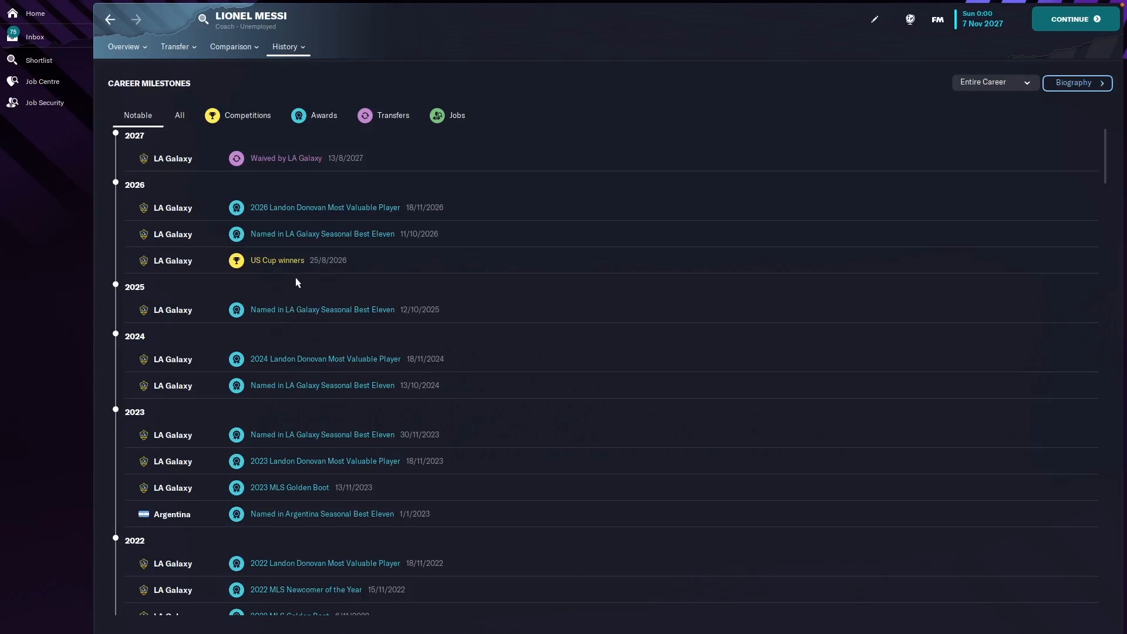
mouse_move(379, 209)
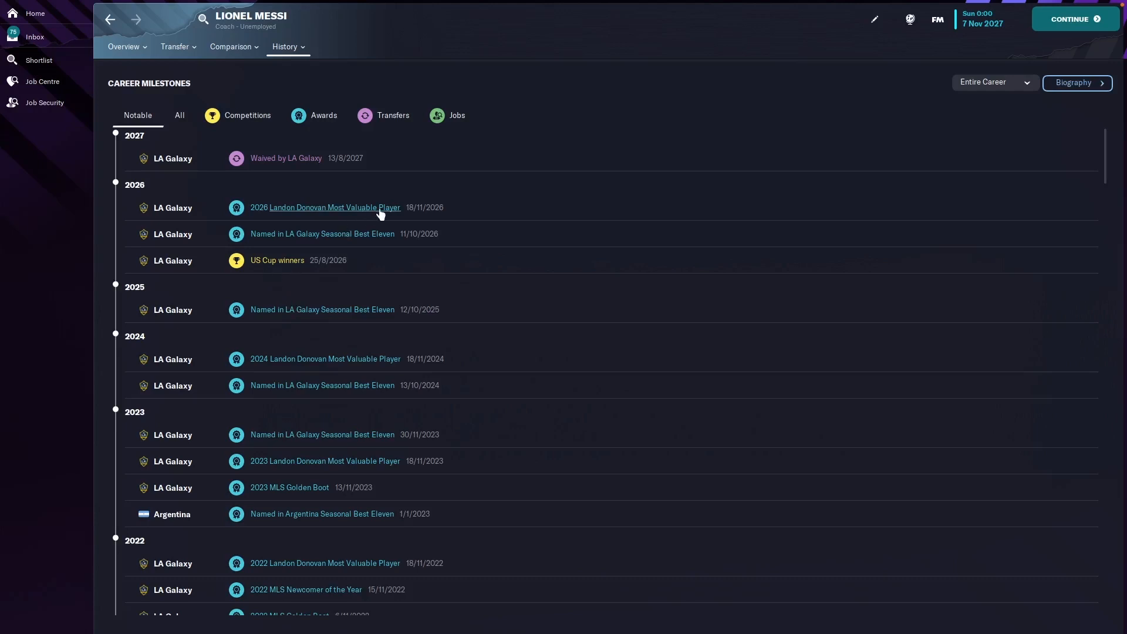
mouse_move(384, 243)
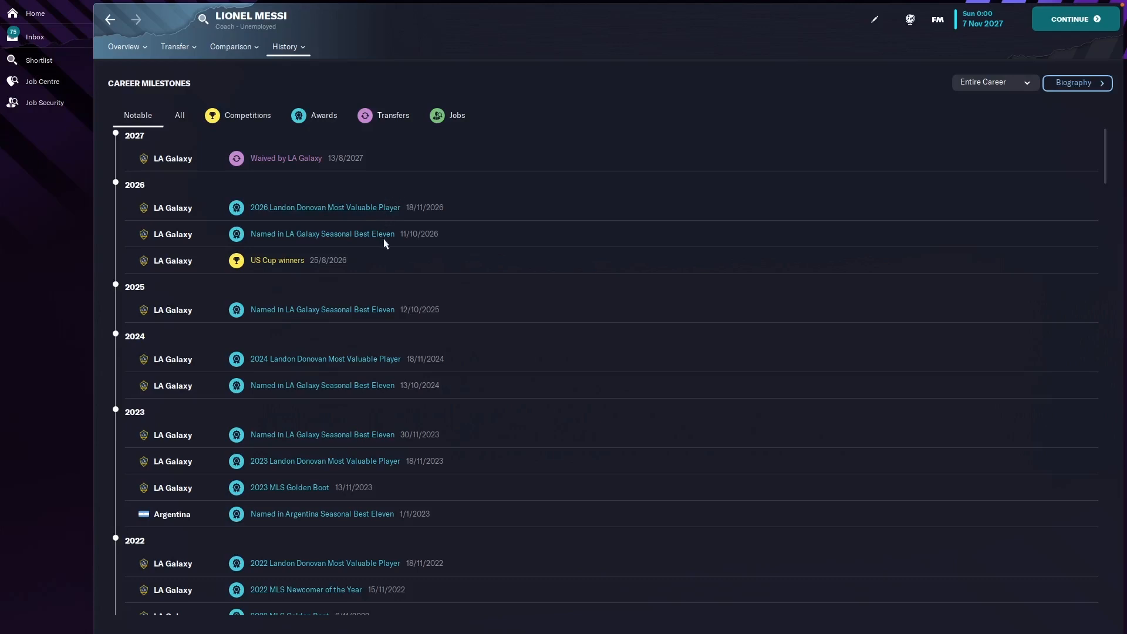
mouse_move(405, 297)
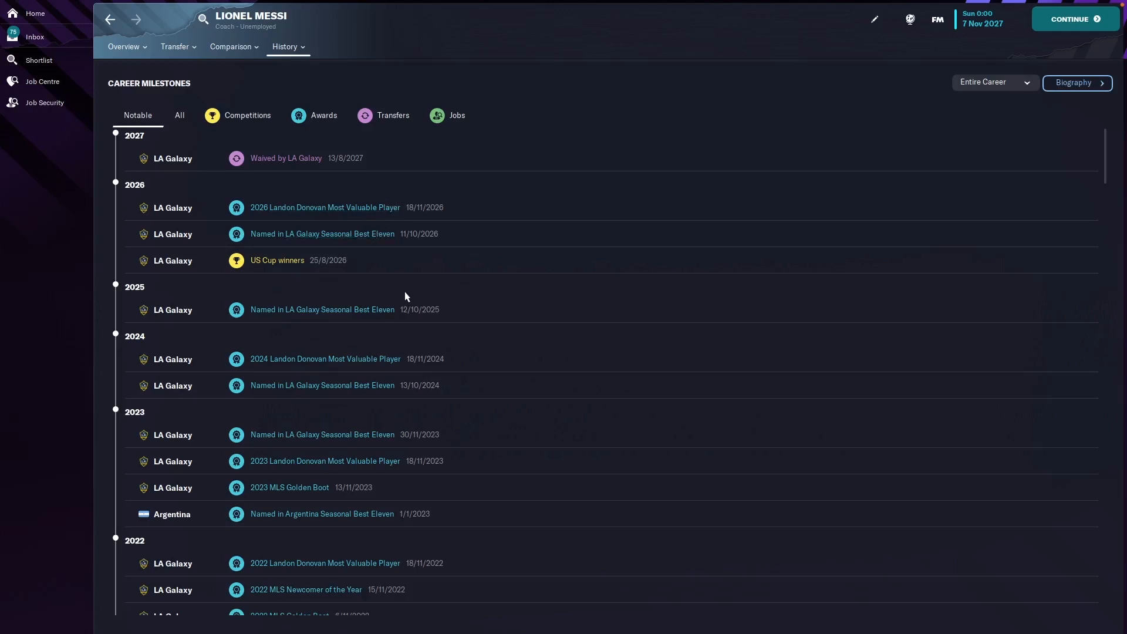
mouse_move(382, 346)
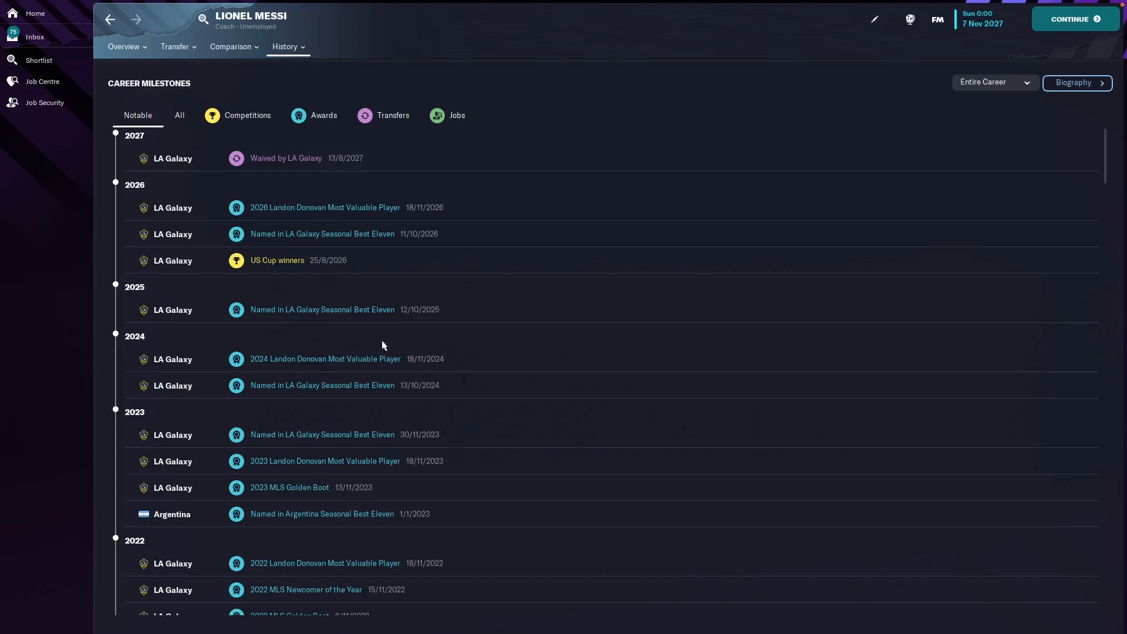
mouse_move(405, 366)
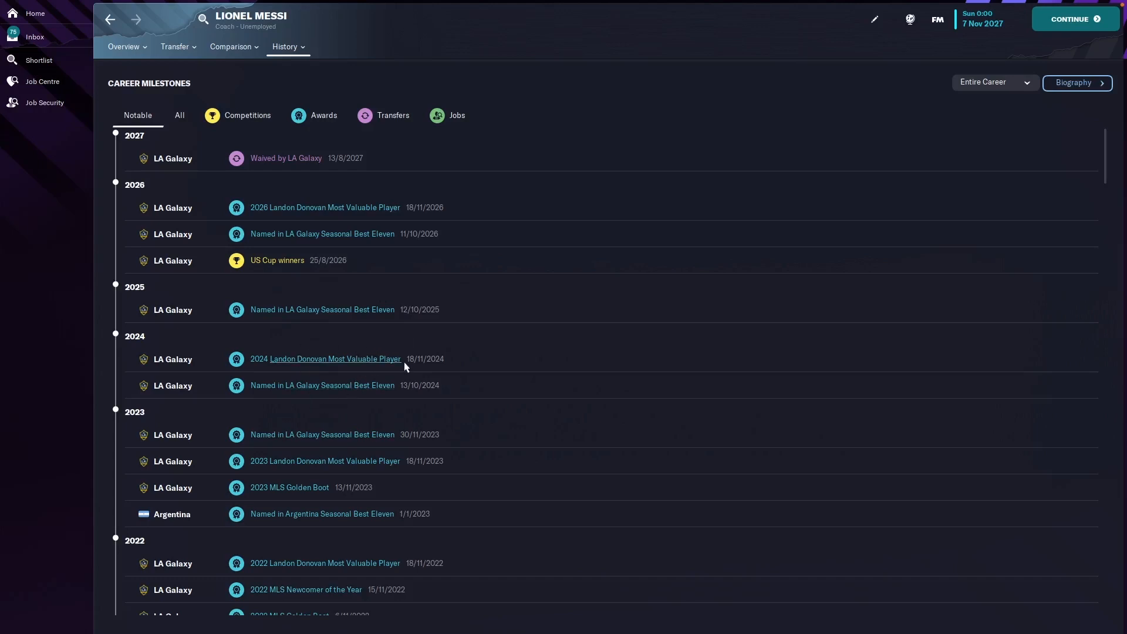
mouse_move(415, 346)
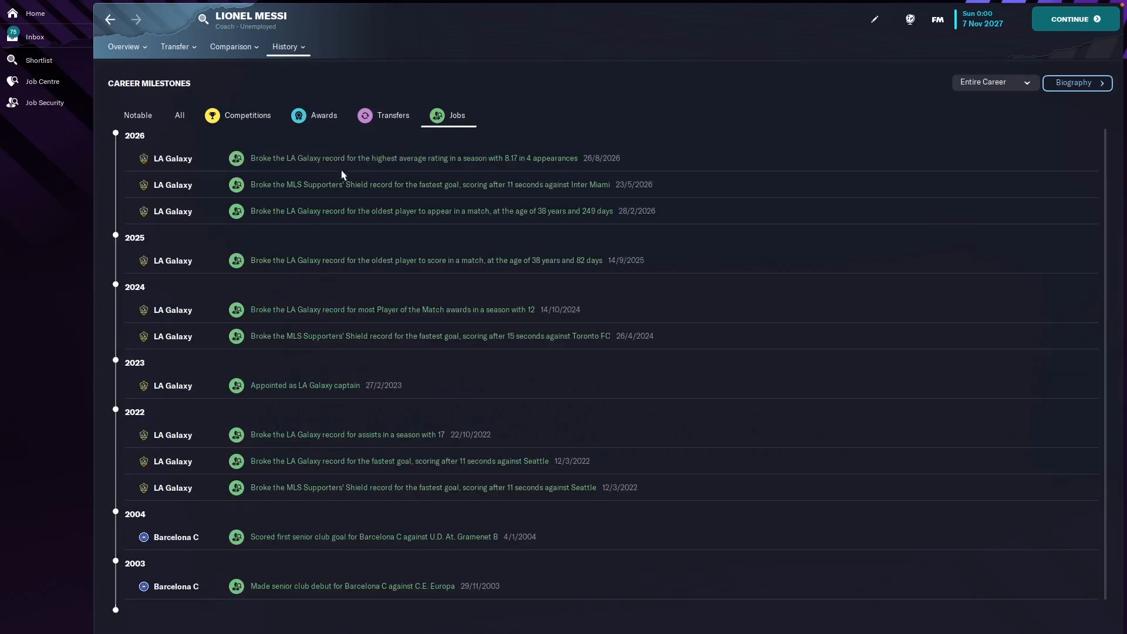
mouse_move(368, 237)
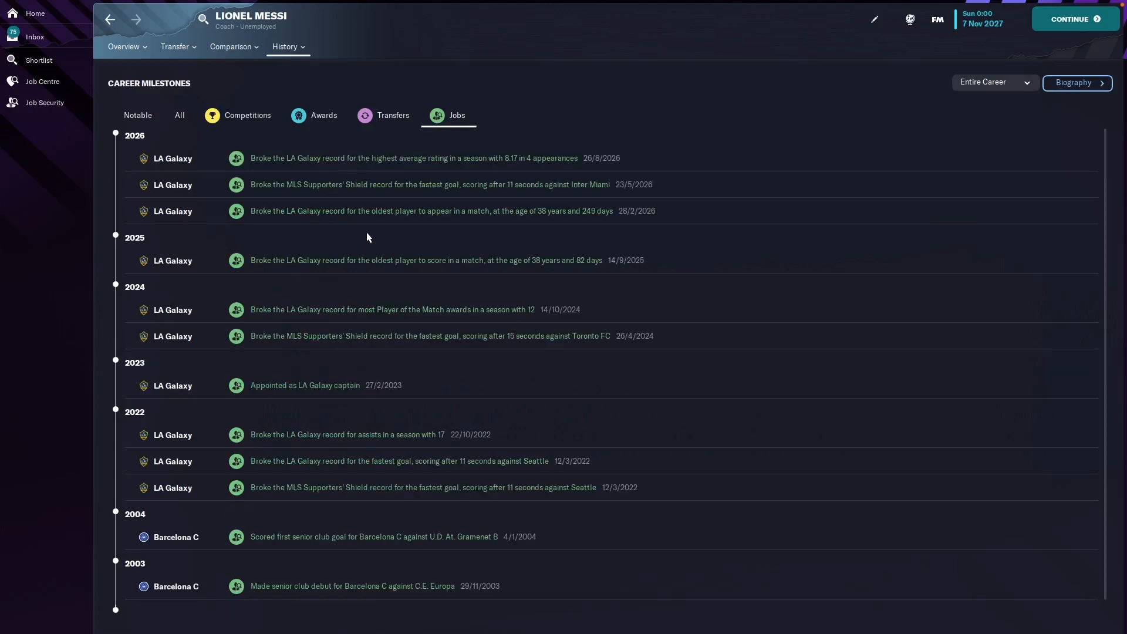
mouse_move(496, 272)
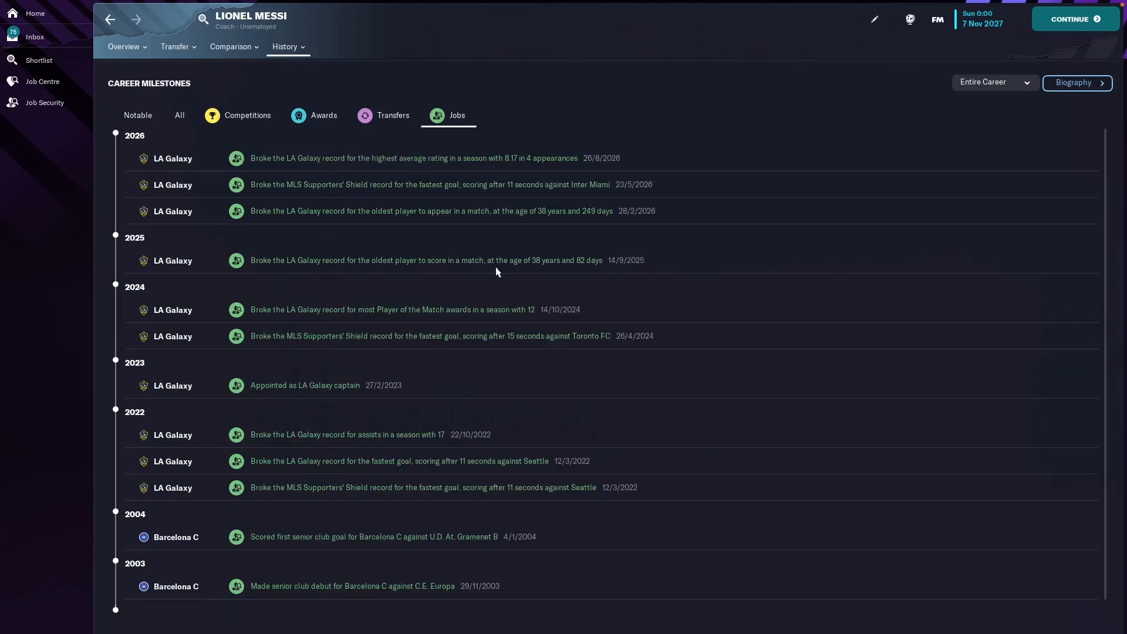
mouse_move(432, 195)
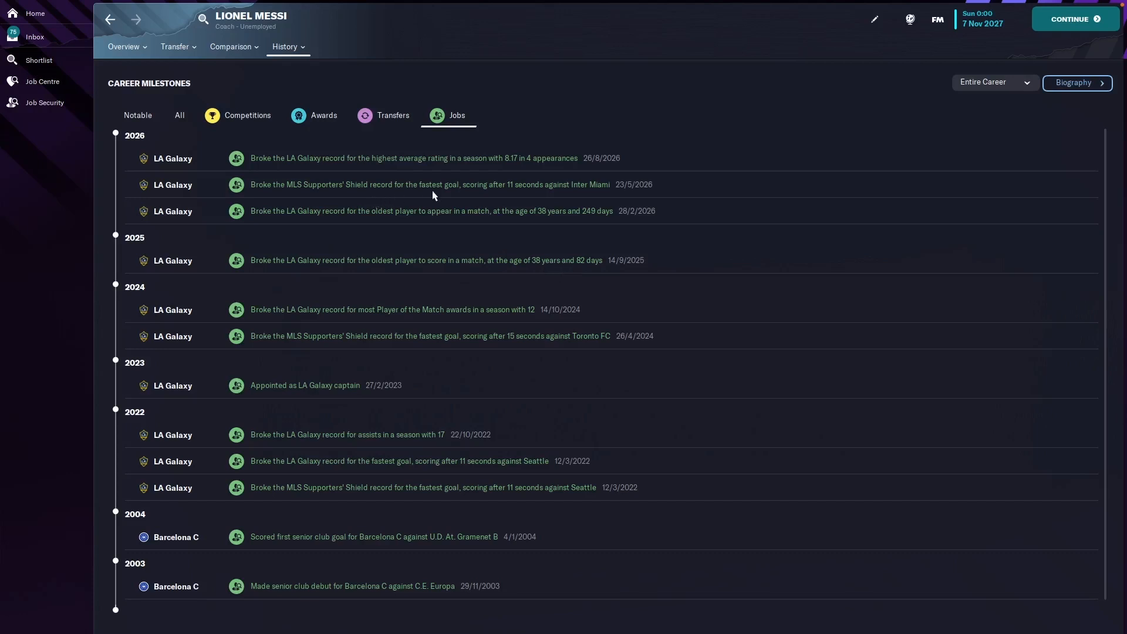
mouse_move(534, 190)
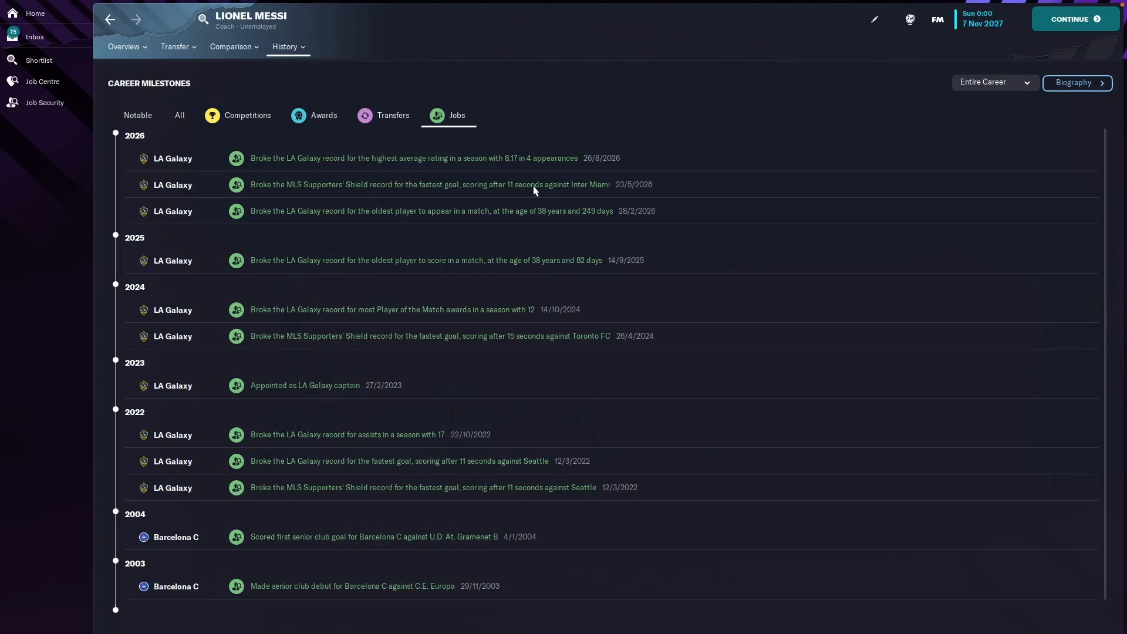
mouse_move(601, 194)
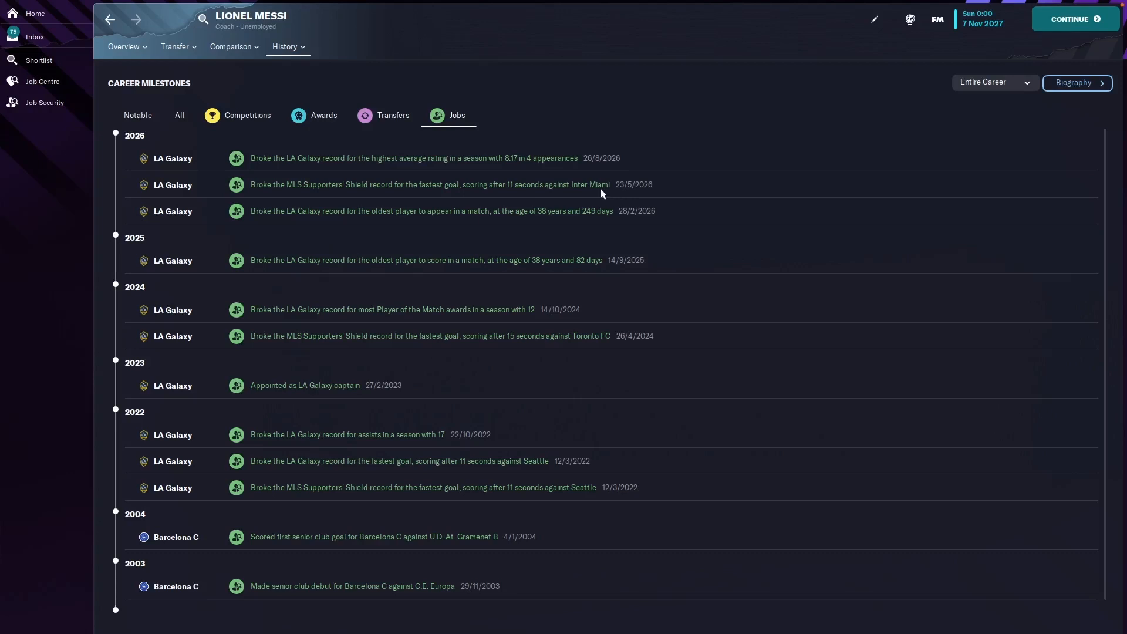
mouse_move(413, 174)
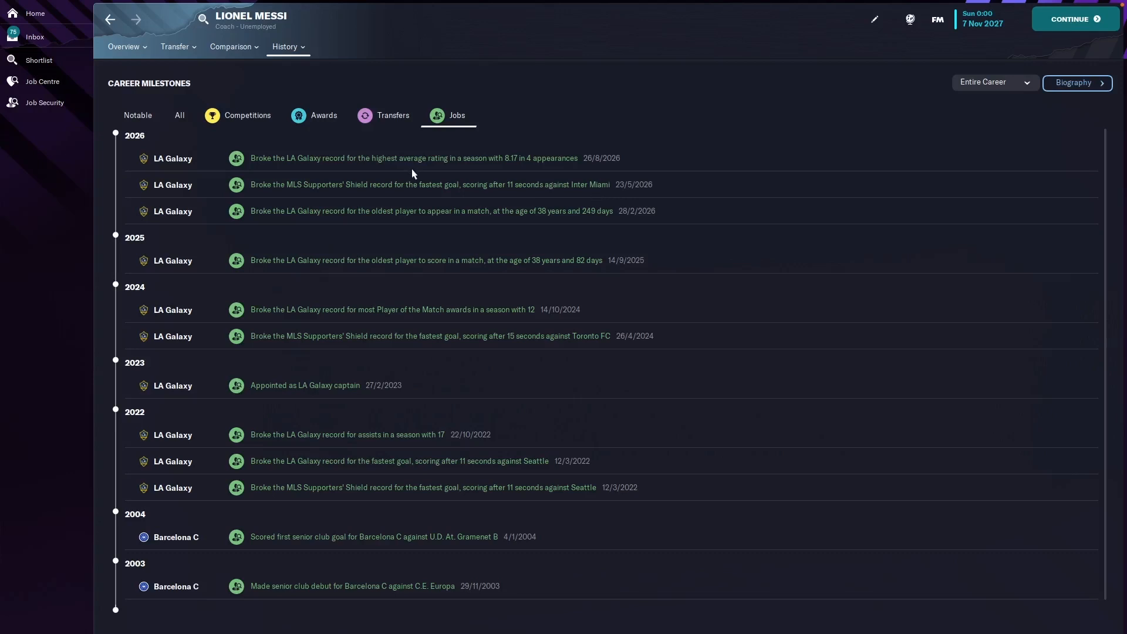
mouse_move(529, 180)
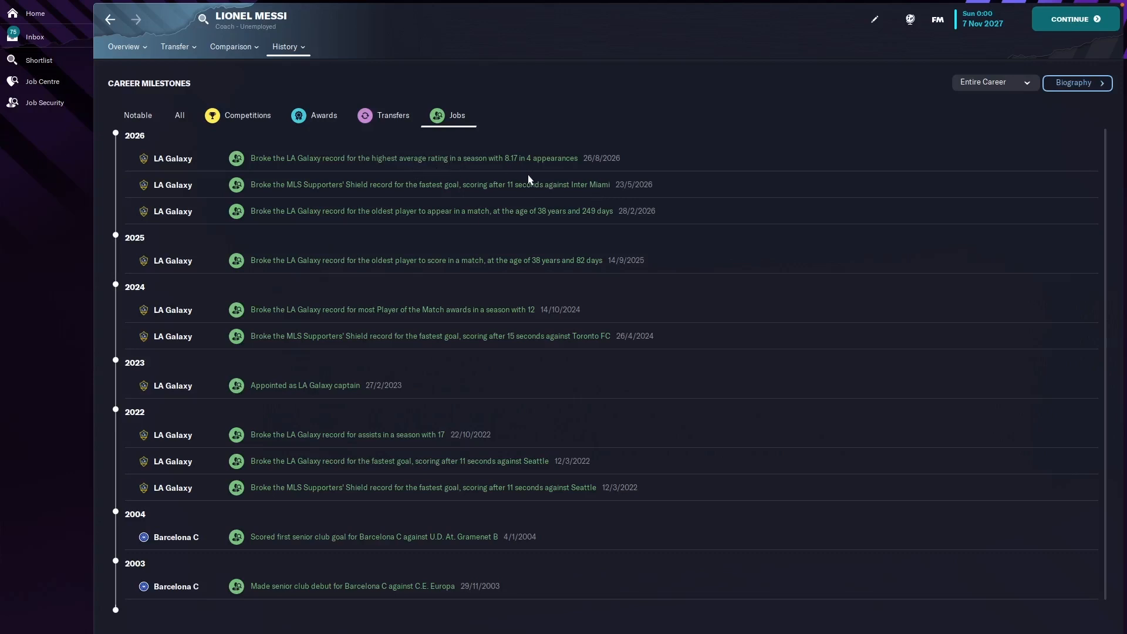
mouse_move(547, 172)
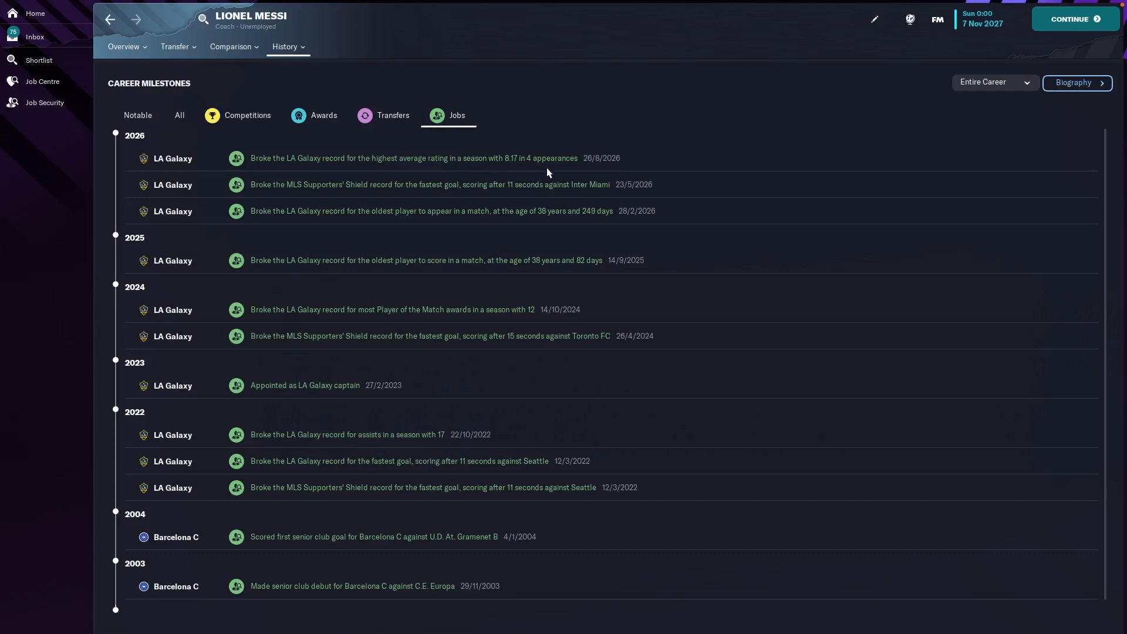
mouse_move(351, 383)
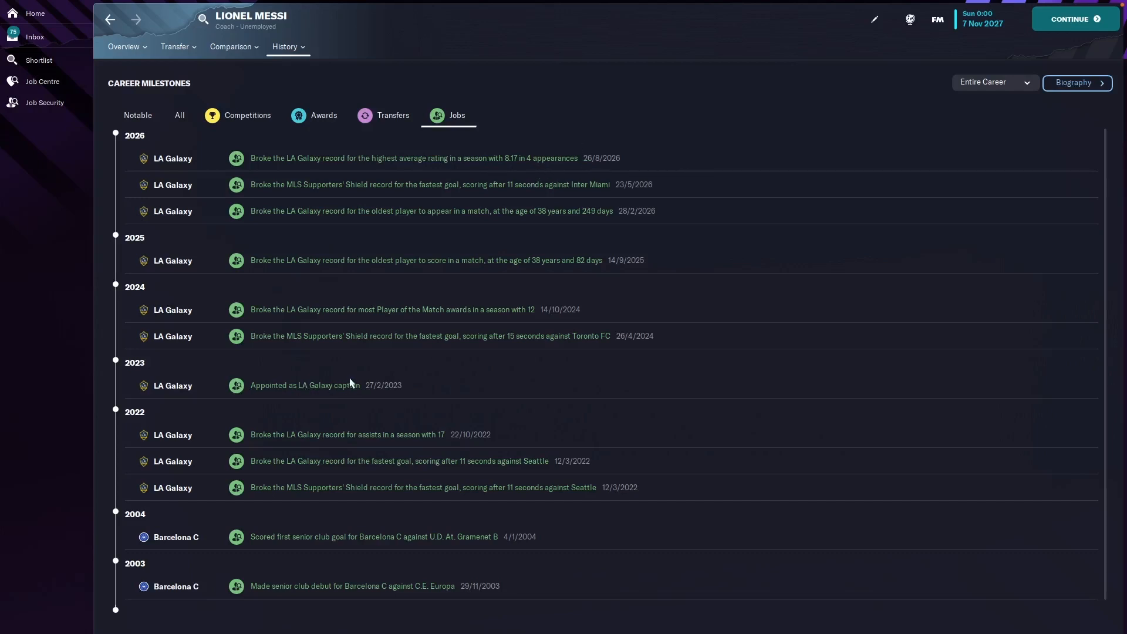
mouse_move(313, 368)
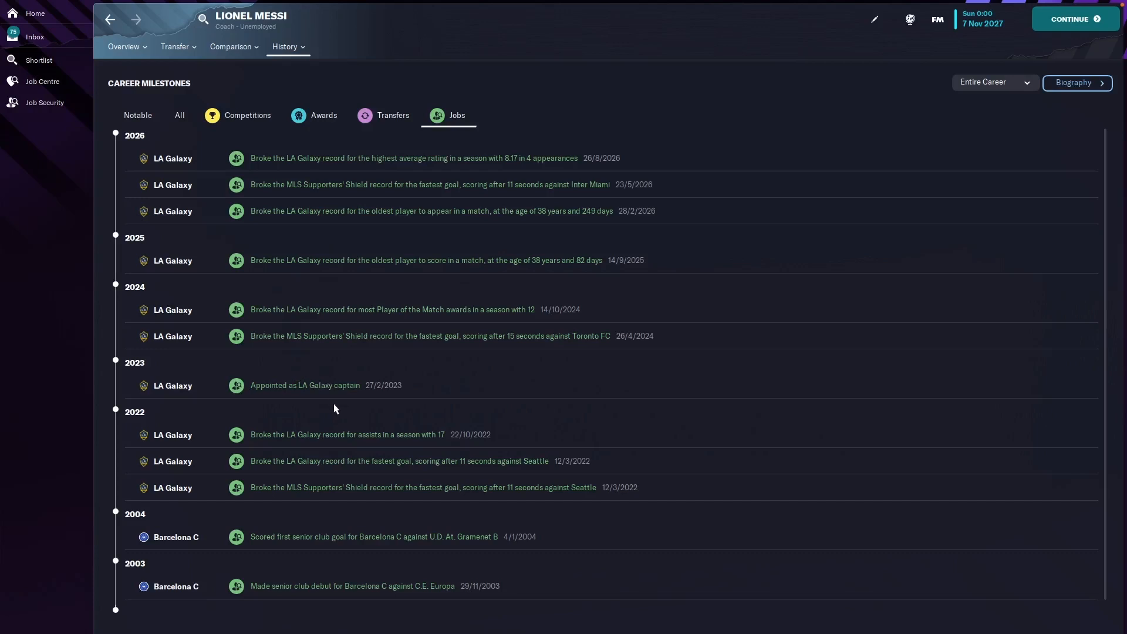
mouse_move(355, 366)
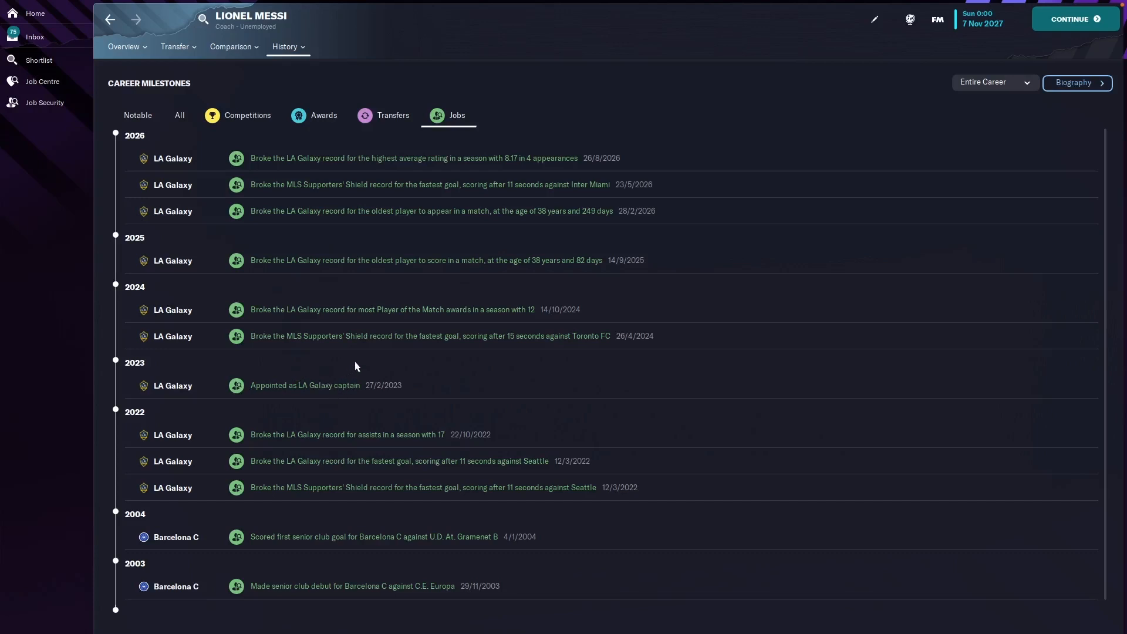
mouse_move(360, 360)
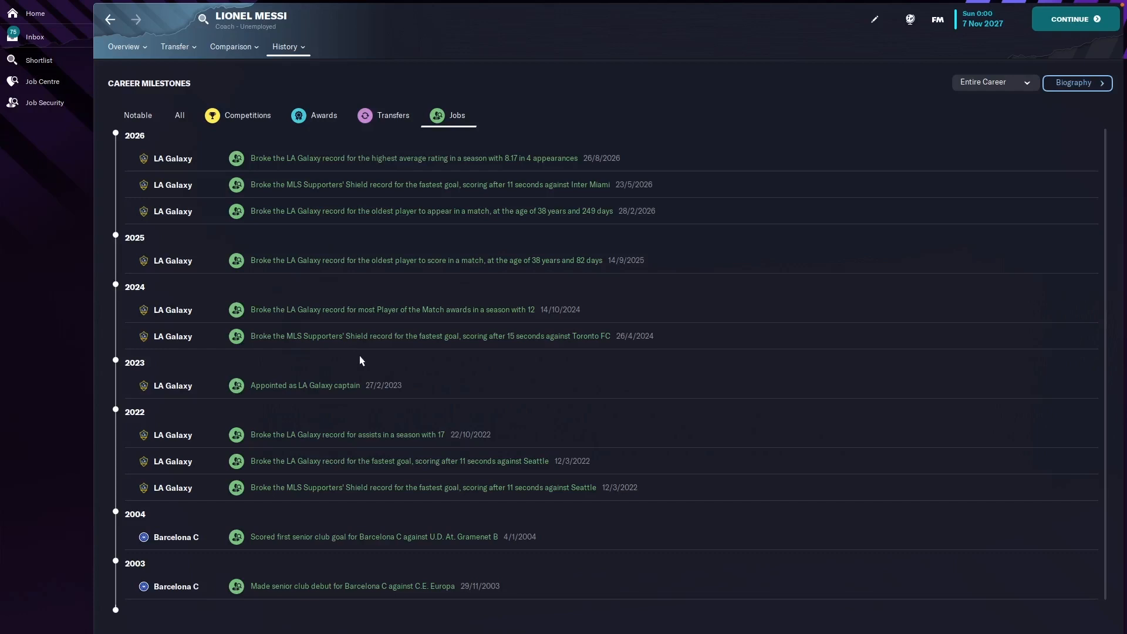
mouse_move(350, 368)
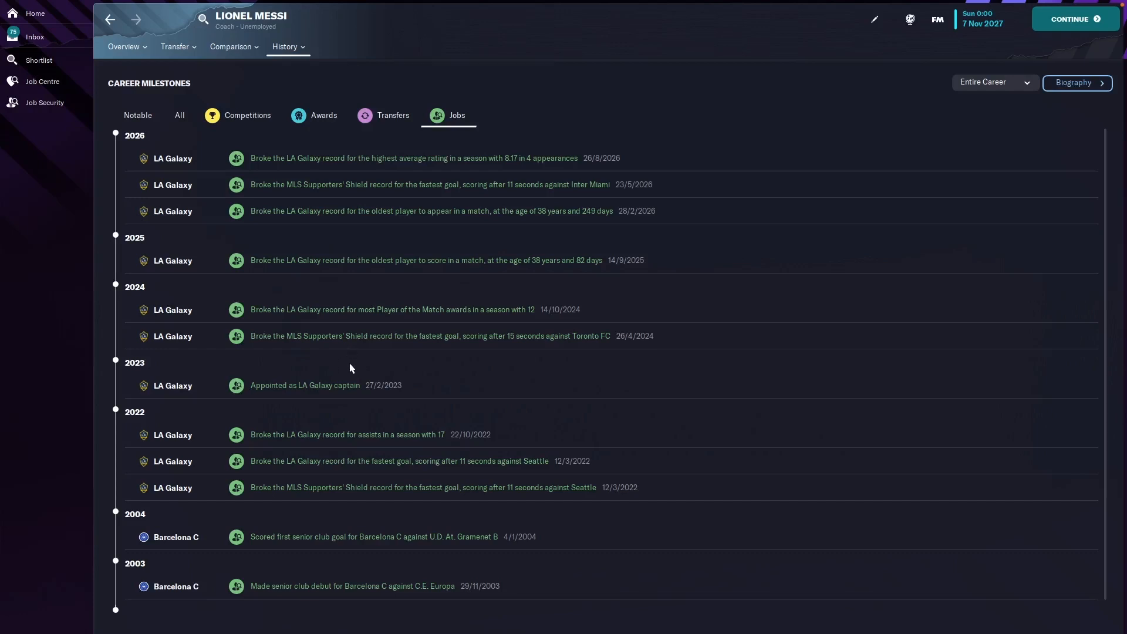
mouse_move(362, 371)
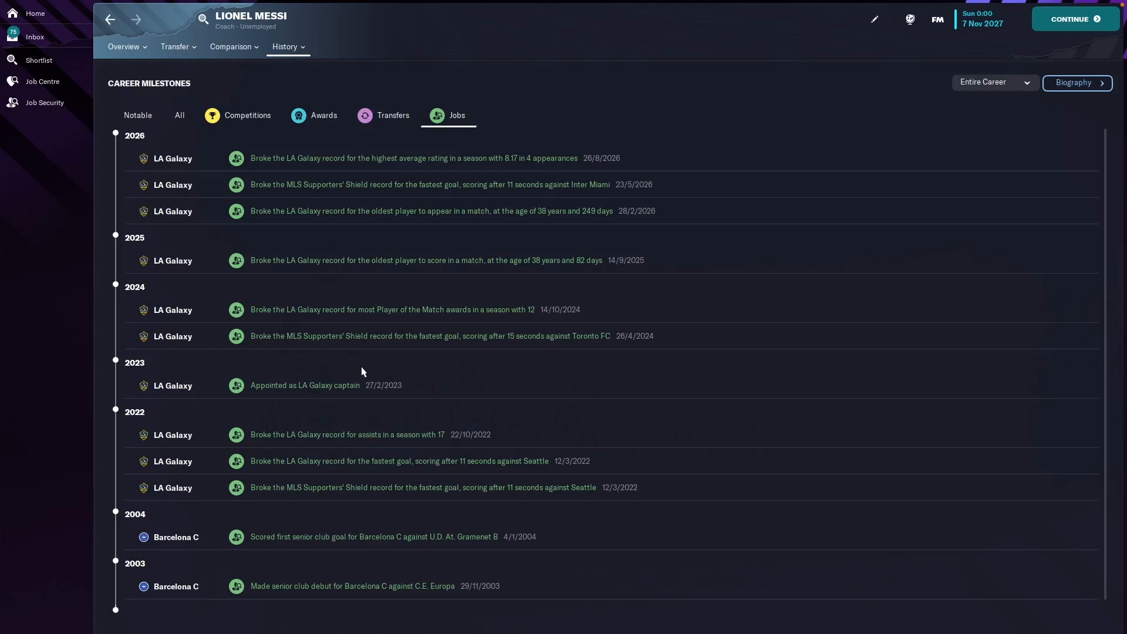
mouse_move(366, 368)
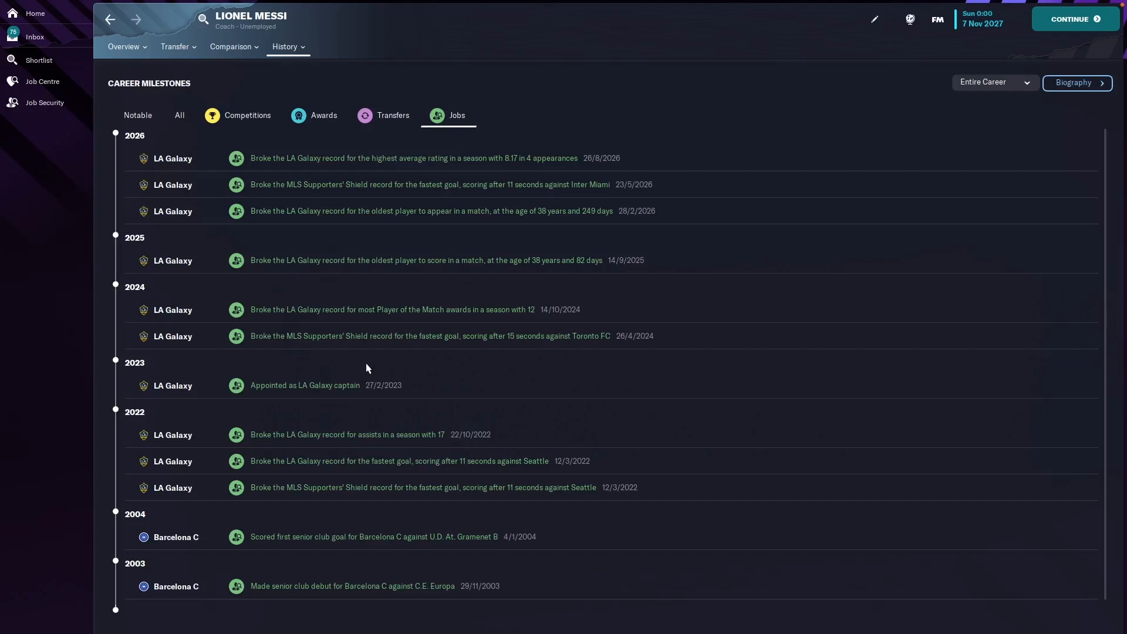
- Show Messi's coach overview with coaching attributes, staff roles and biography
click(123, 46)
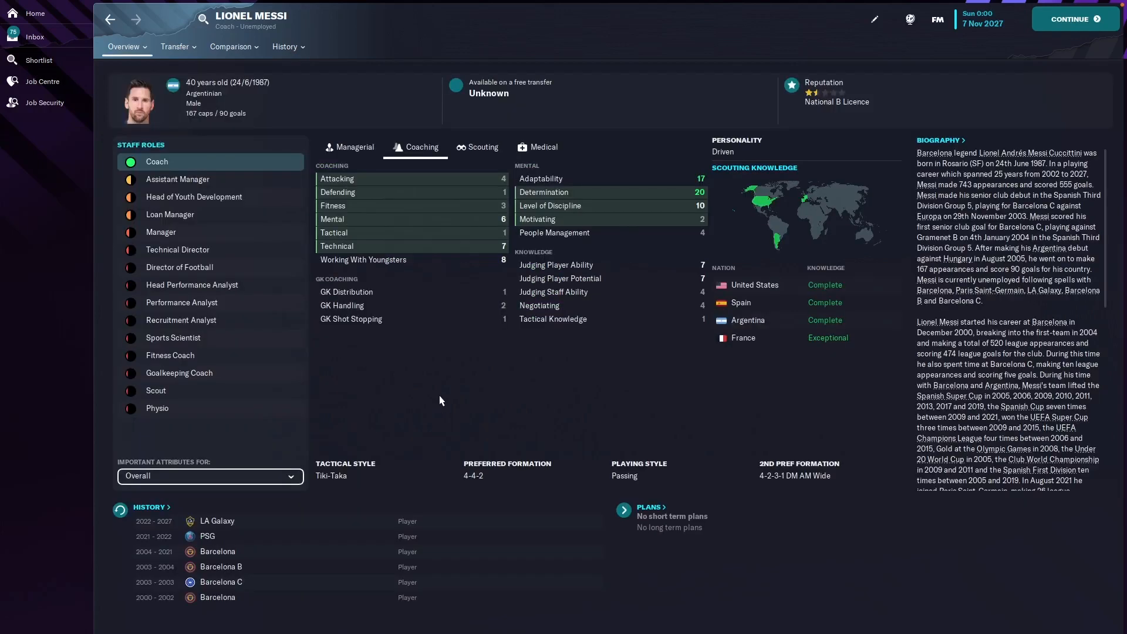
mouse_move(428, 381)
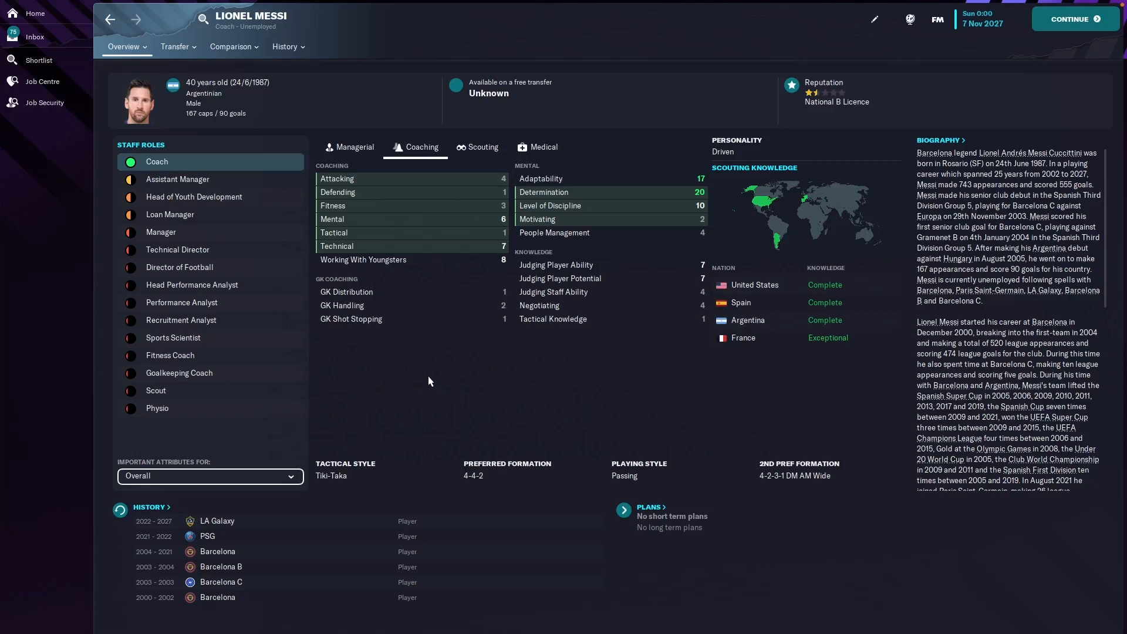
mouse_move(473, 348)
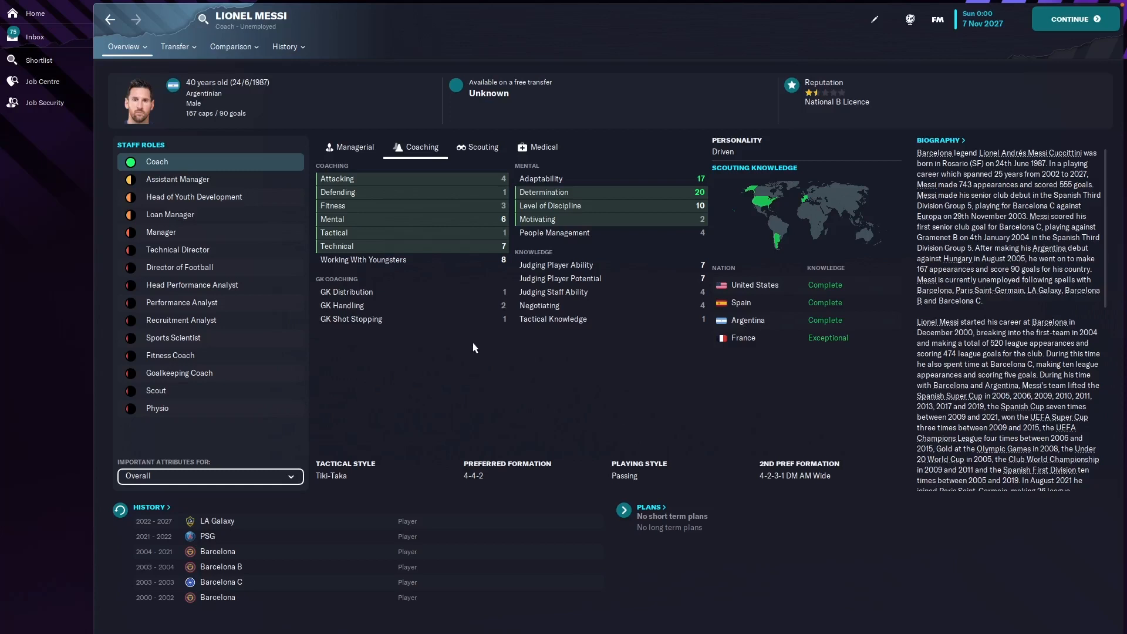
mouse_move(500, 400)
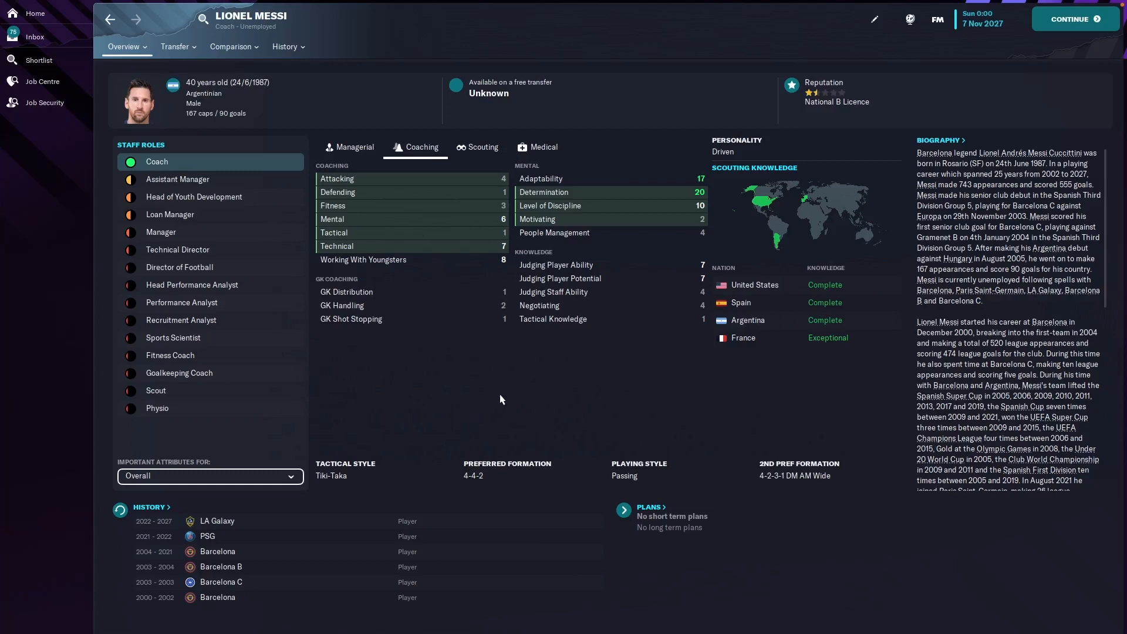
mouse_move(479, 385)
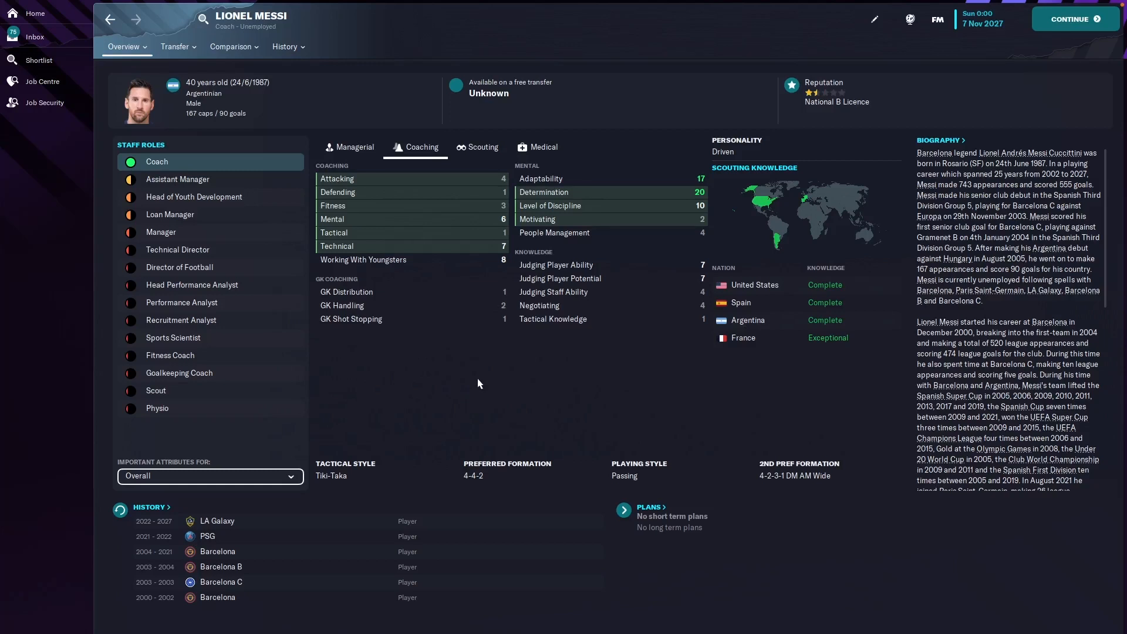
mouse_move(444, 384)
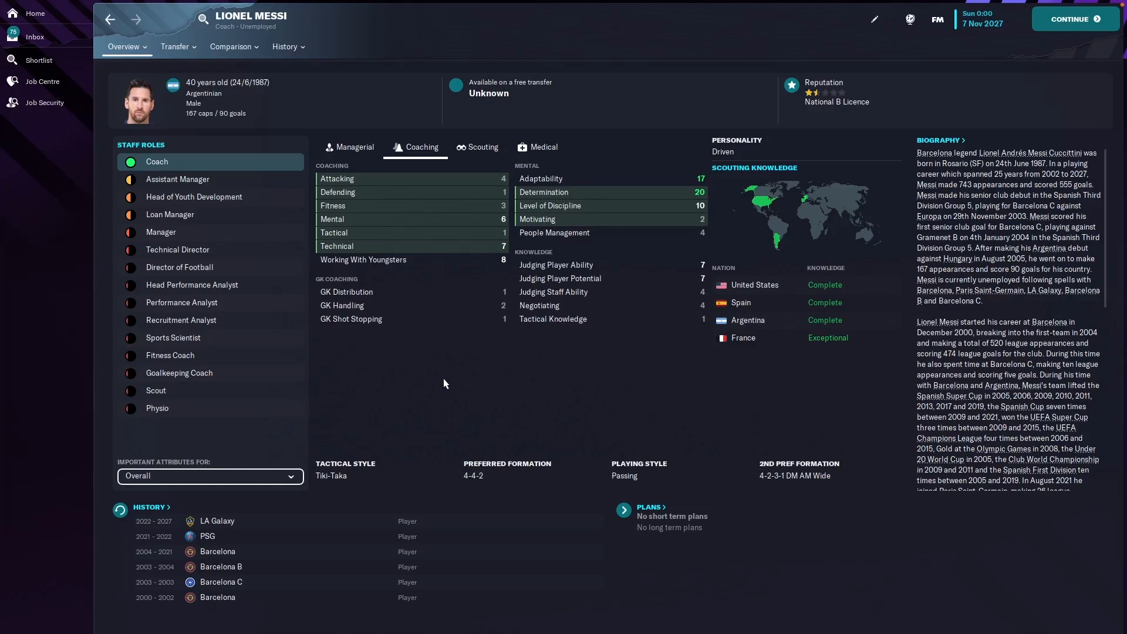
mouse_move(449, 381)
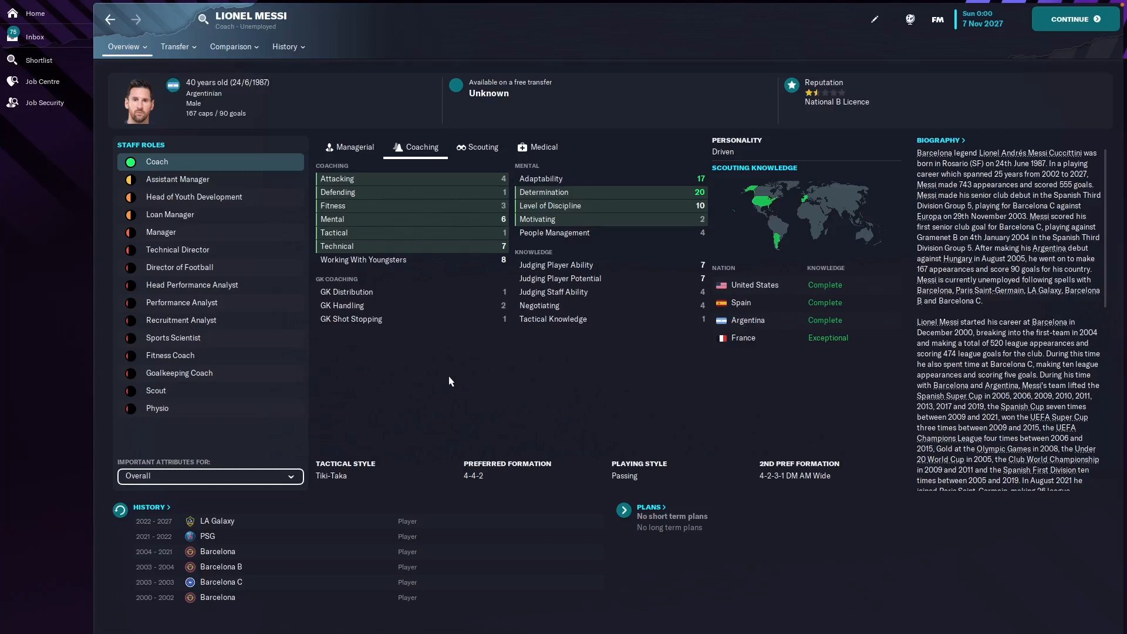